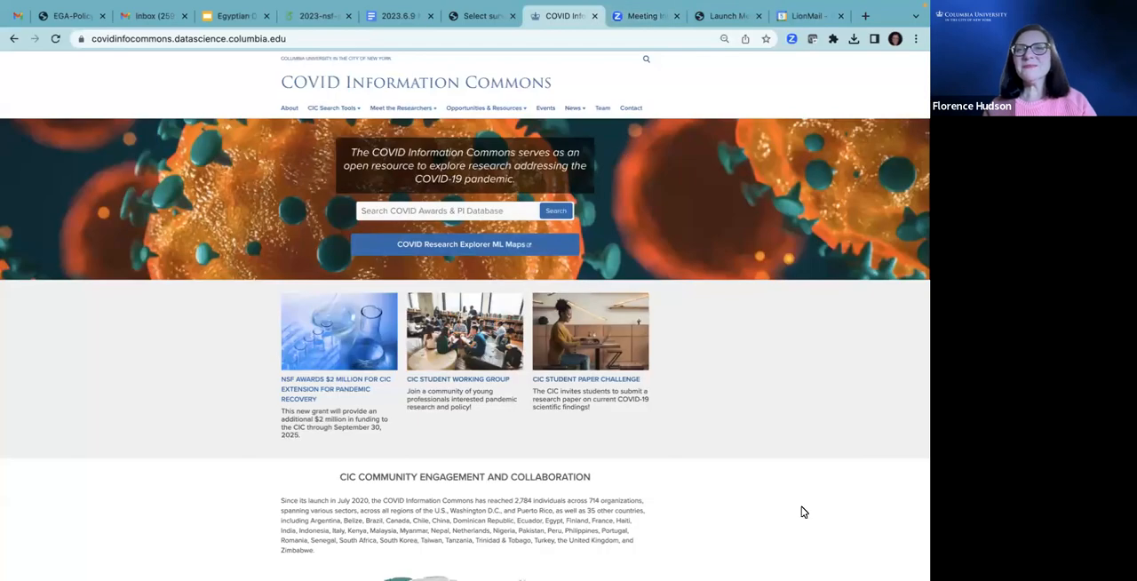
mouse_move(804, 438)
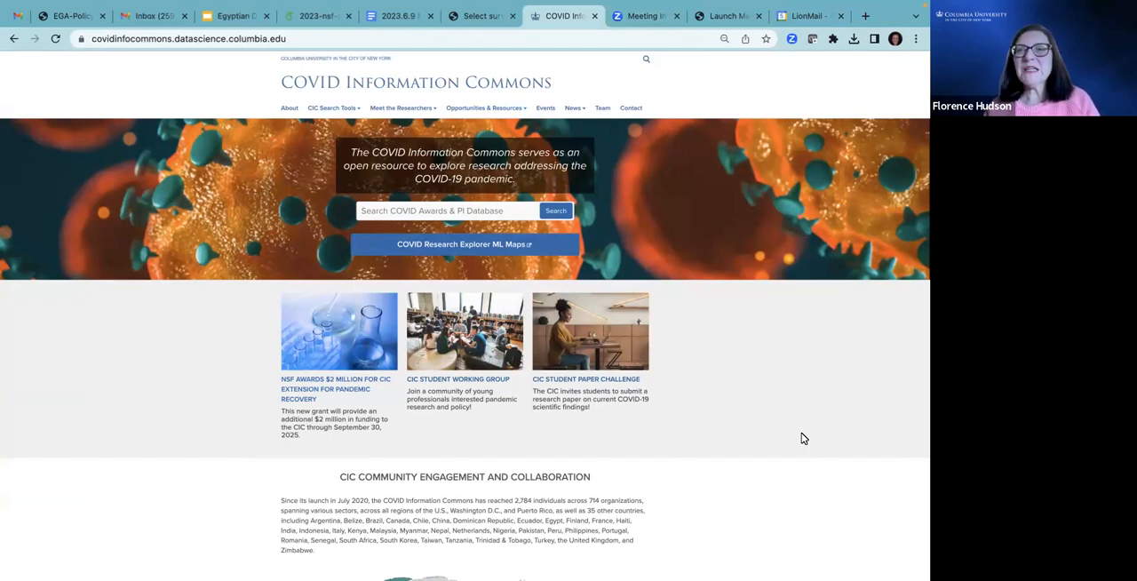
mouse_move(782, 305)
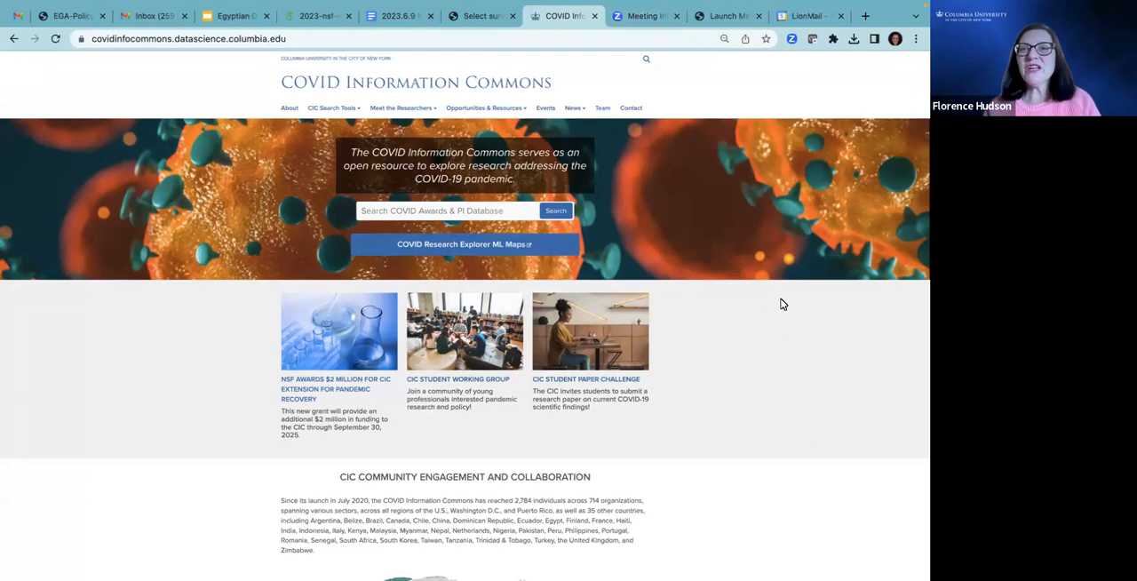
mouse_move(766, 303)
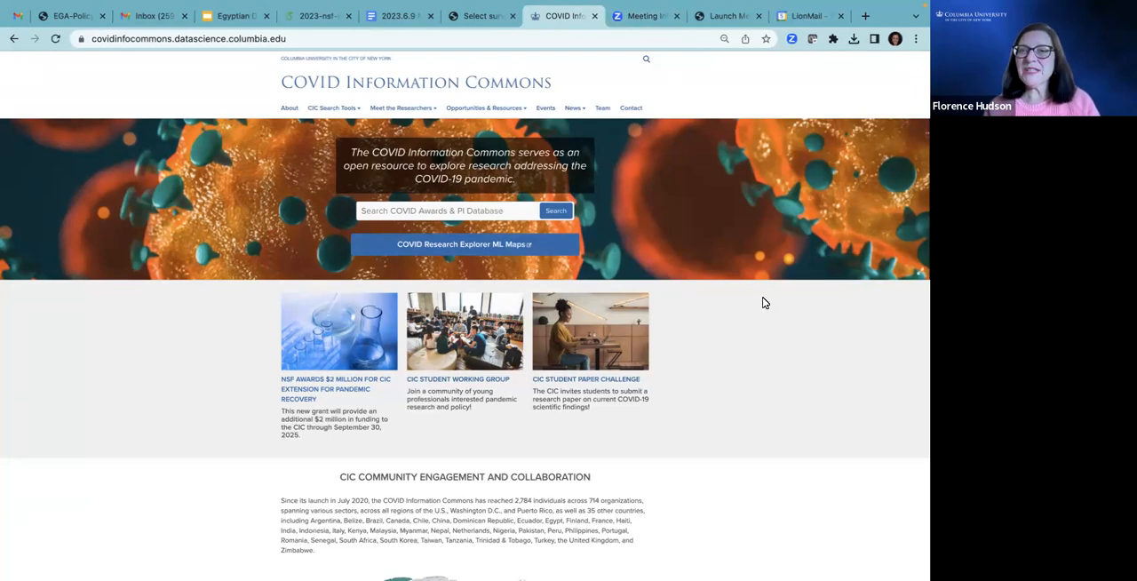
mouse_move(781, 365)
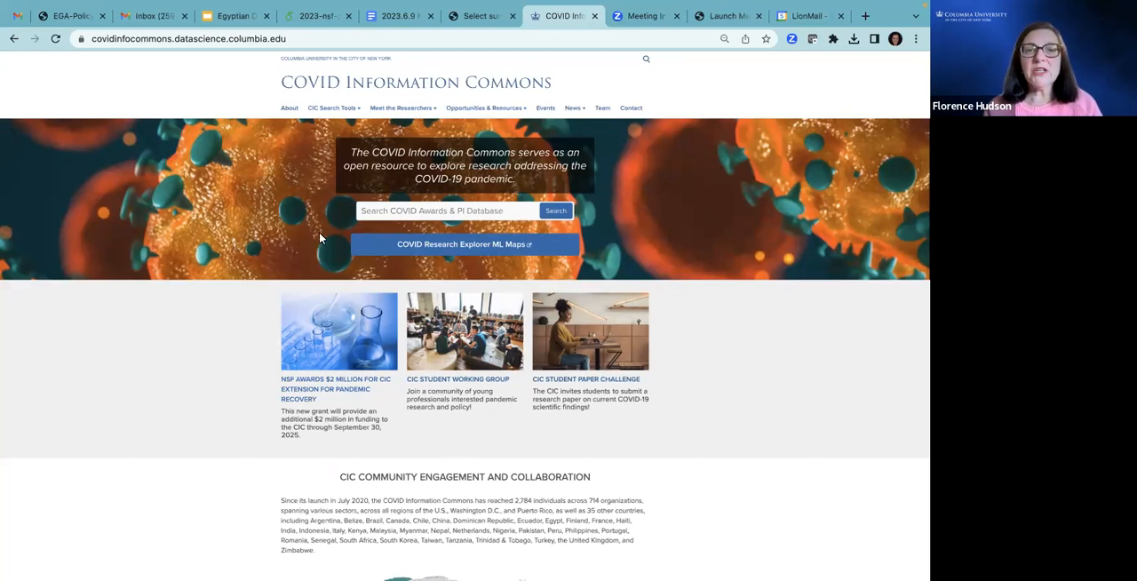
mouse_move(340, 345)
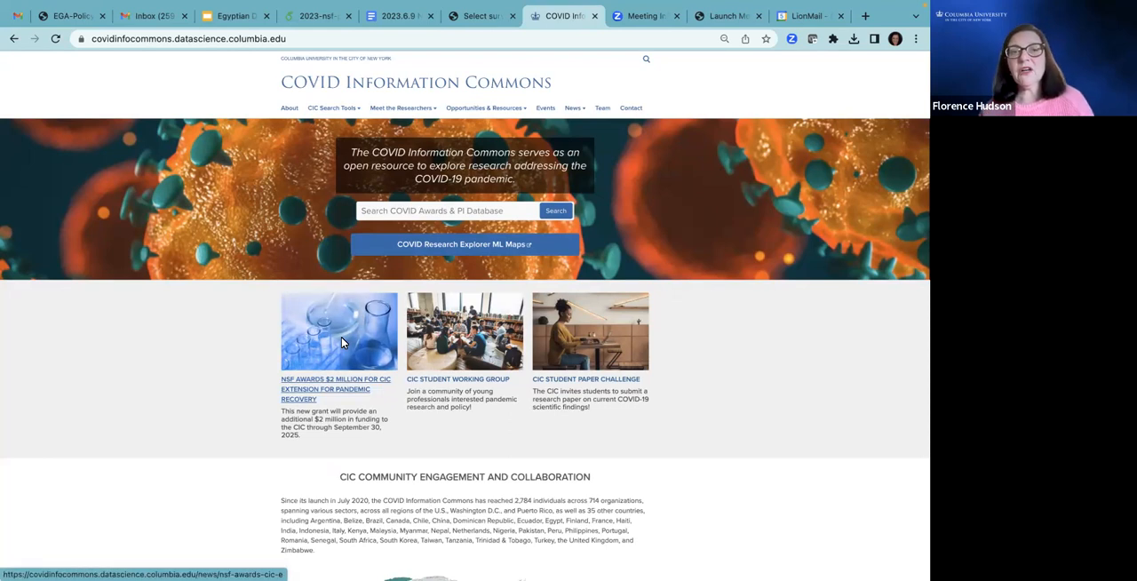
mouse_move(334, 338)
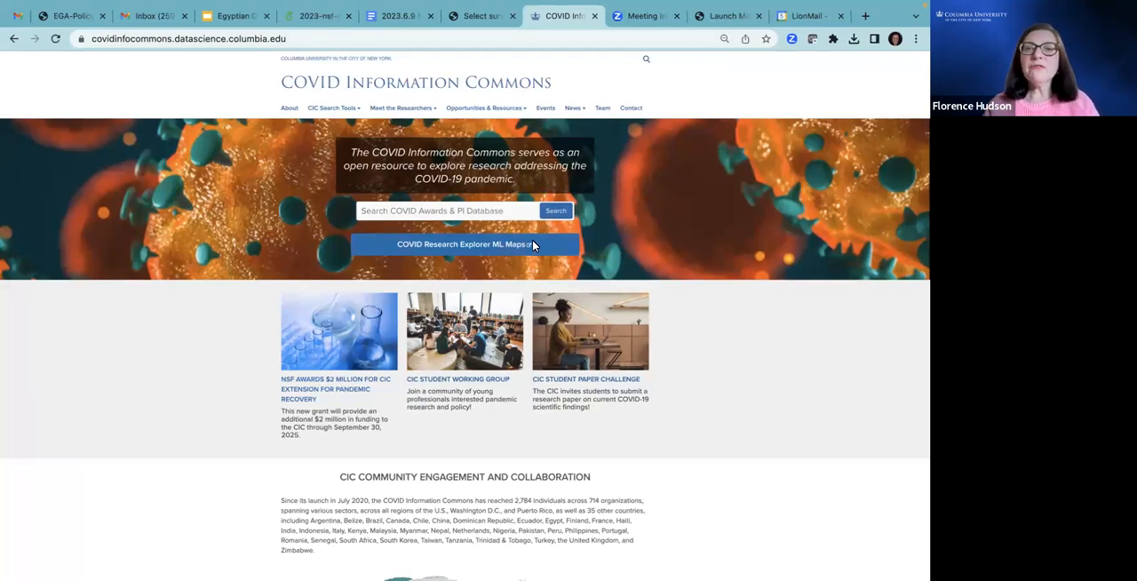
mouse_move(410, 210)
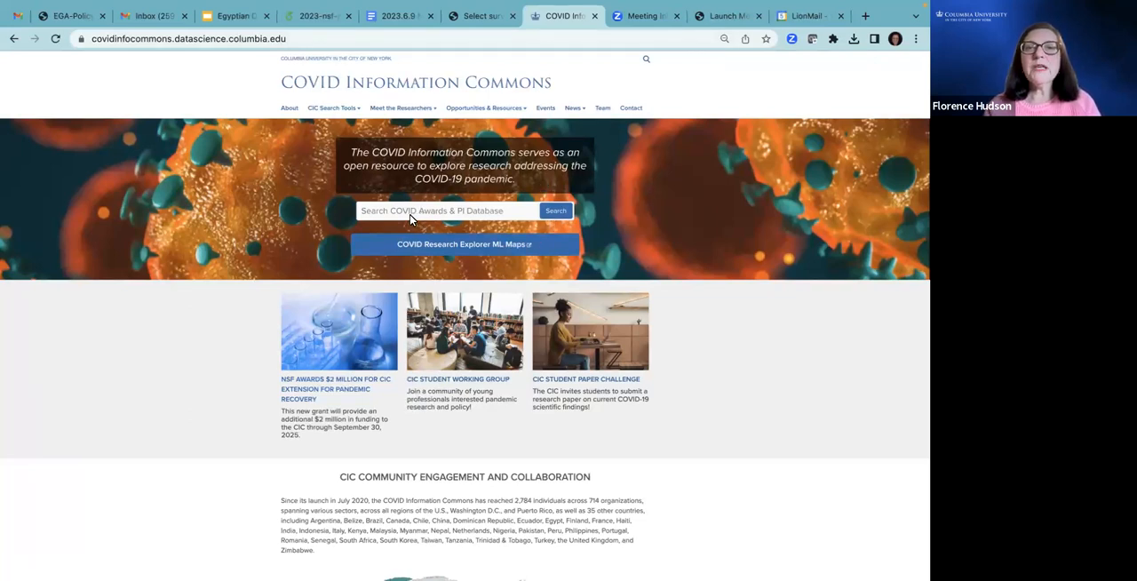
mouse_move(505, 220)
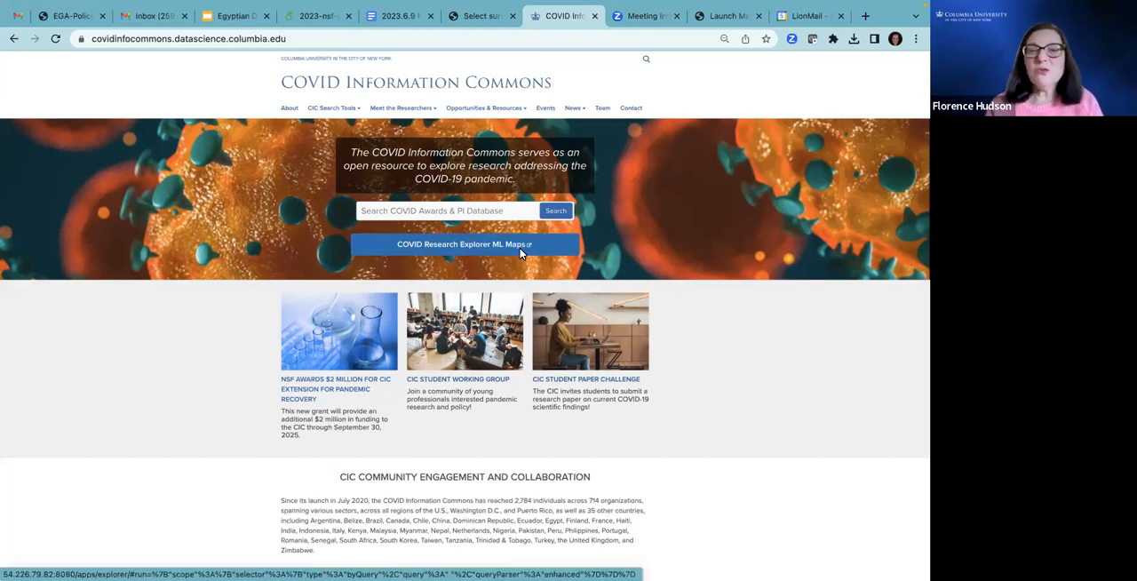
mouse_move(602, 321)
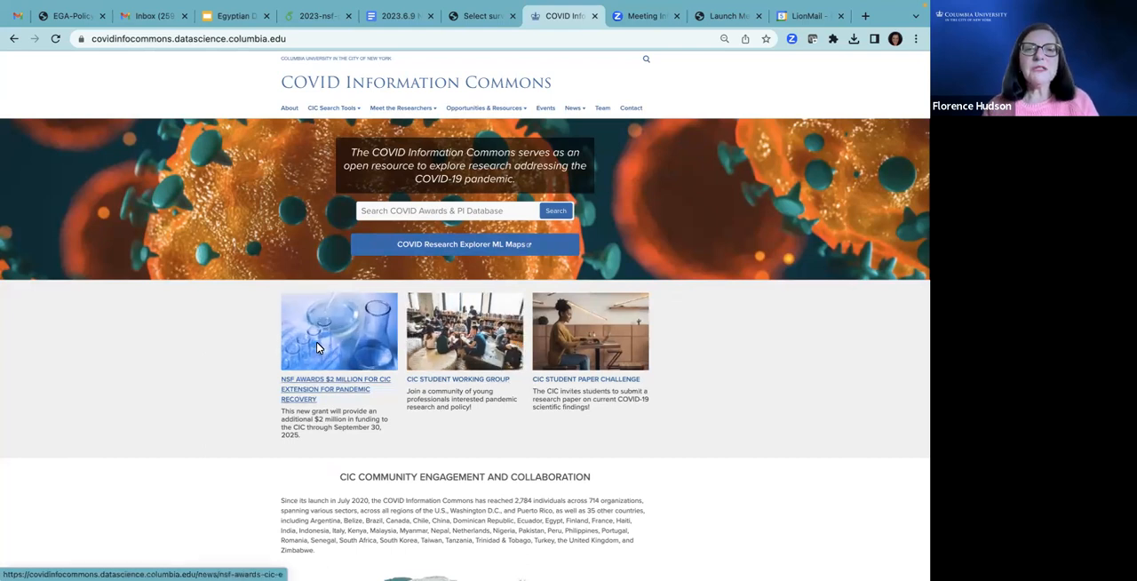
- List all awards and filter to the Technology, Innovation and Partnerships (TIP) directorate
scroll(down, 3)
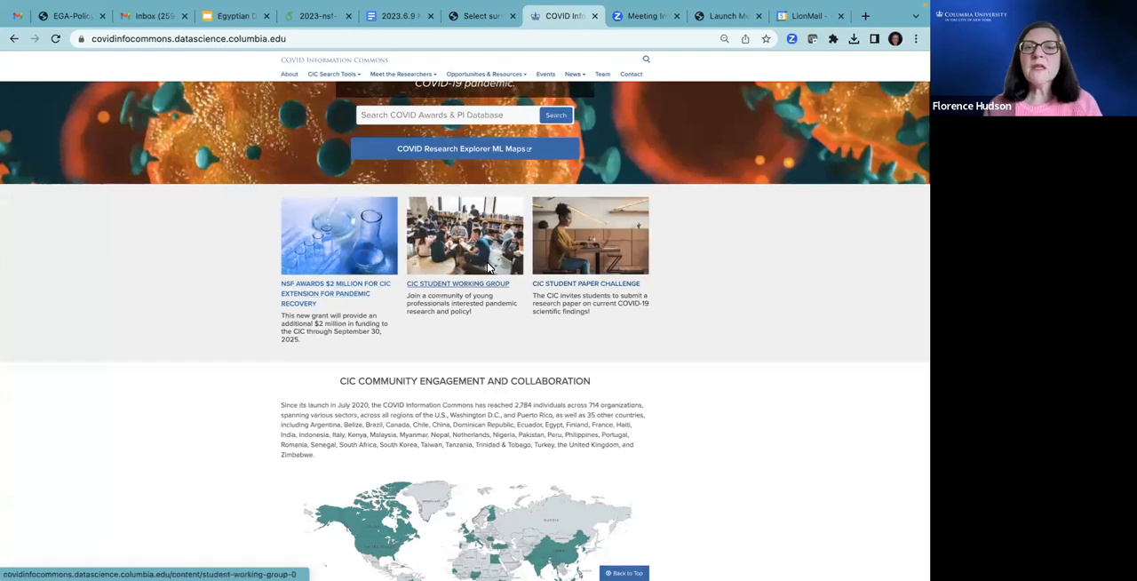
mouse_move(458, 291)
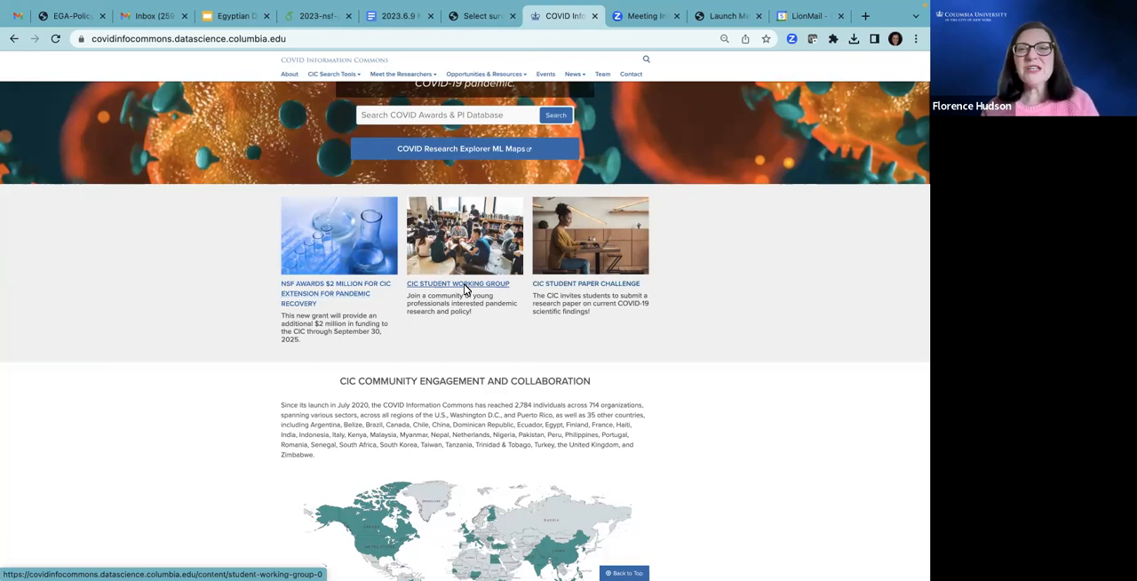
mouse_move(593, 286)
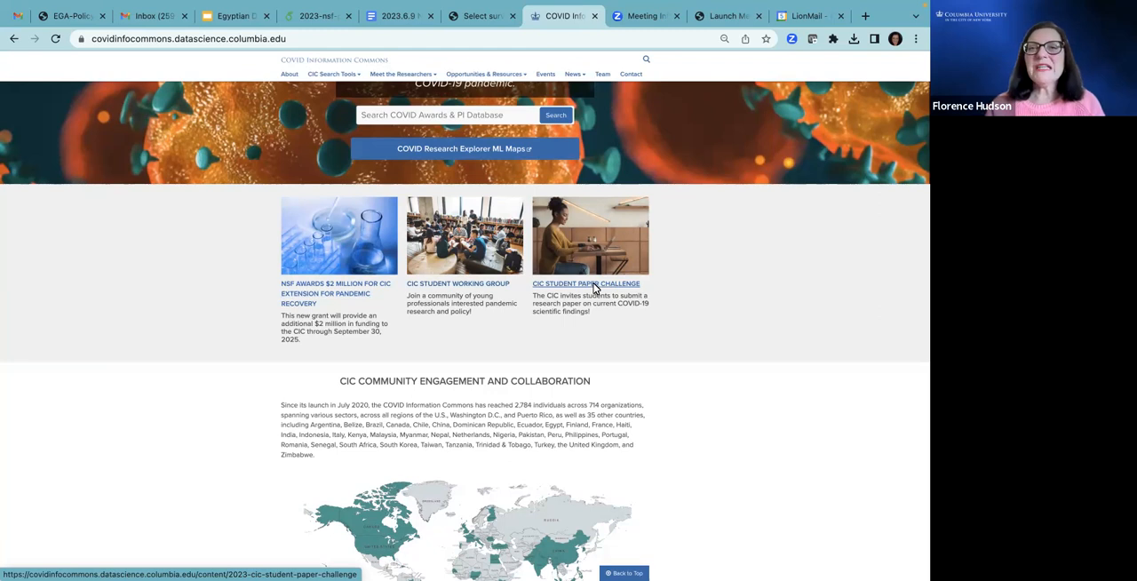
mouse_move(577, 249)
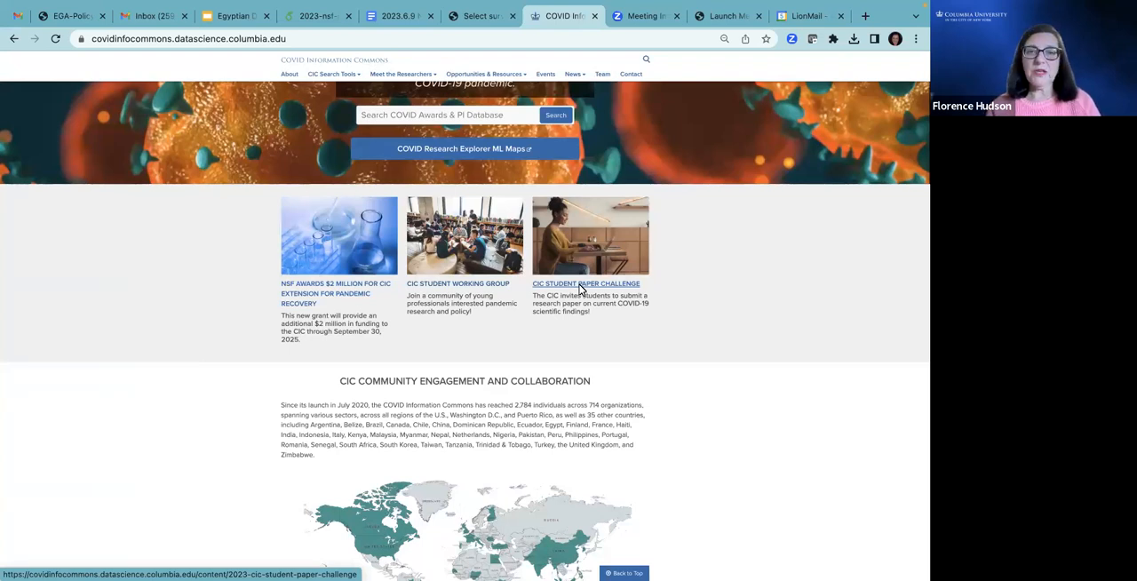
scroll(down, 3)
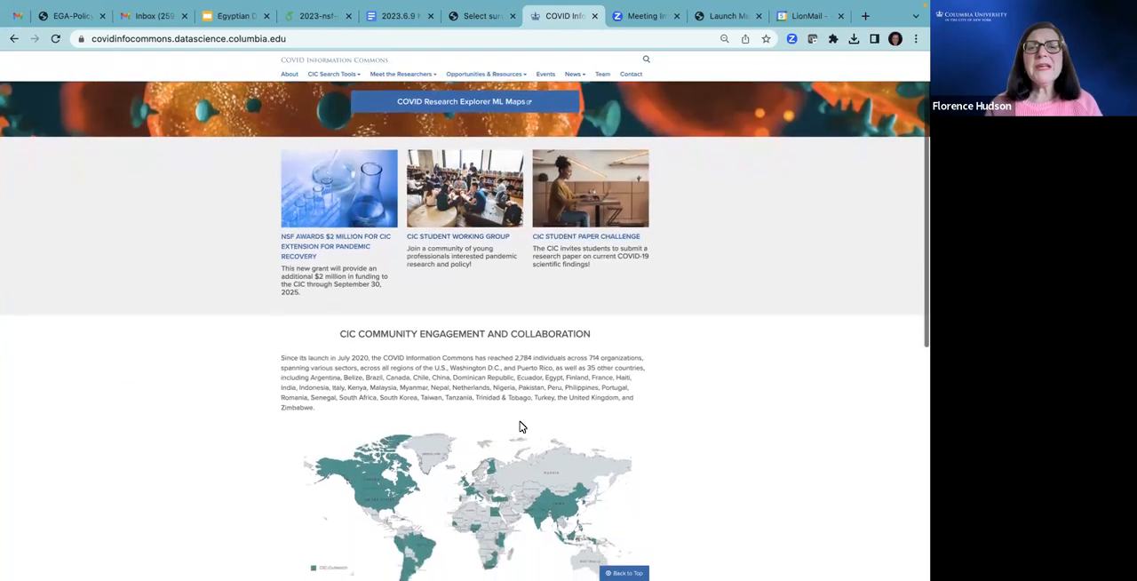
scroll(down, 3)
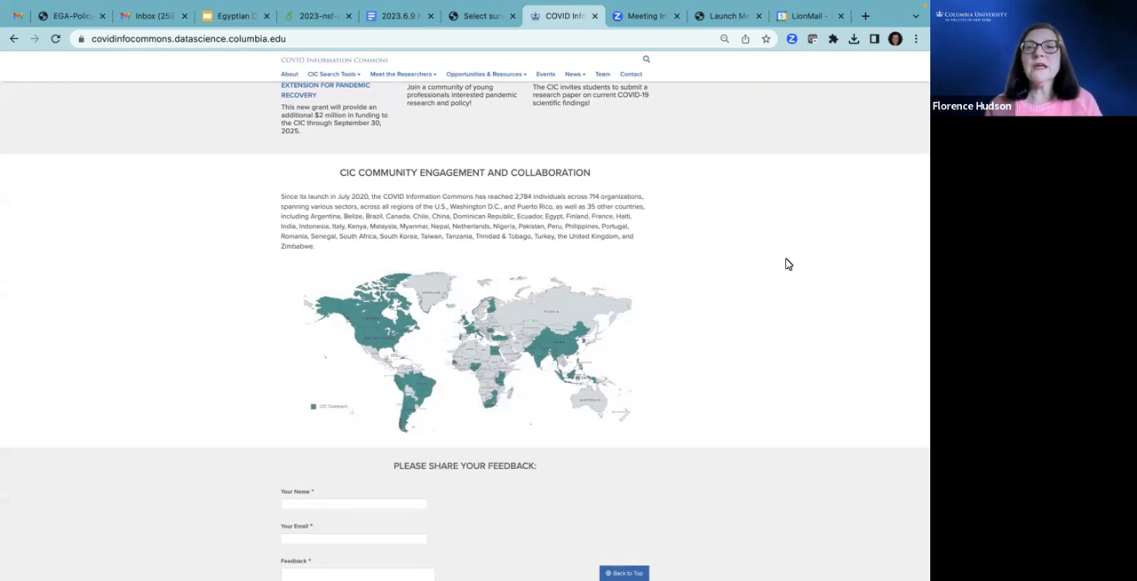
mouse_move(744, 278)
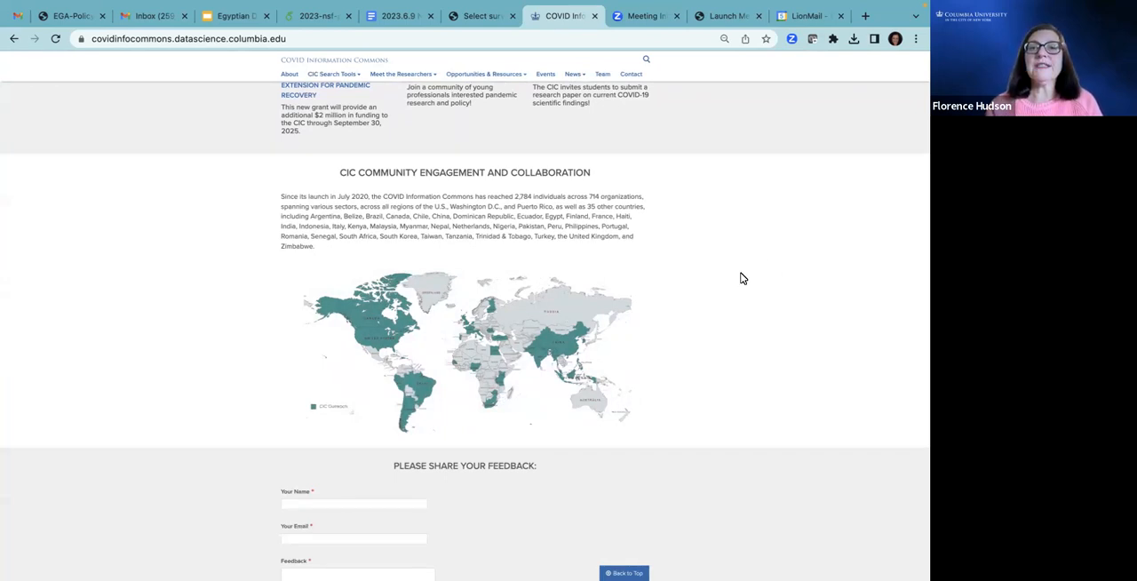
scroll(down, 3)
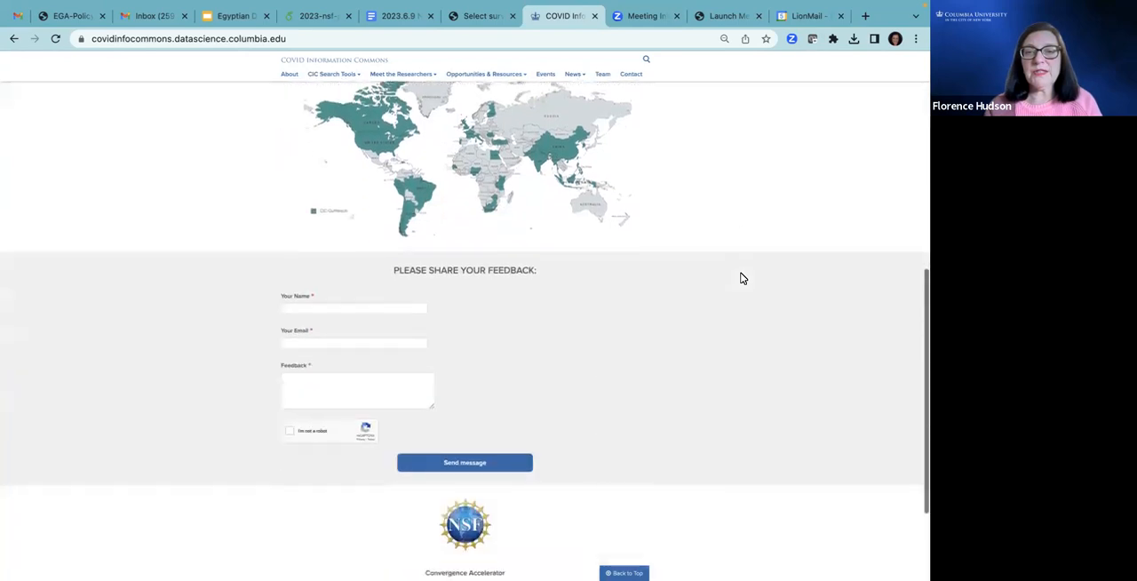
scroll(up, 3)
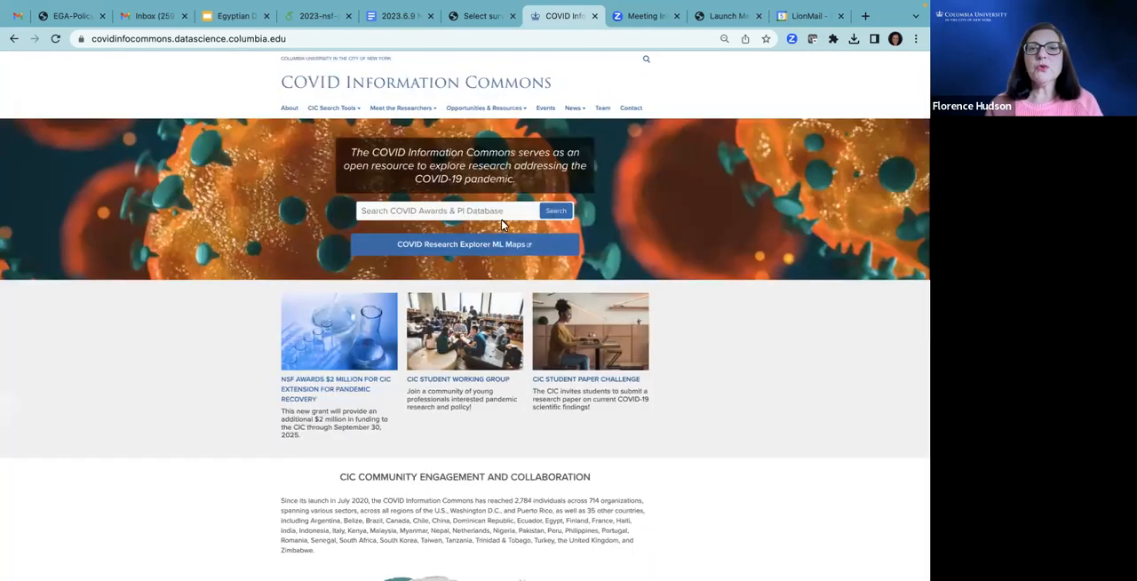
click(555, 210)
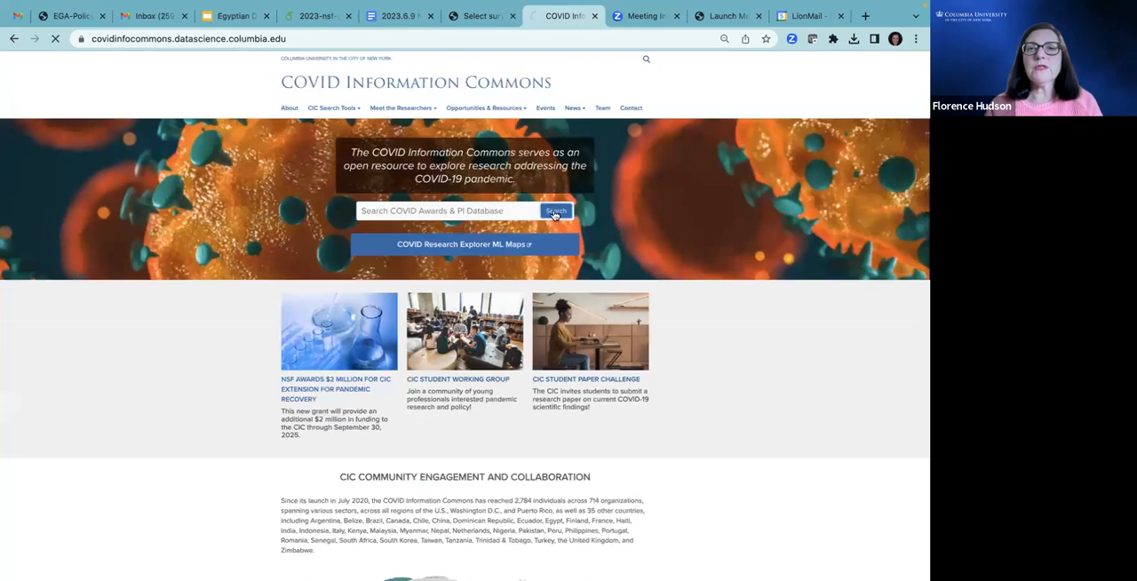
click(556, 211)
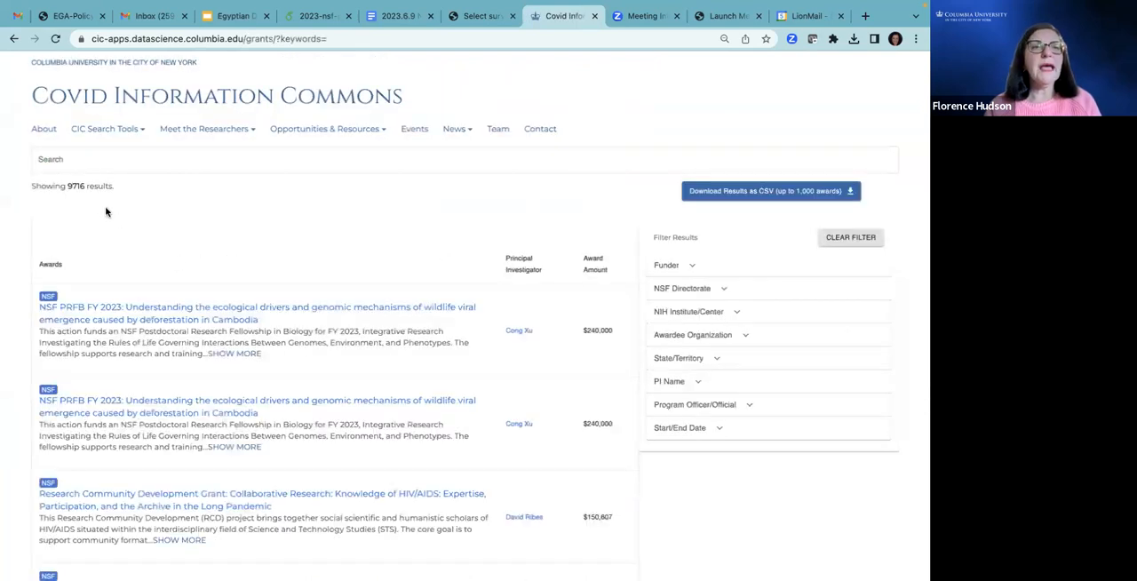
mouse_move(110, 198)
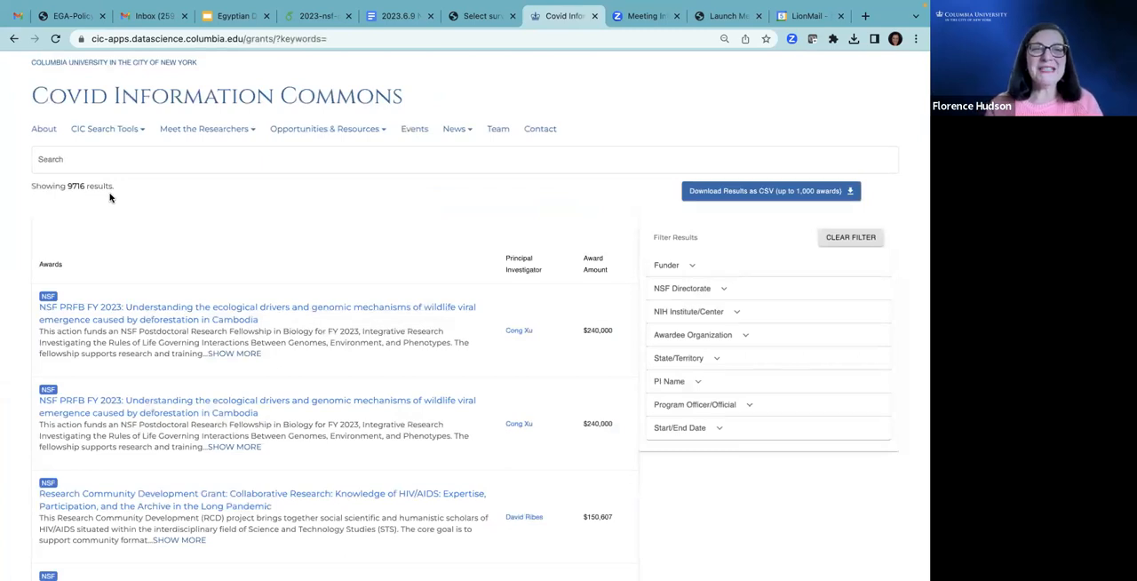
click(348, 159)
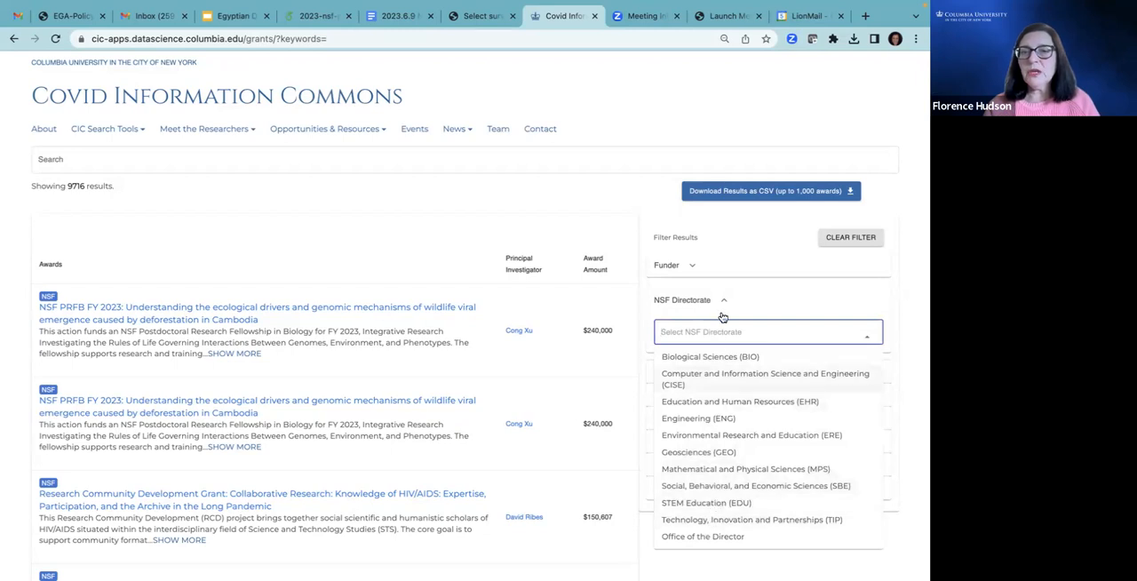
click(752, 520)
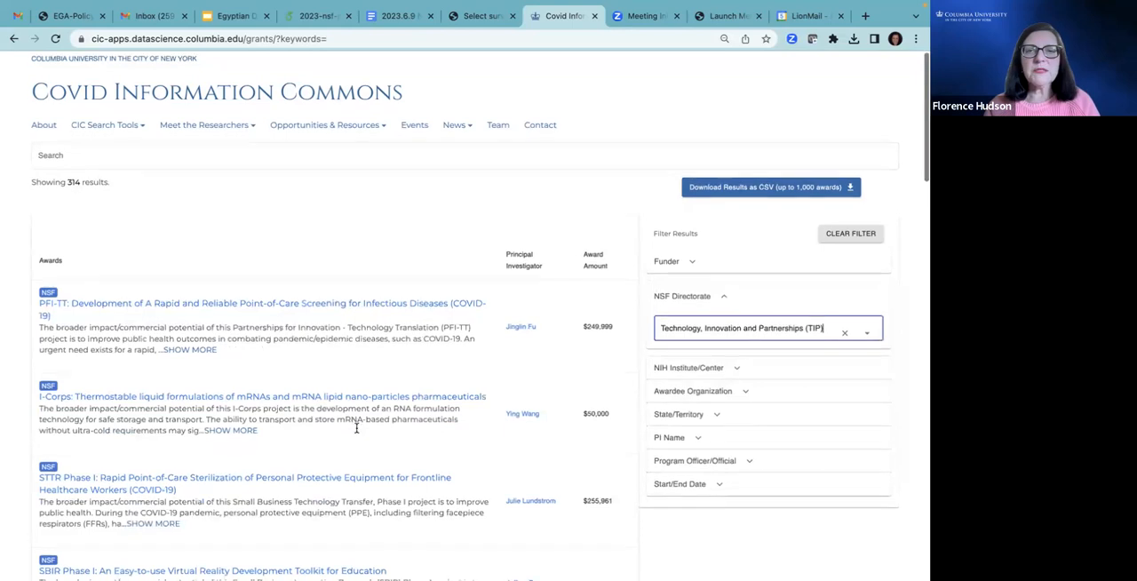
scroll(down, 3)
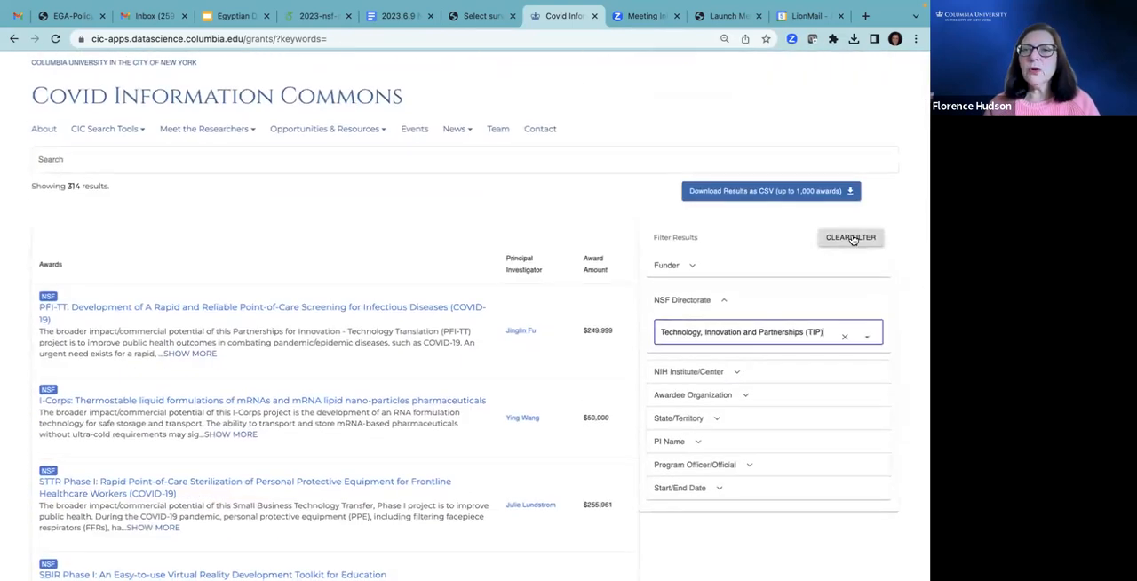
- Clear the directorate filter and filter awards by funder to National Institutes of Health
click(850, 237)
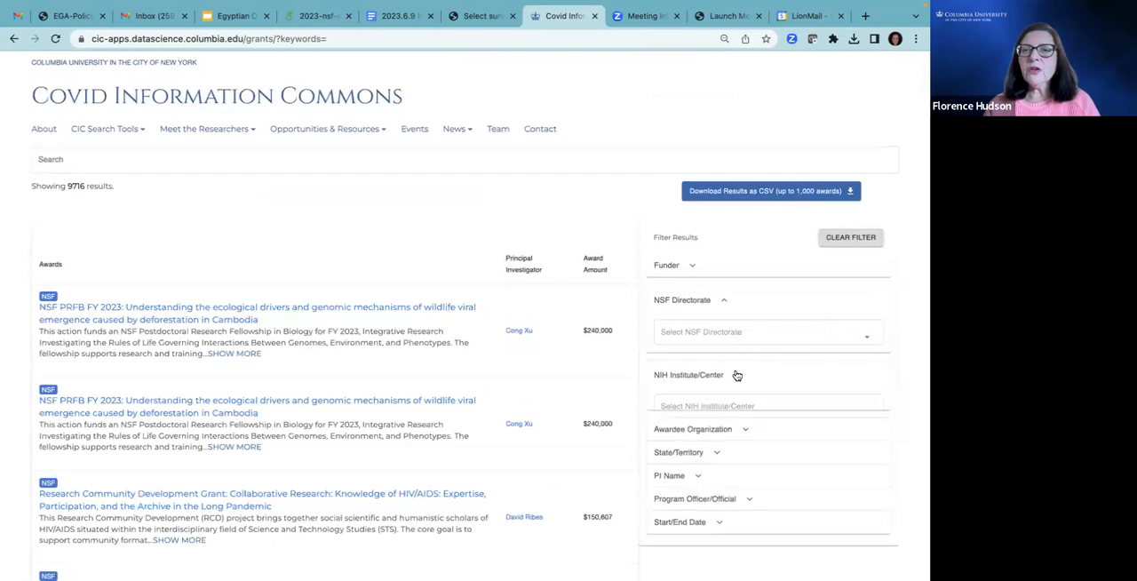
click(768, 406)
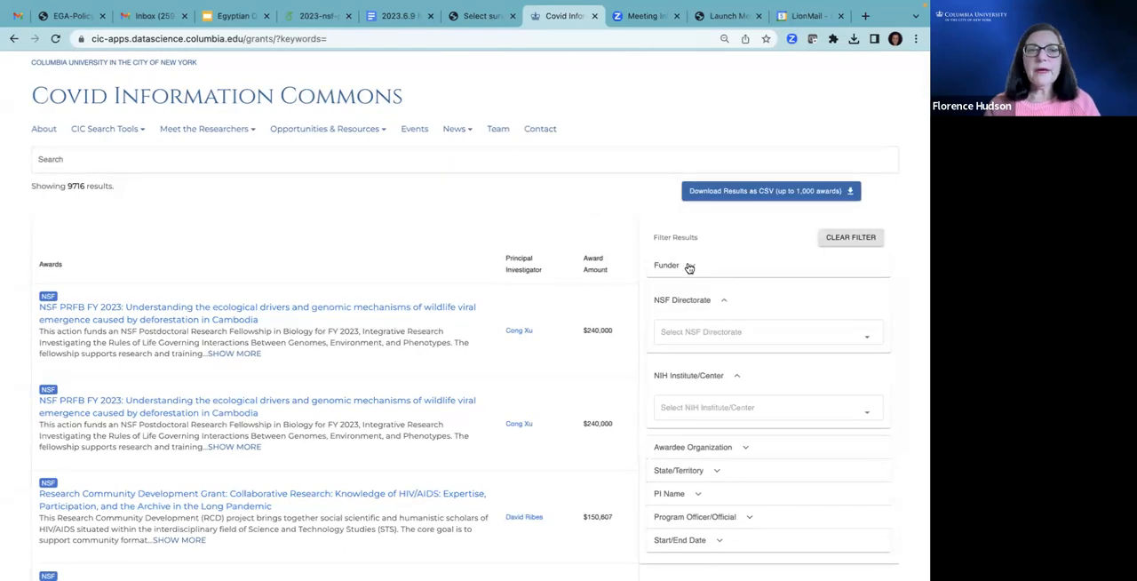
click(666, 270)
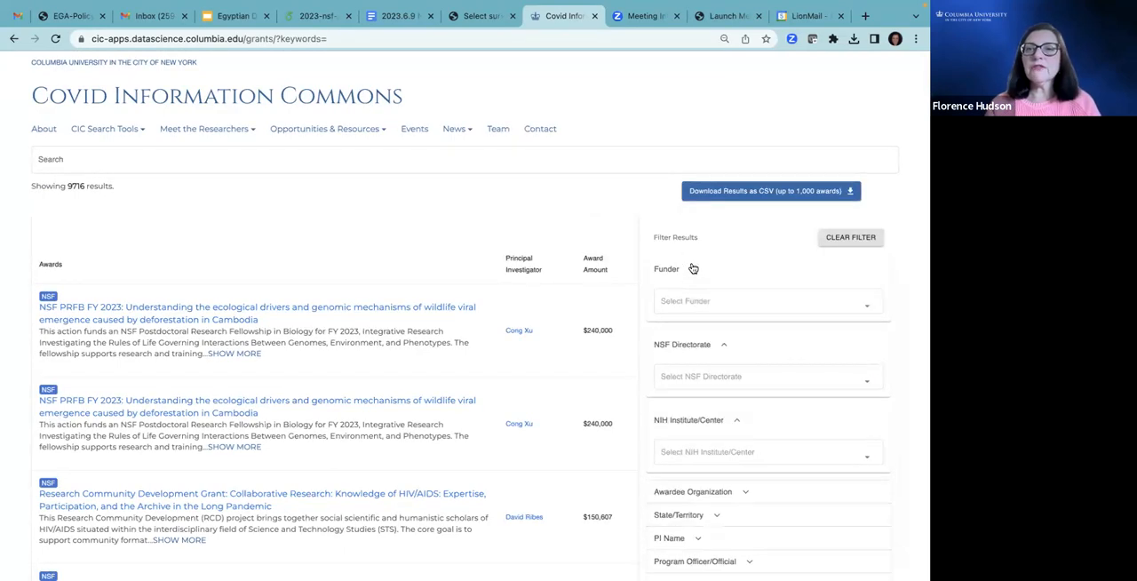
mouse_move(695, 272)
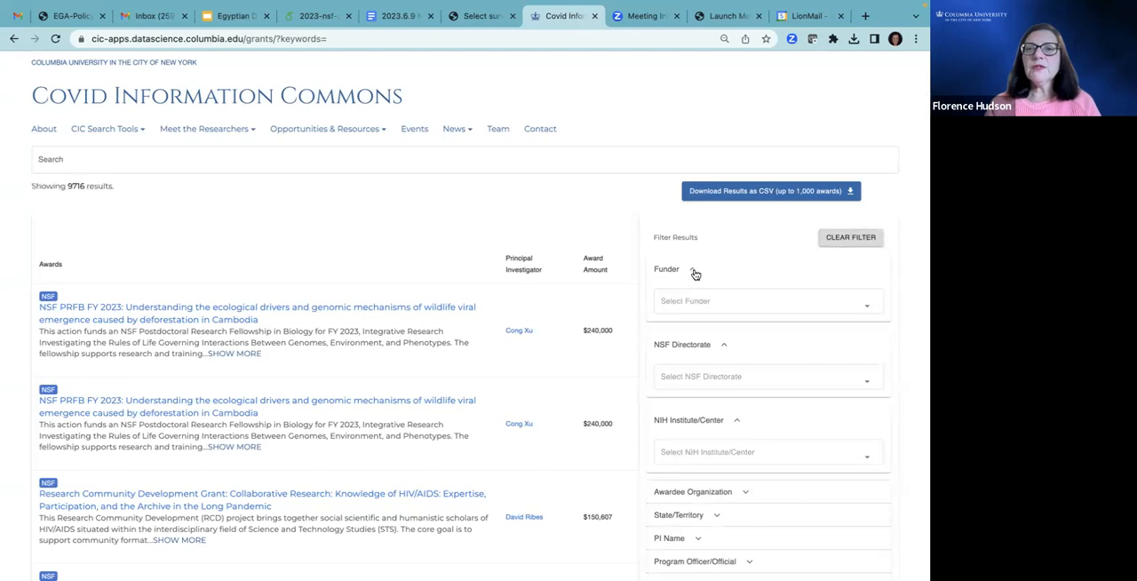
click(766, 300)
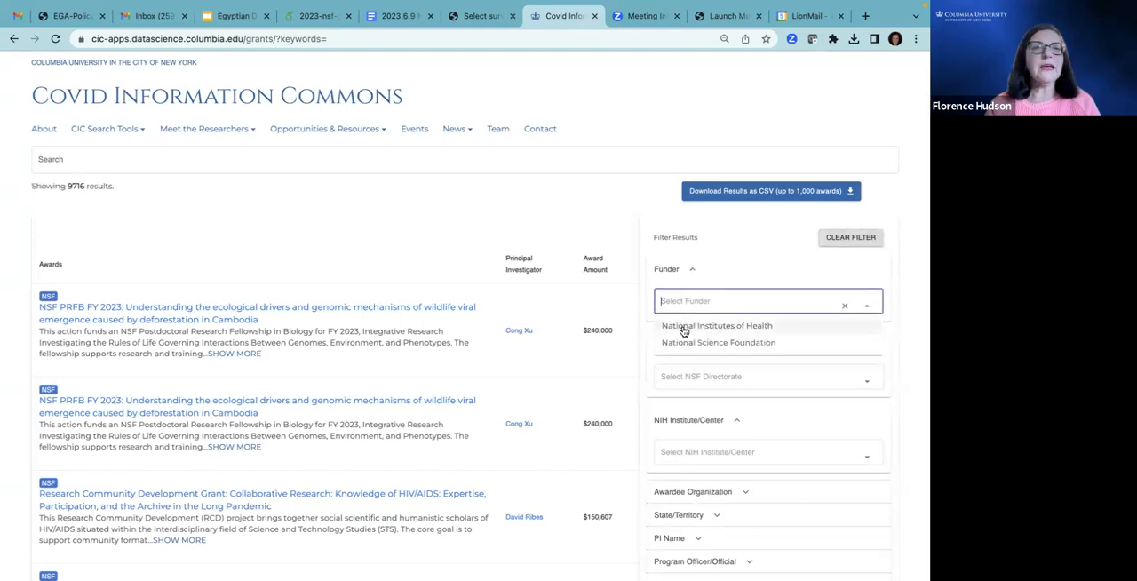
click(717, 325)
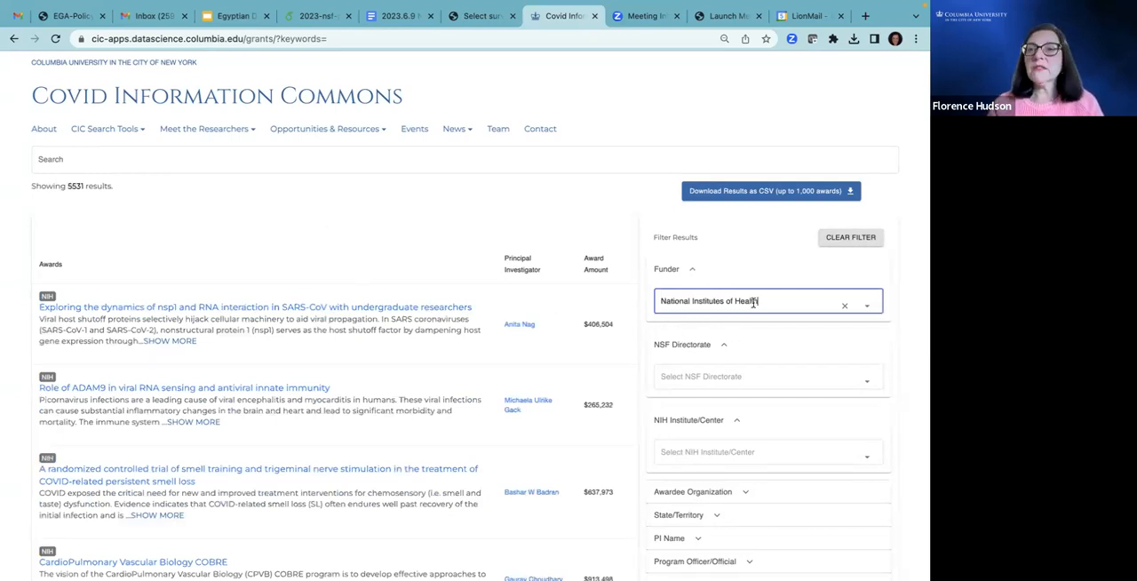
- Replace the funder filter with National Science Foundation, showing 4185 awards
click(844, 304)
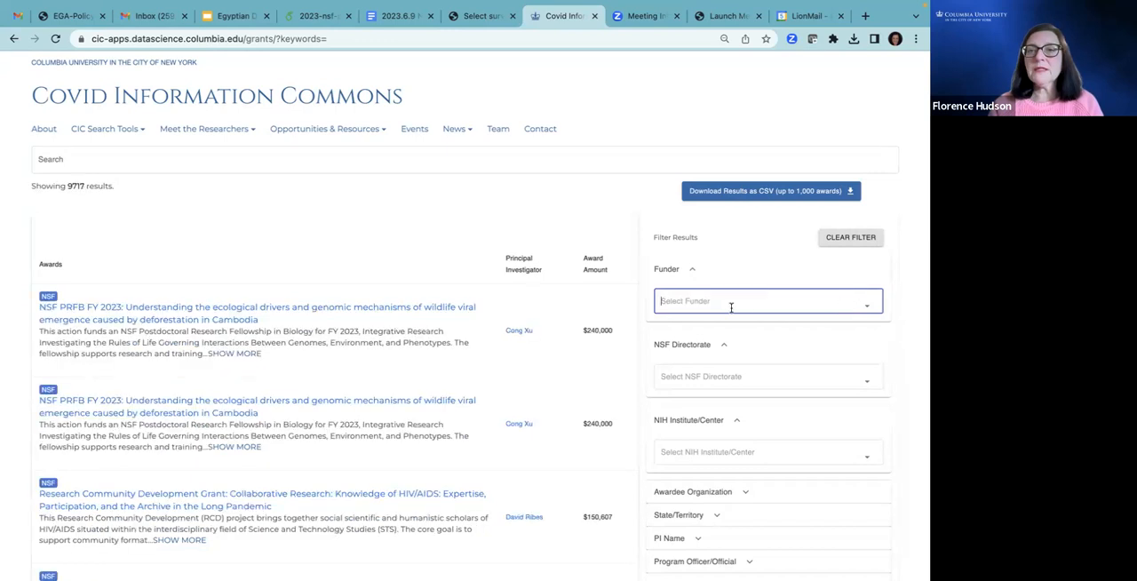
click(767, 300)
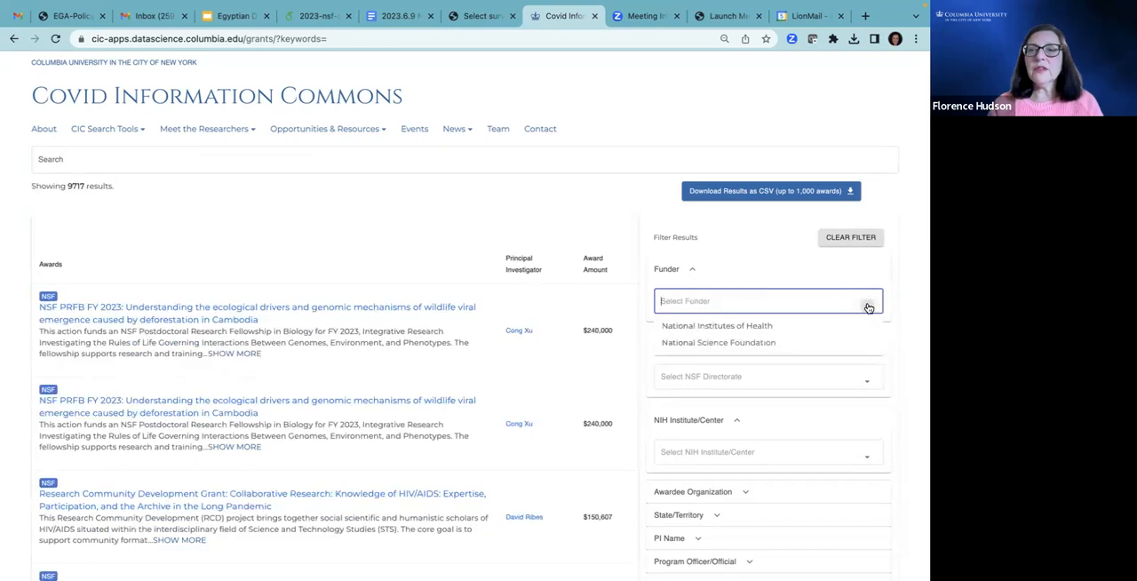
click(718, 342)
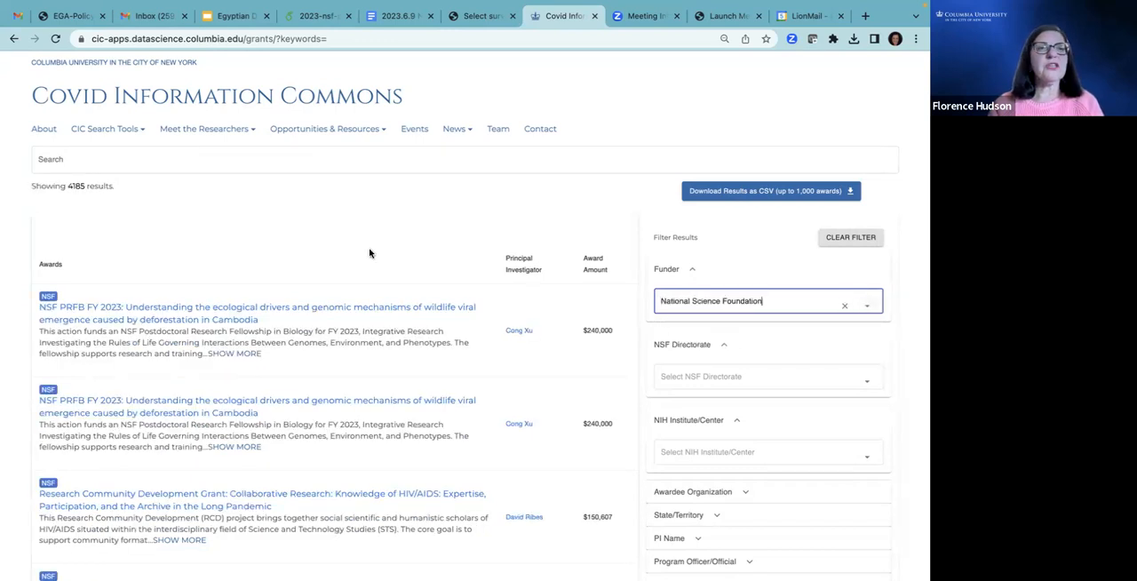
mouse_move(346, 244)
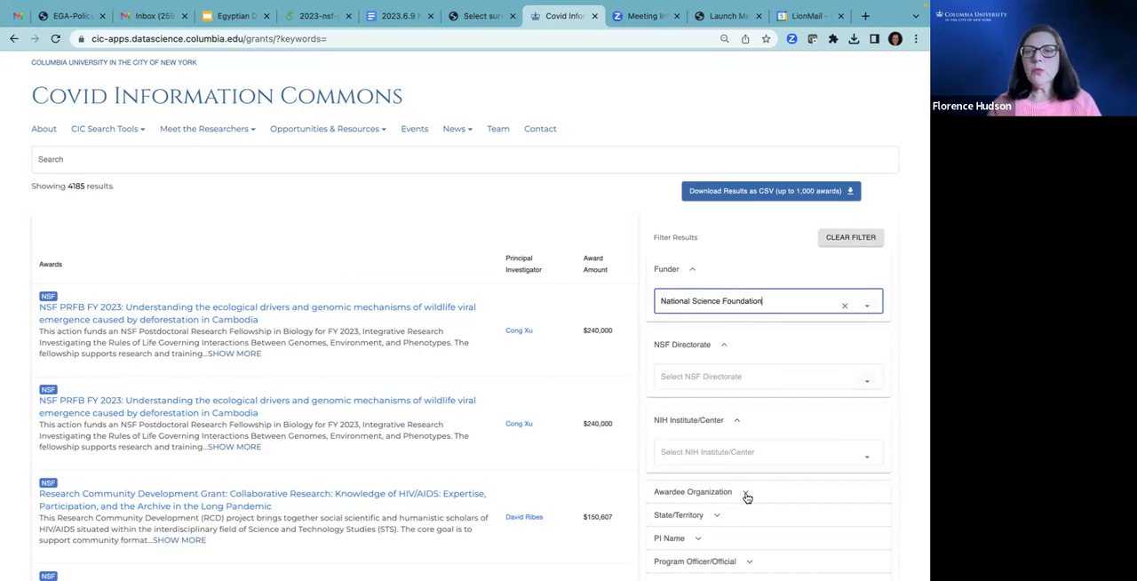
click(845, 305)
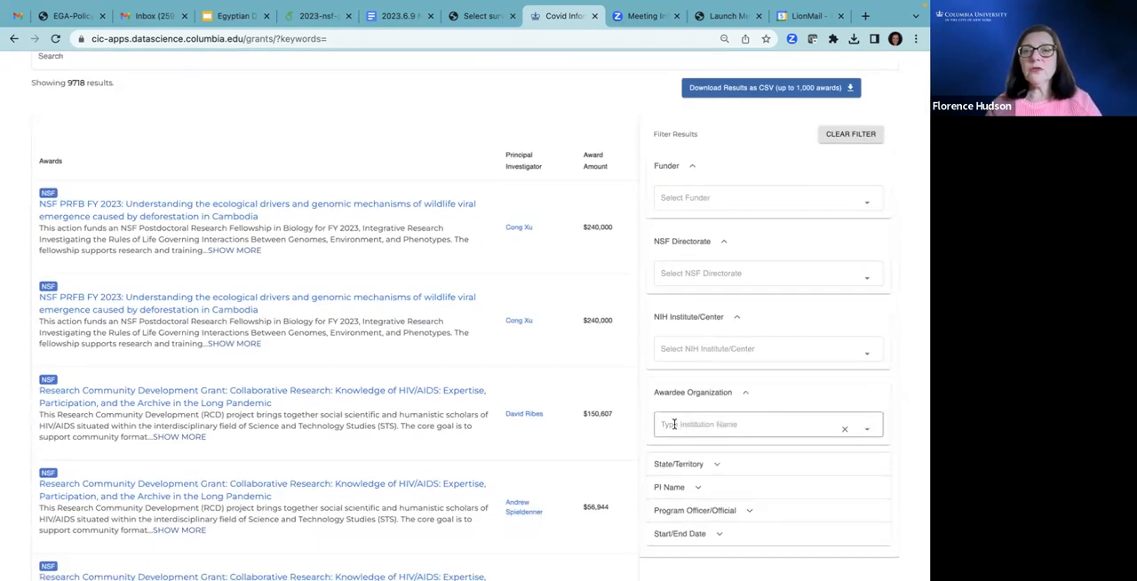
- Search awardee organizations for Columbia and select COLUMBIA UNIV NEW YORK MORNINGSIDE
text(colbu)
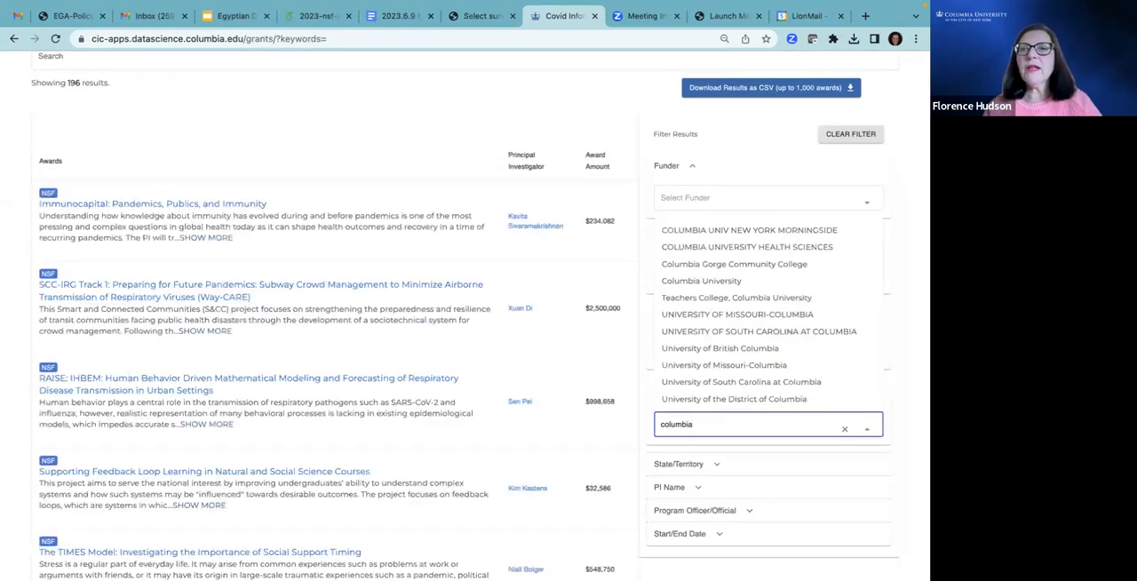
mouse_move(747, 247)
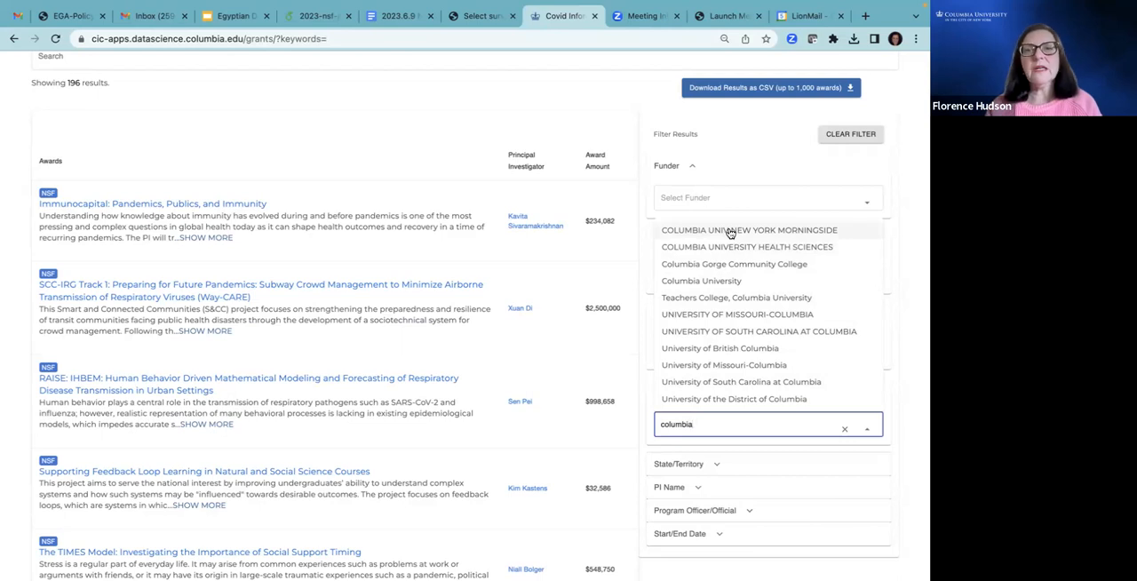
click(749, 230)
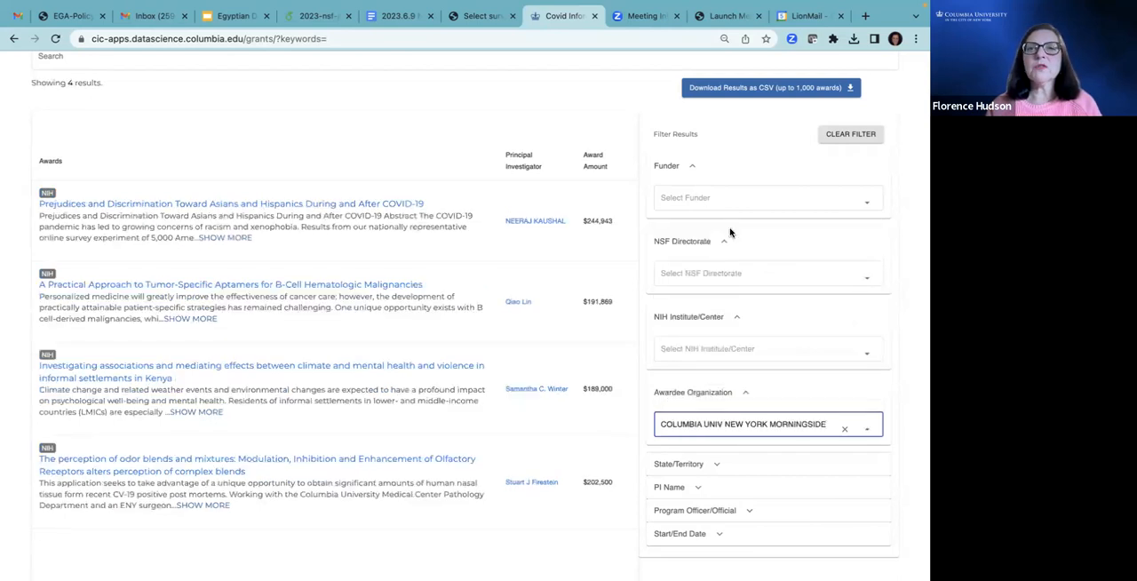
scroll(down, 3)
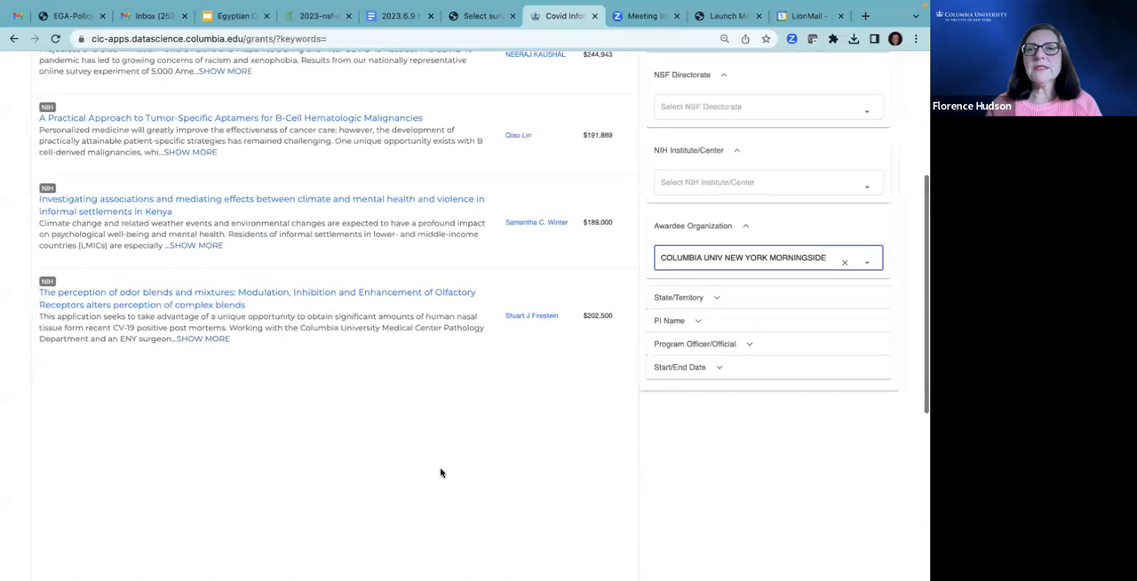
scroll(up, 3)
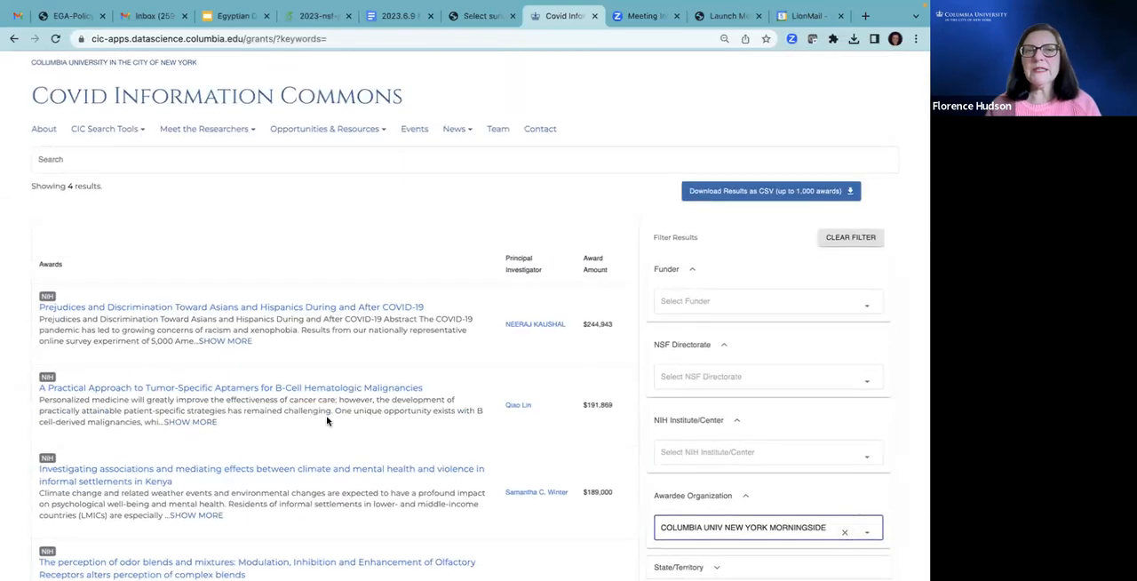
- Clear filters, search awards for 'floren', and browse the 10 matches
click(849, 237)
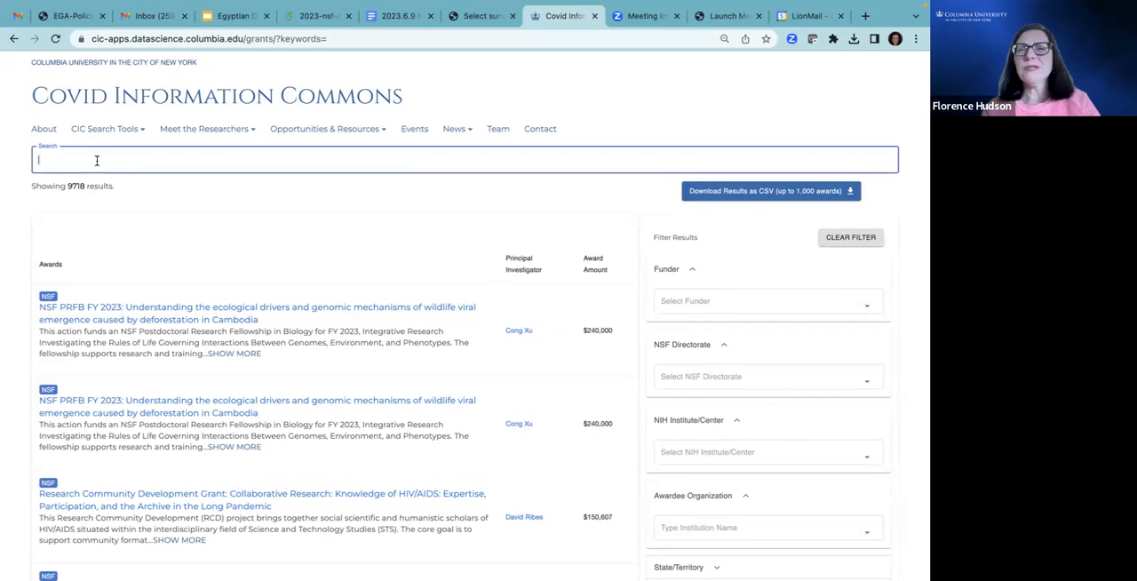
text(flore)
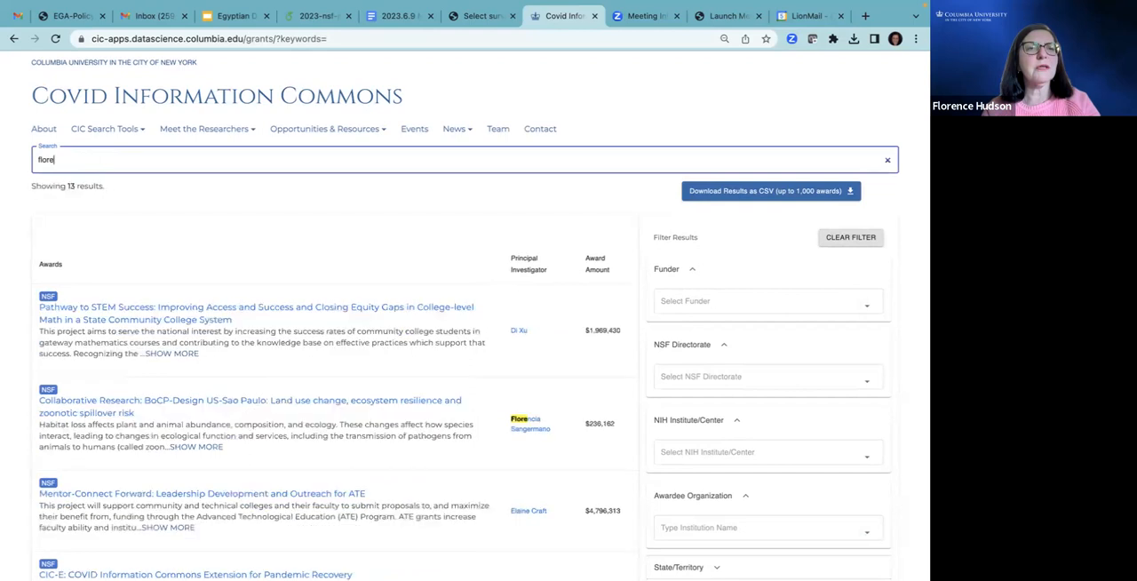
text(n)
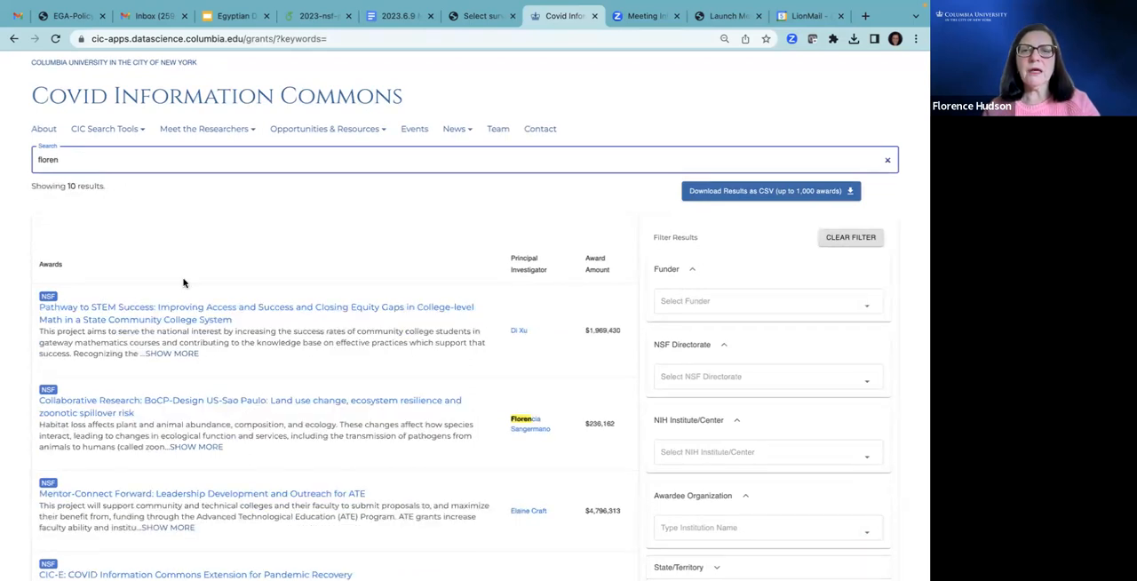
scroll(down, 3)
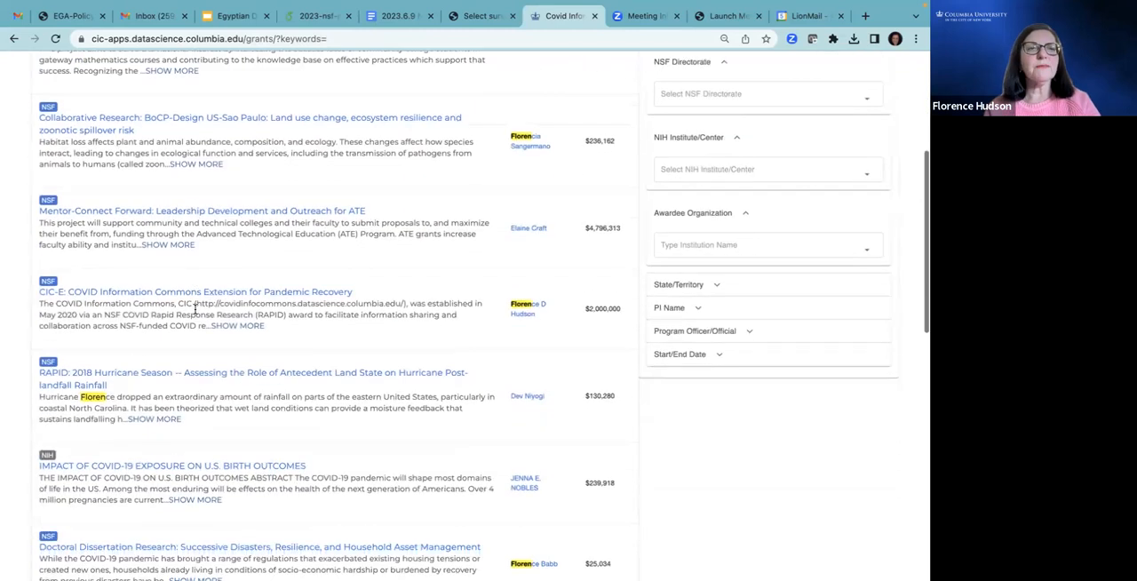
mouse_move(196, 291)
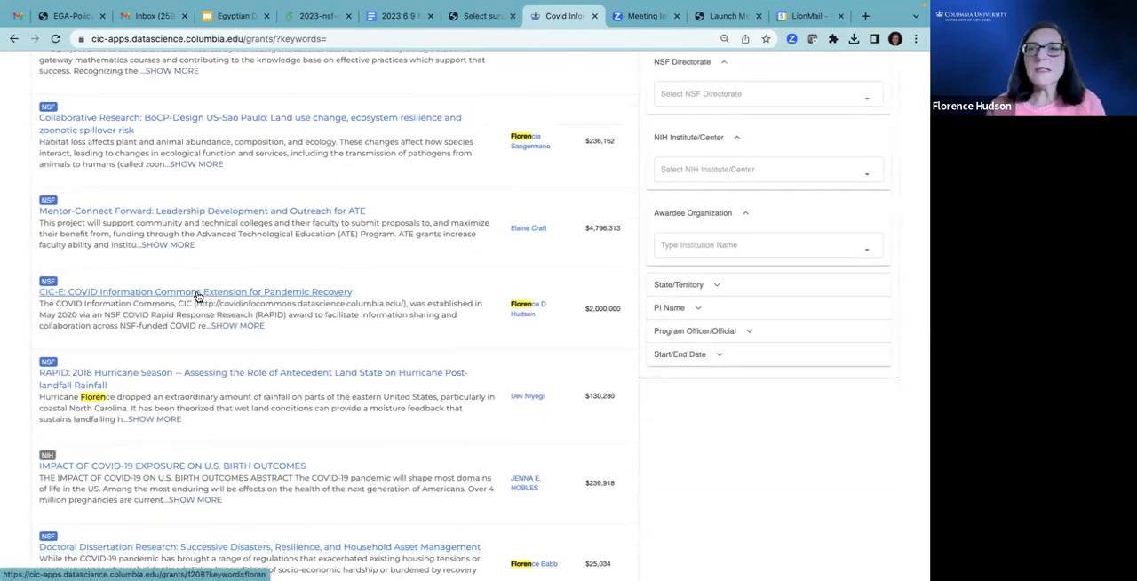
- Open the CIC-E Extension for Pandemic Recovery award and read its details and abstract
click(194, 292)
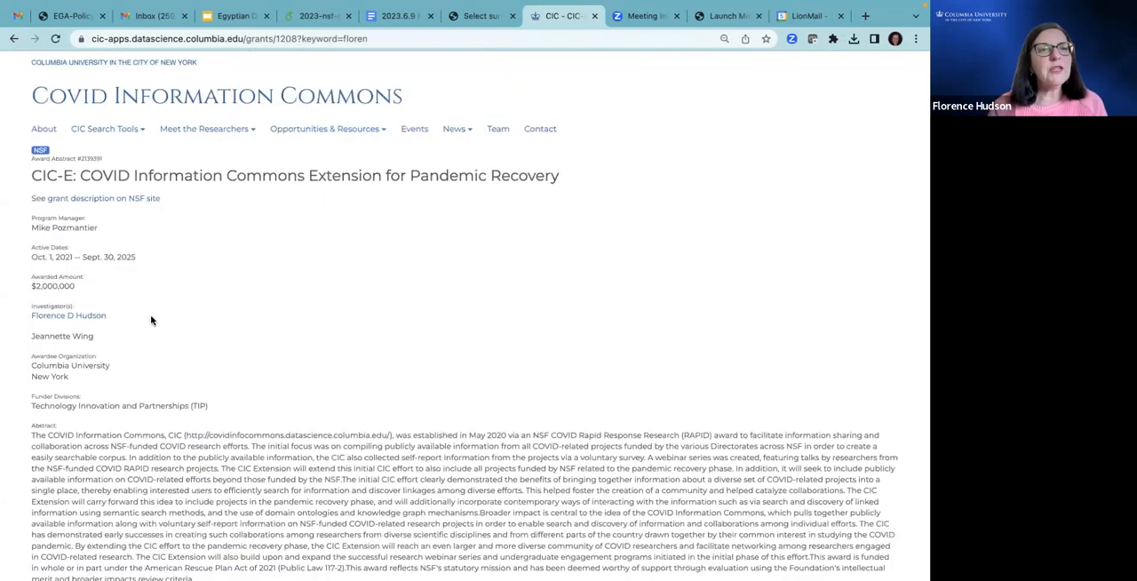
scroll(down, 3)
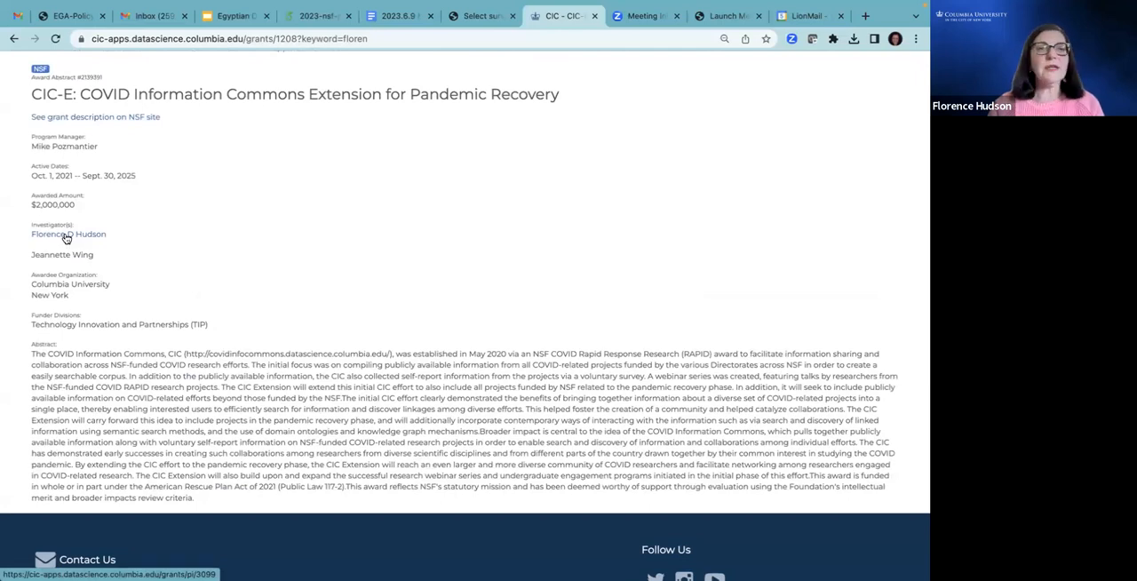
- View the investigator's profile and lightning talk, then follow the ORCID link
click(68, 233)
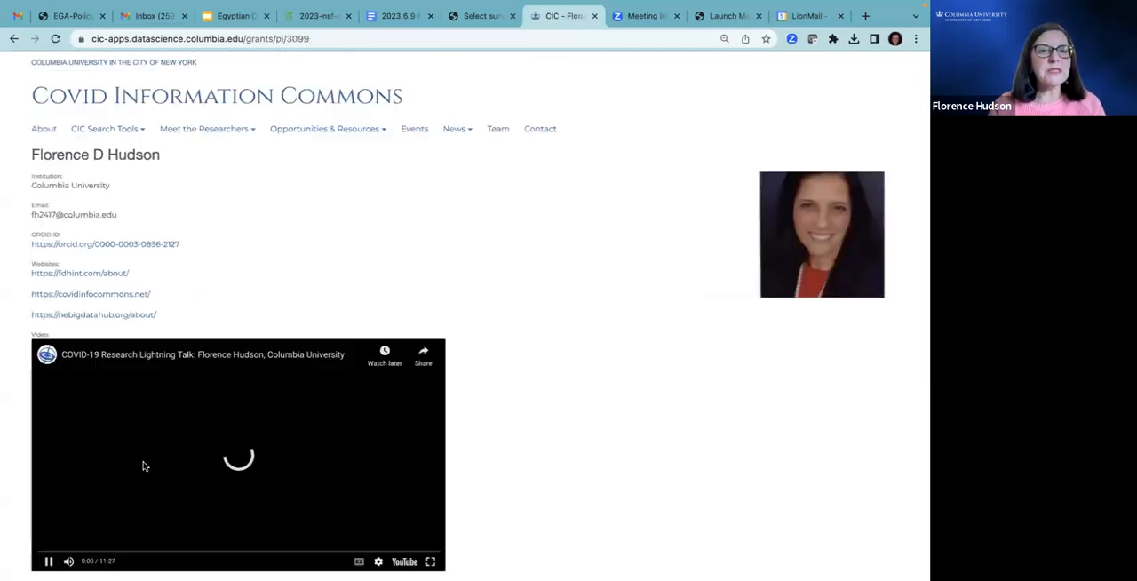
scroll(down, 3)
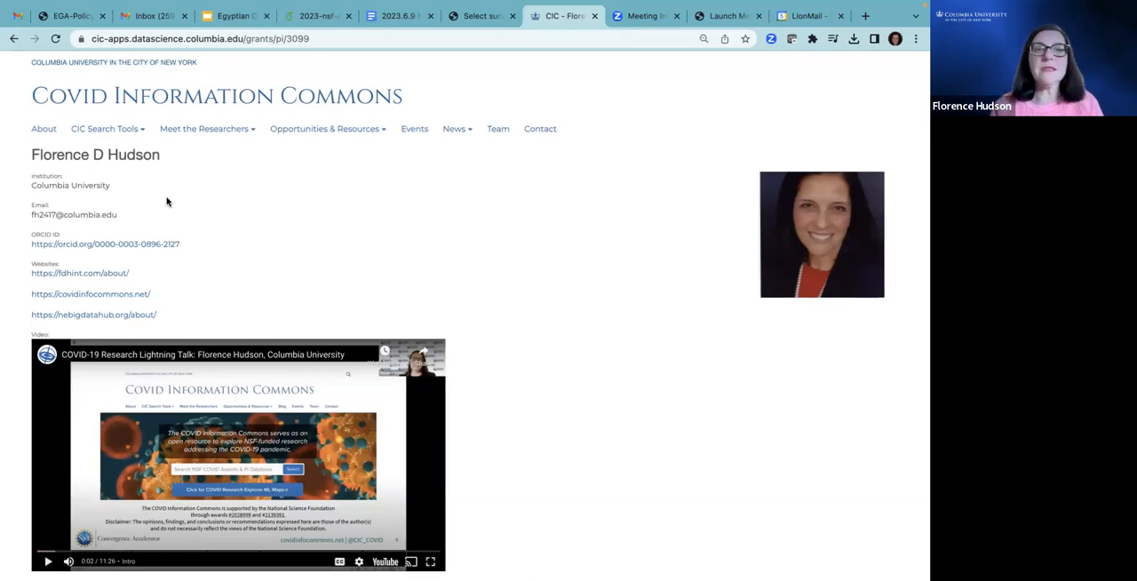
click(104, 243)
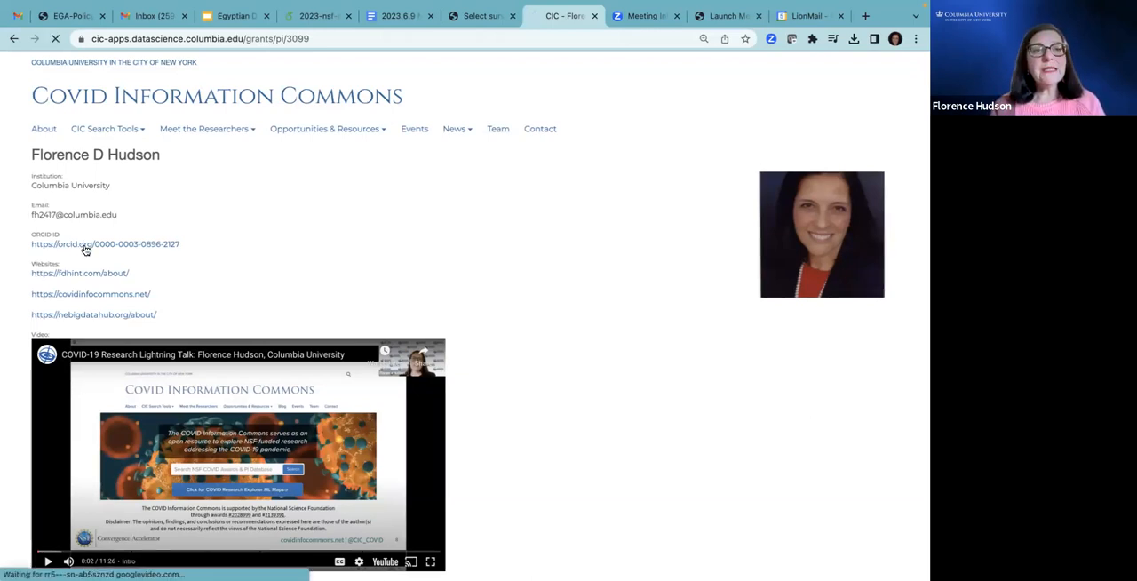
- Dismiss the ORCID cookie banner and browse the eight Employment entries
click(105, 243)
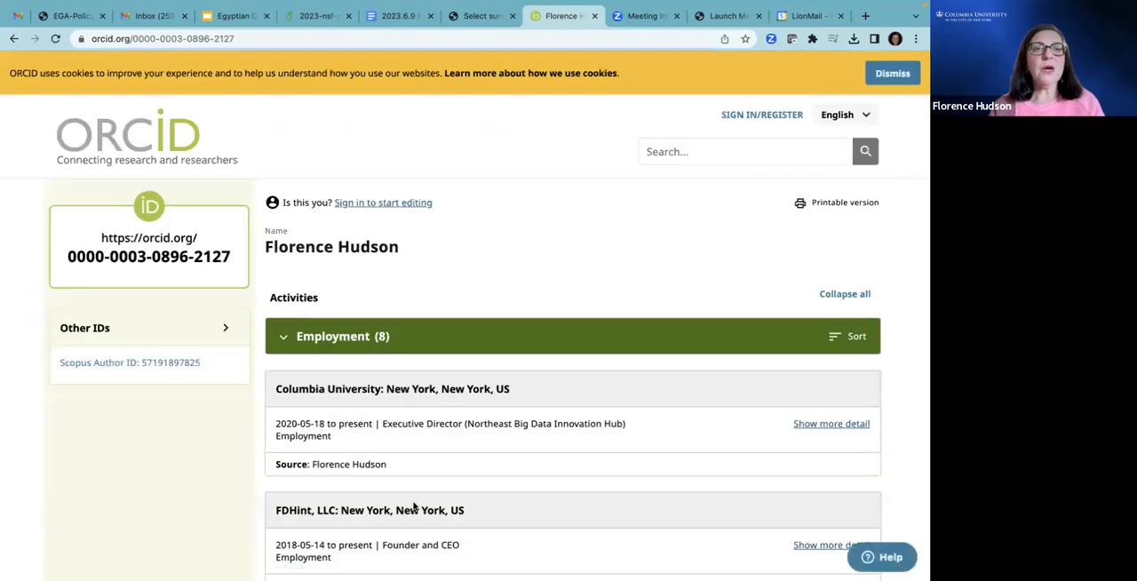
click(892, 73)
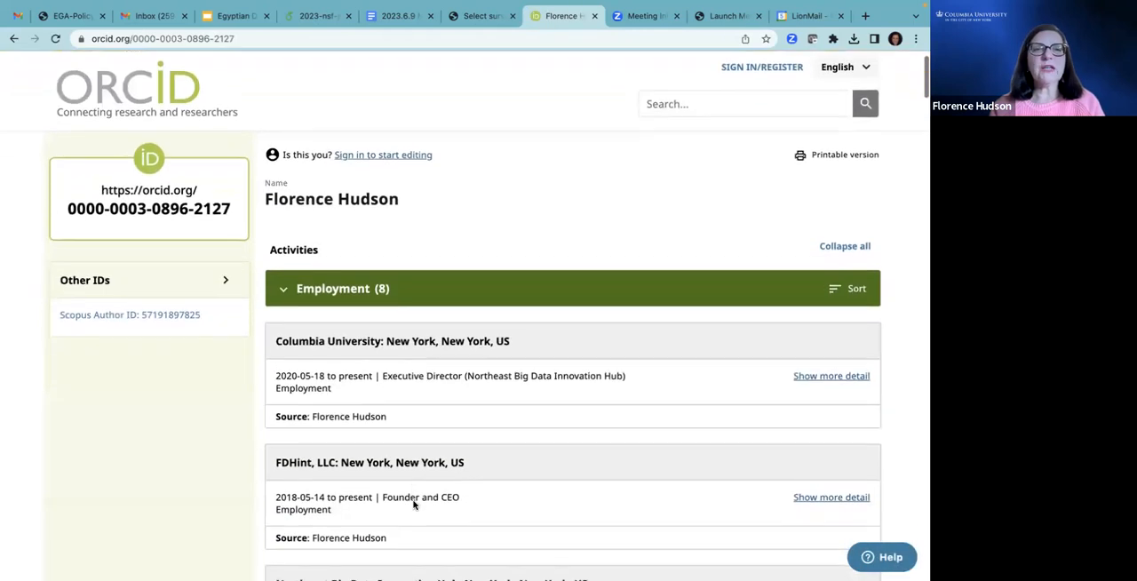
scroll(down, 3)
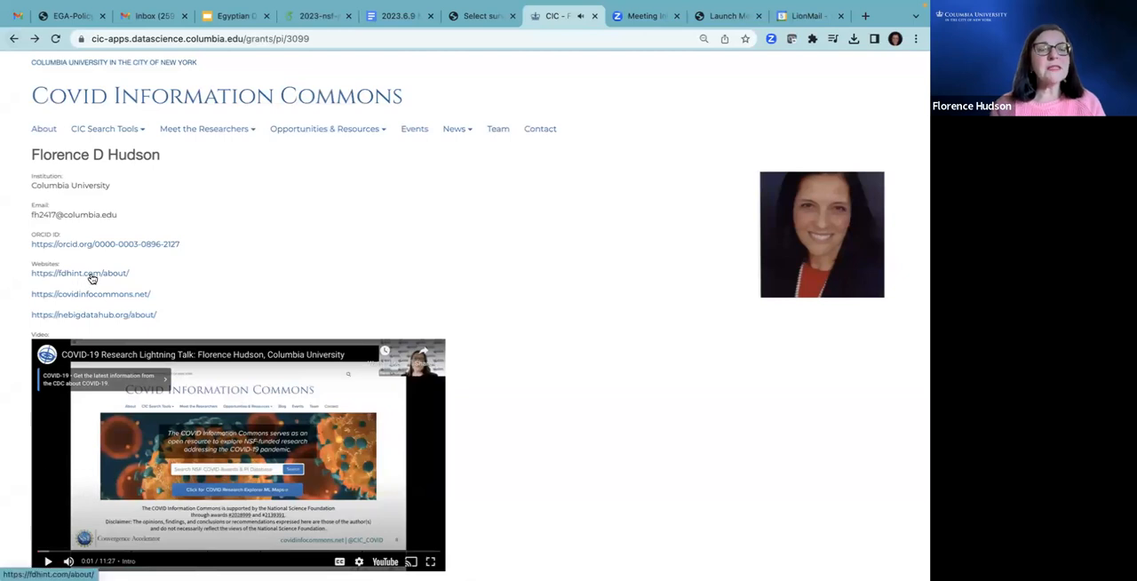
- Scroll the profile's grants and keywords, then return to the 10 'floren' results
scroll(down, 3)
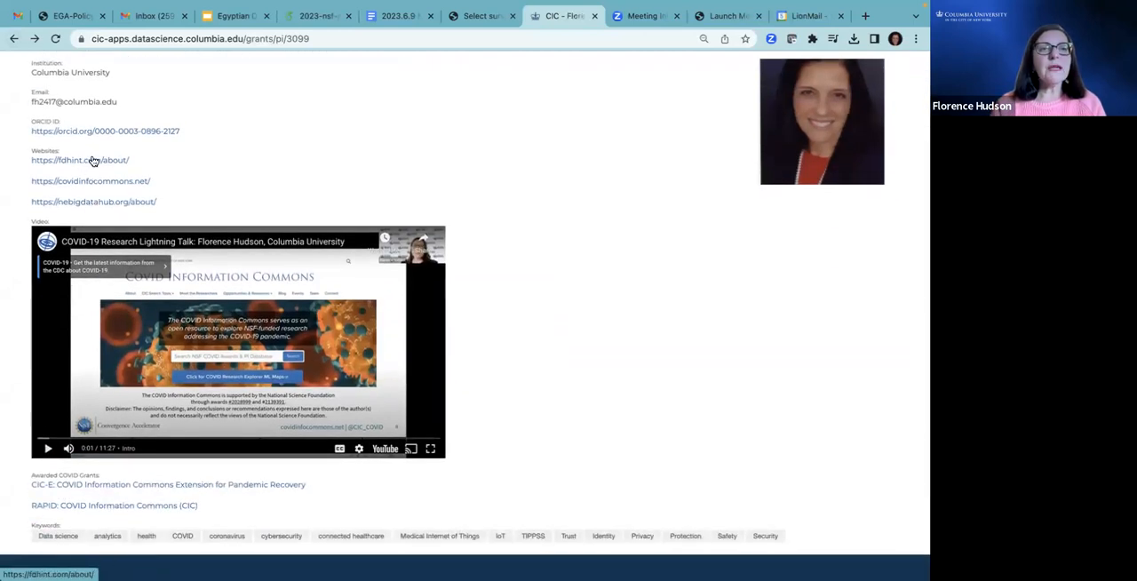
mouse_move(99, 184)
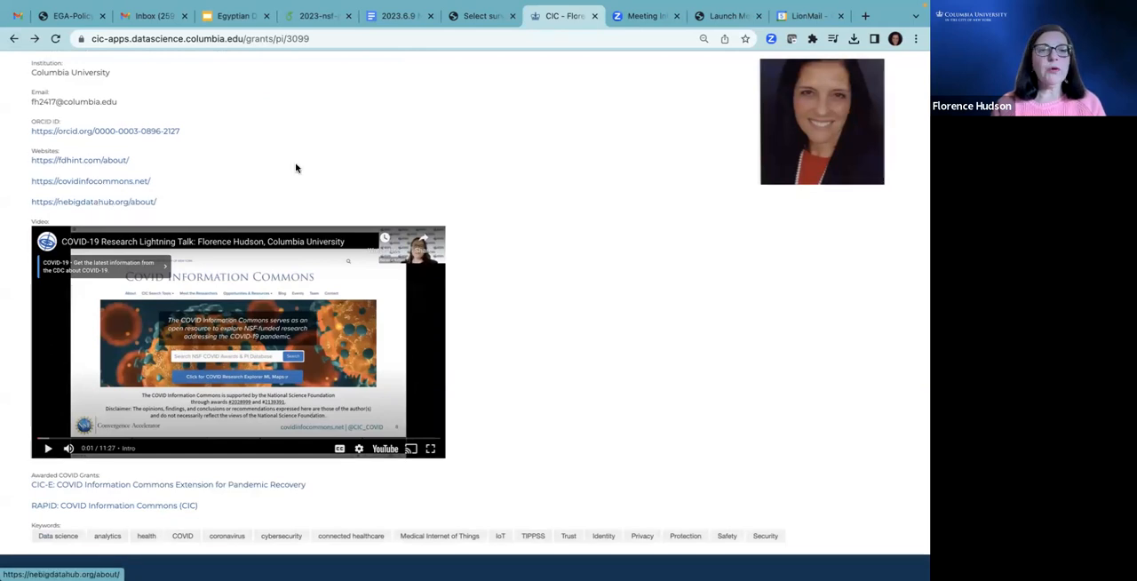
mouse_move(710, 337)
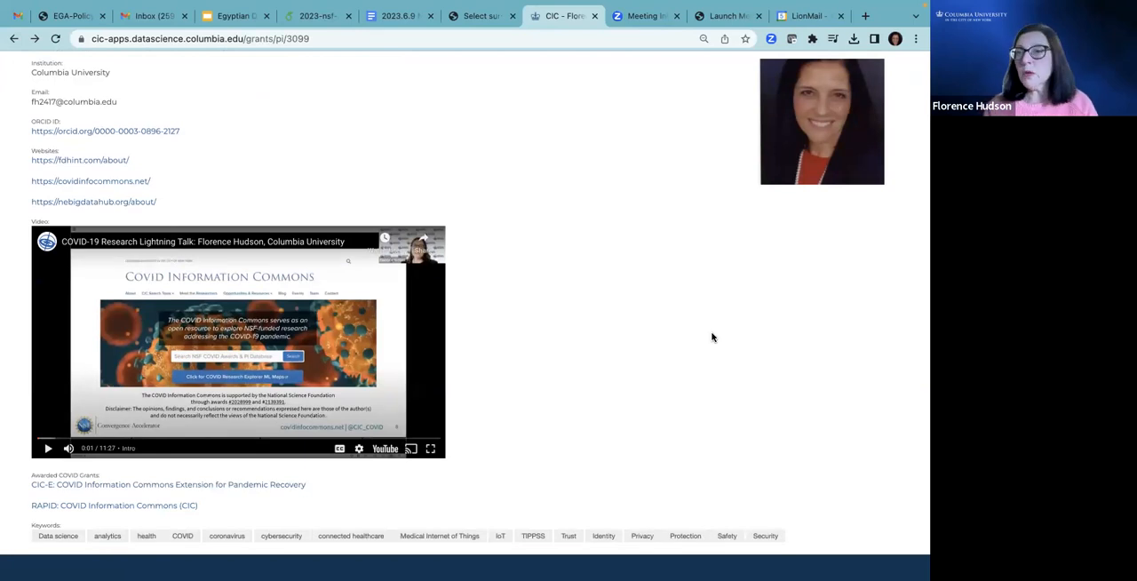
scroll(down, 3)
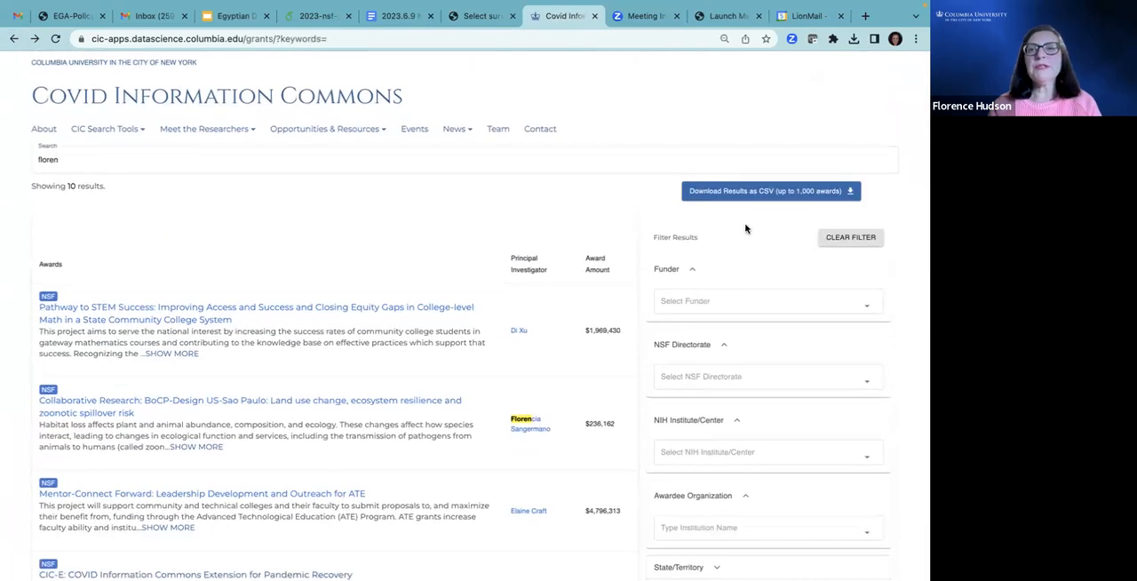
- Launch COVID Research Explorer ML Maps from the CIC Search Tools menu
click(104, 129)
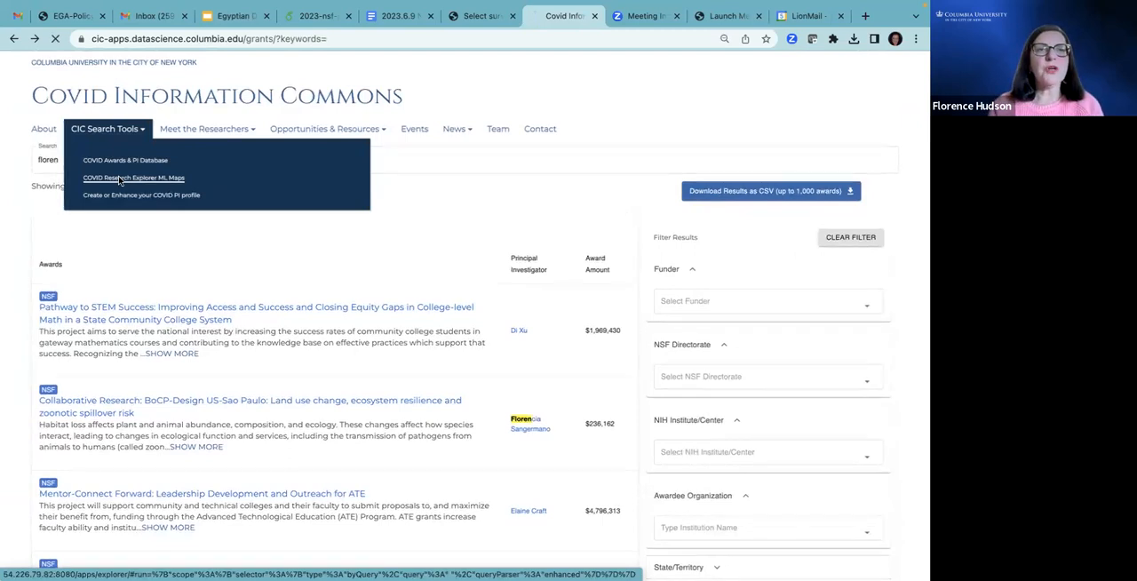
click(133, 178)
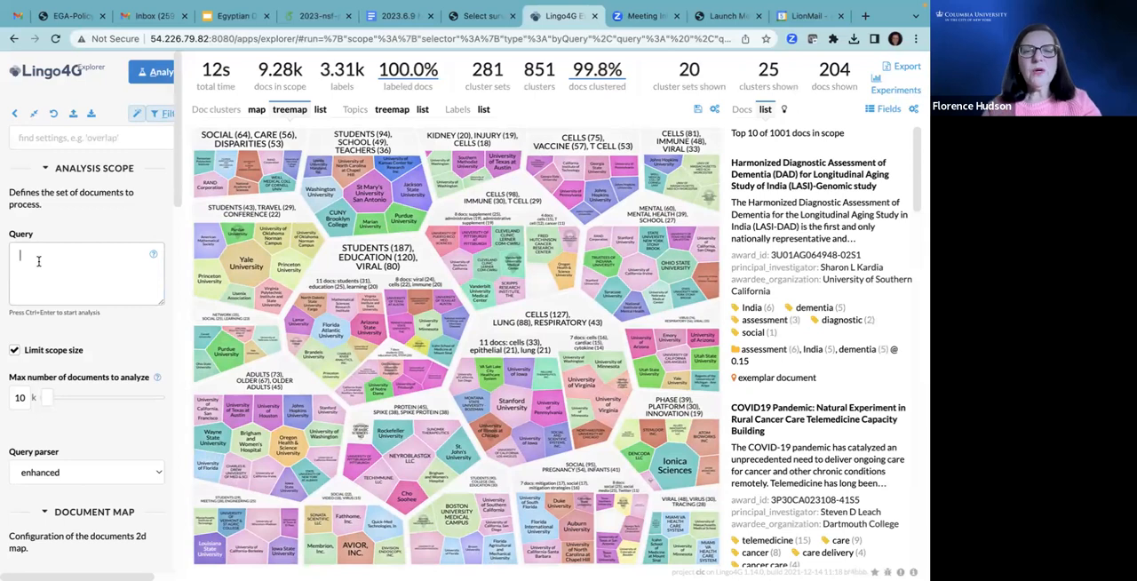
- Enter 'epidemiology' as the Analysis Scope query in Lingo4G Explorer
text(epidemiology)
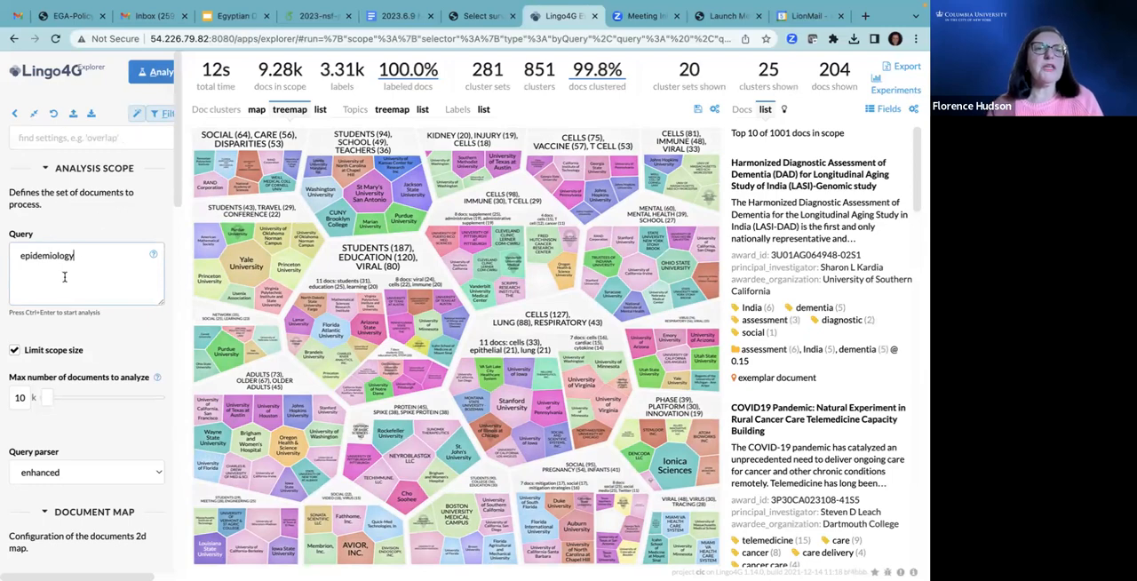
- Run the epidemiology analysis, yielding 367 documents grouped into 43 treemap clusters
click(160, 71)
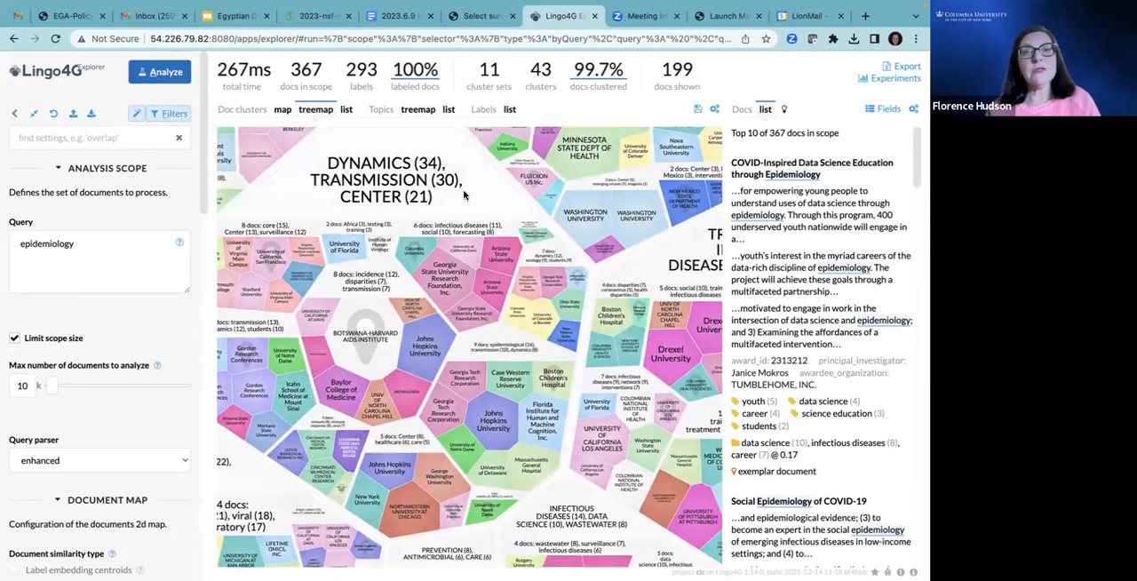
mouse_move(386, 382)
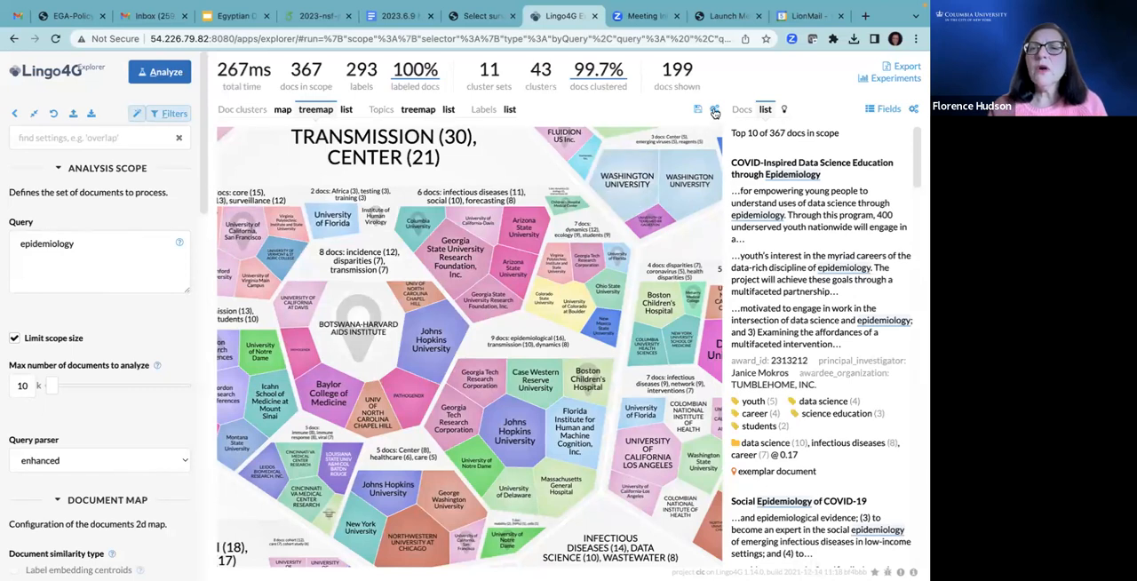
mouse_move(715, 109)
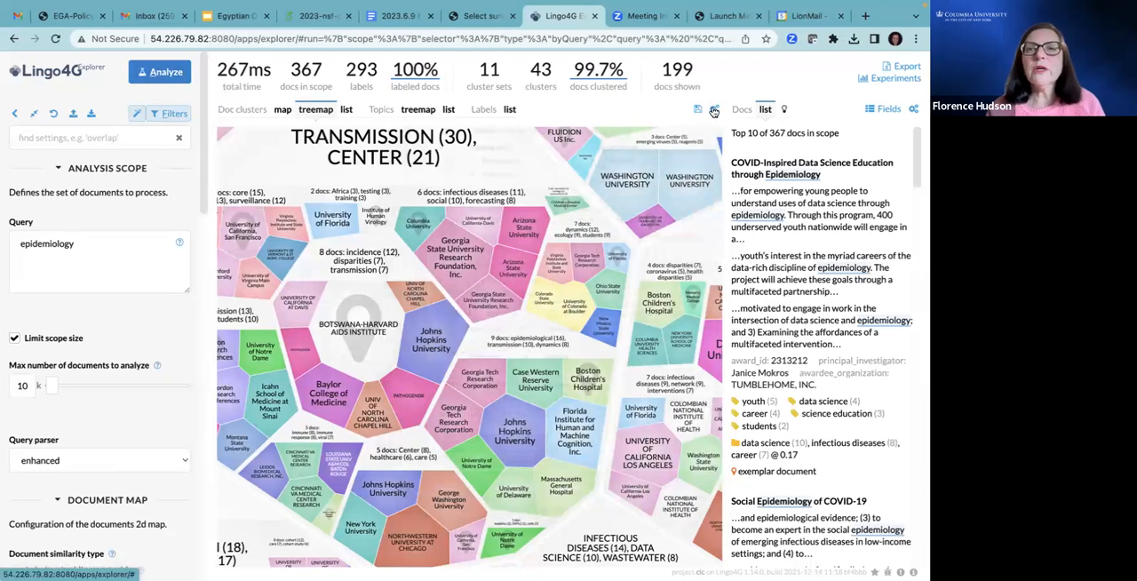
- Label the treemap cells by principal_investigator in the treemap settings
click(714, 108)
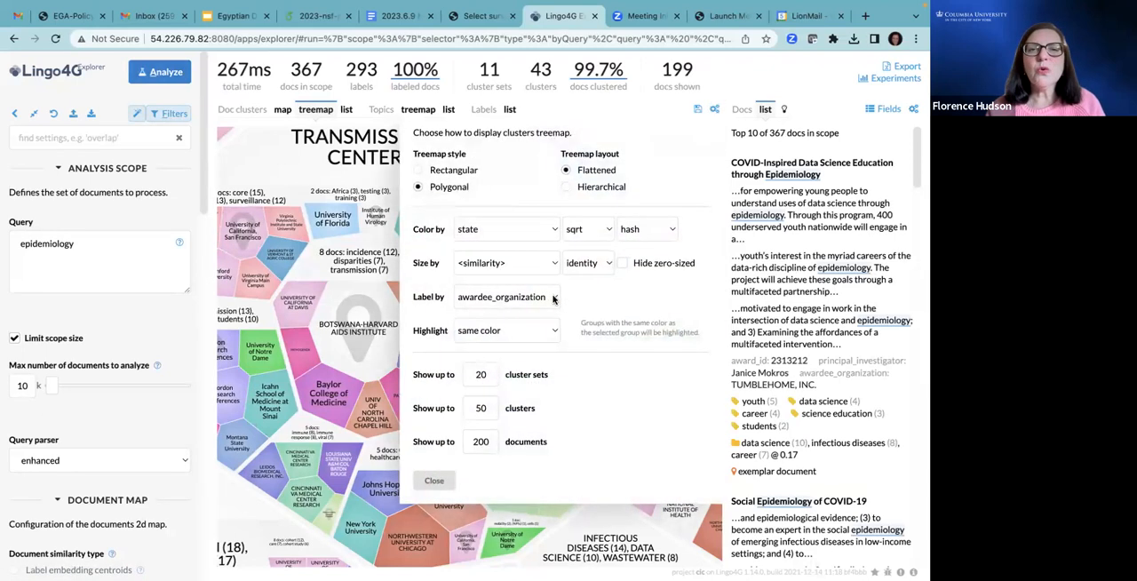
click(506, 297)
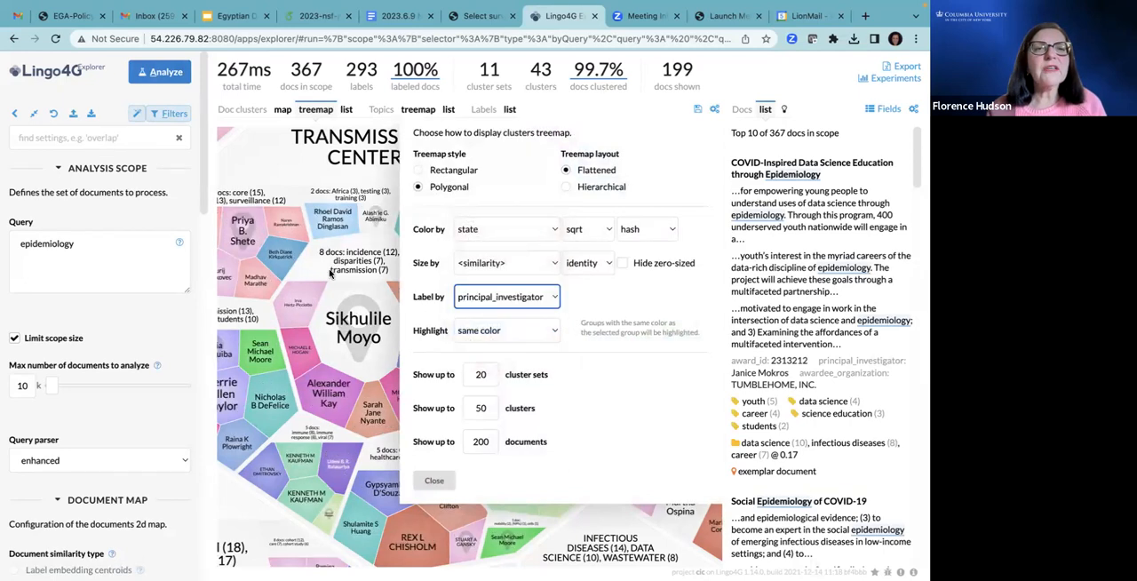
click(434, 480)
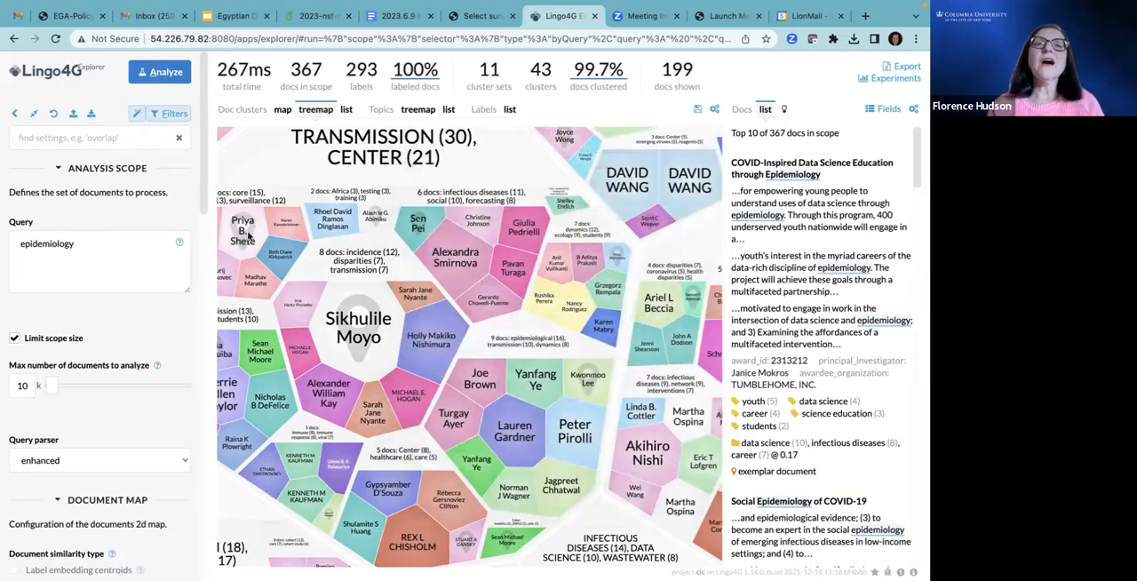
mouse_move(365, 387)
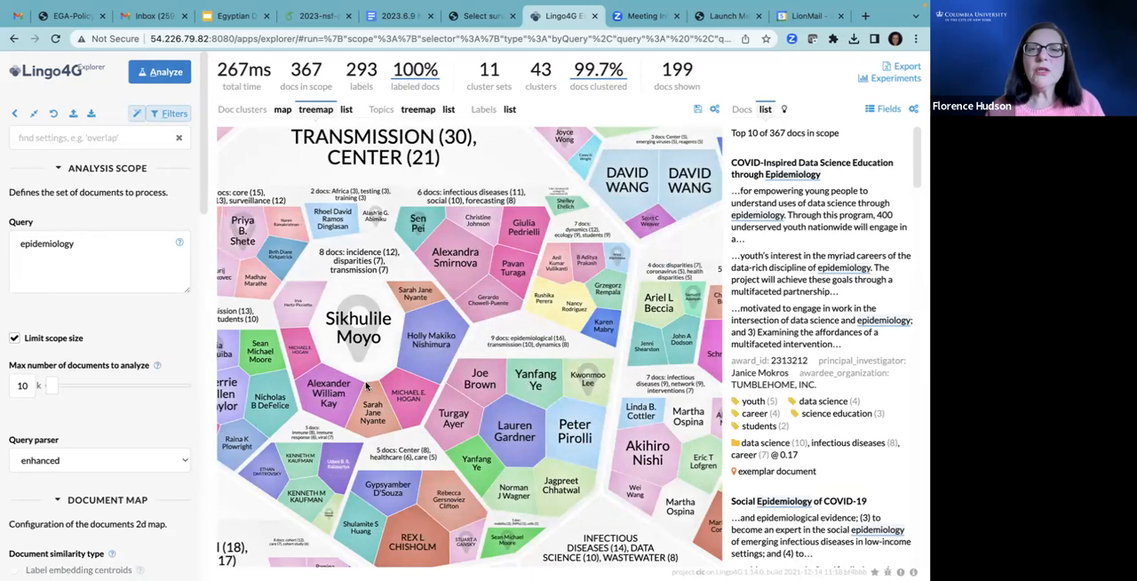
mouse_move(455, 258)
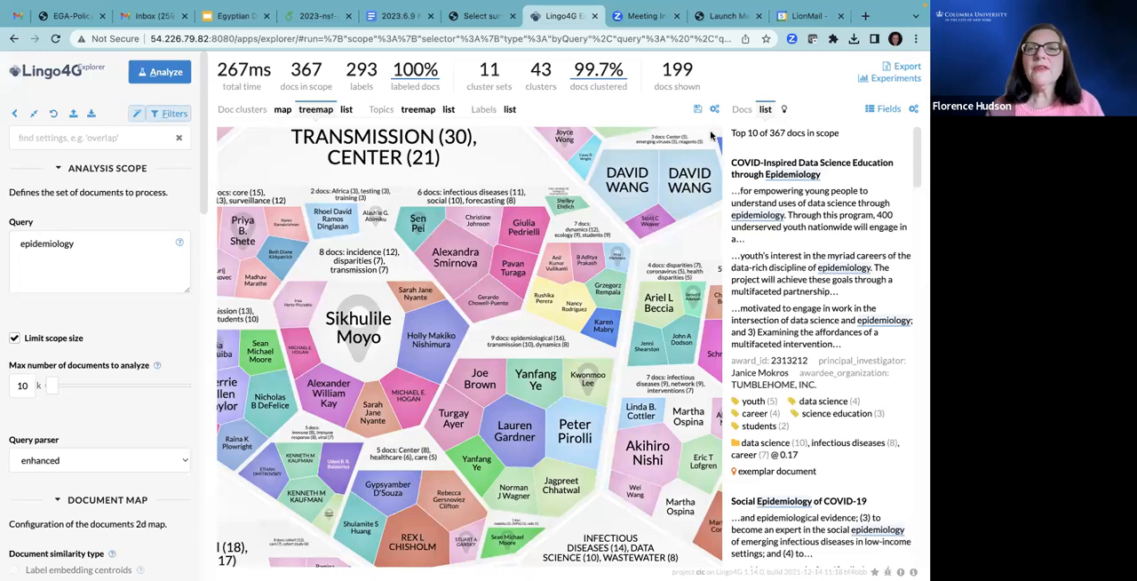
- Switch treemap labels back to awardee_organization and select the epidemiology query text
click(715, 109)
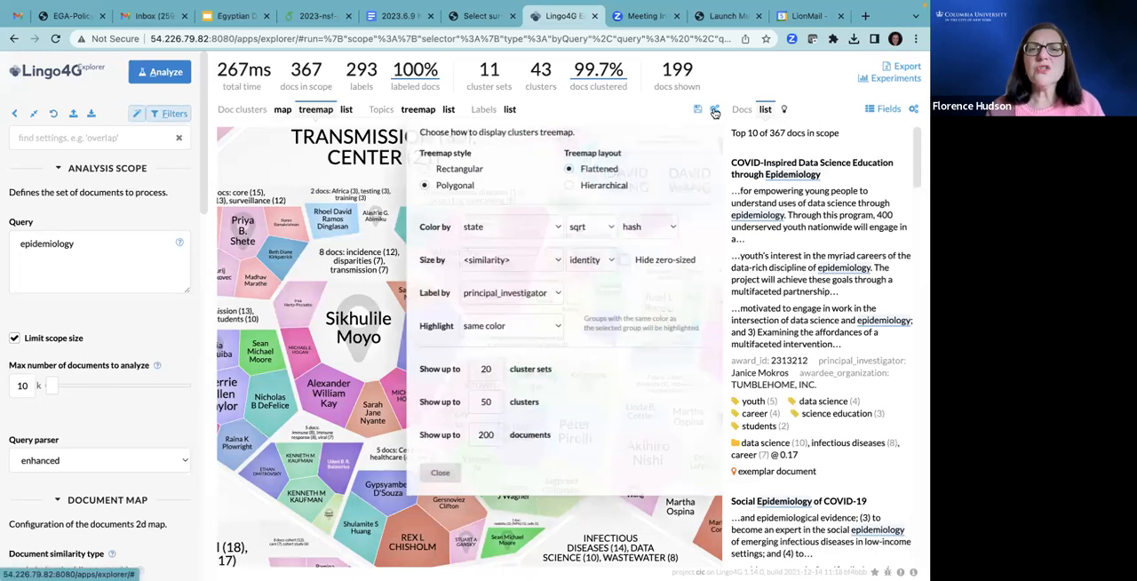
click(511, 292)
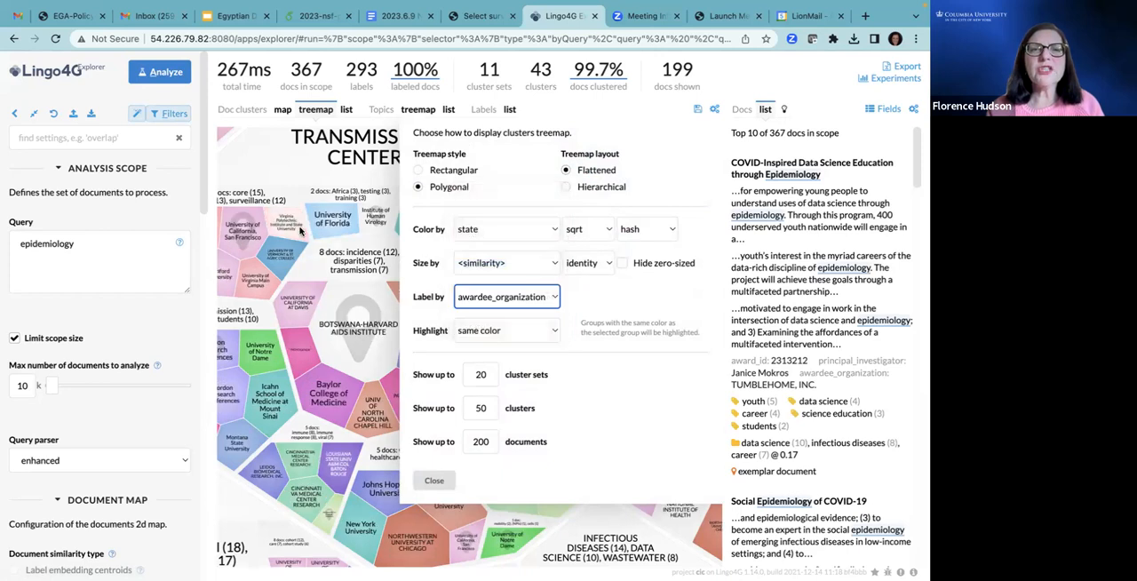
click(433, 479)
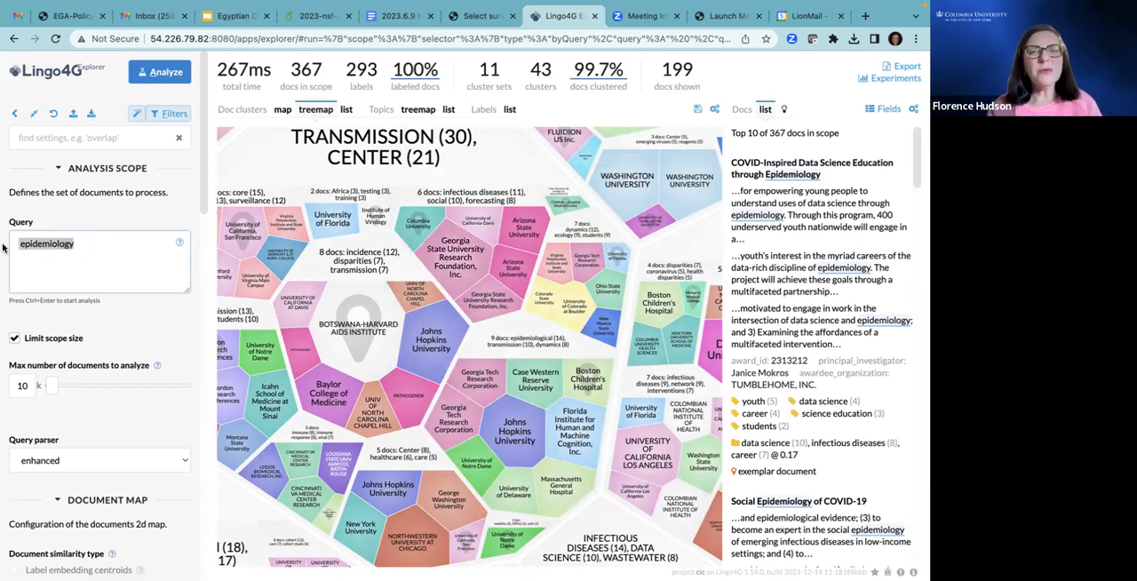
click(89, 242)
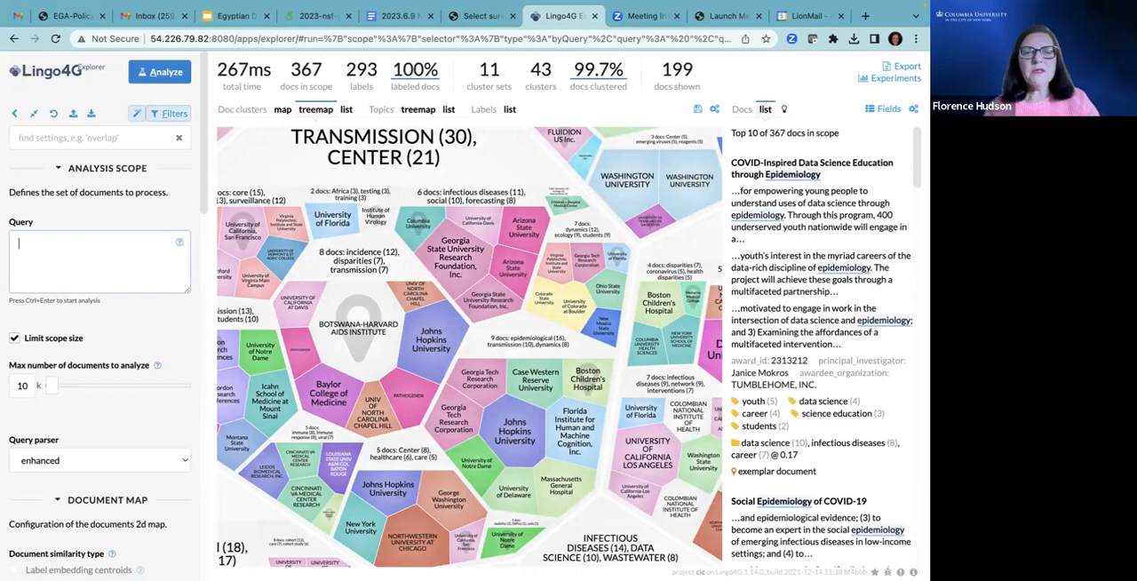
- Query 'texas' (200 documents, 23 clusters) and highlight the University of Utah cell
text(texas)
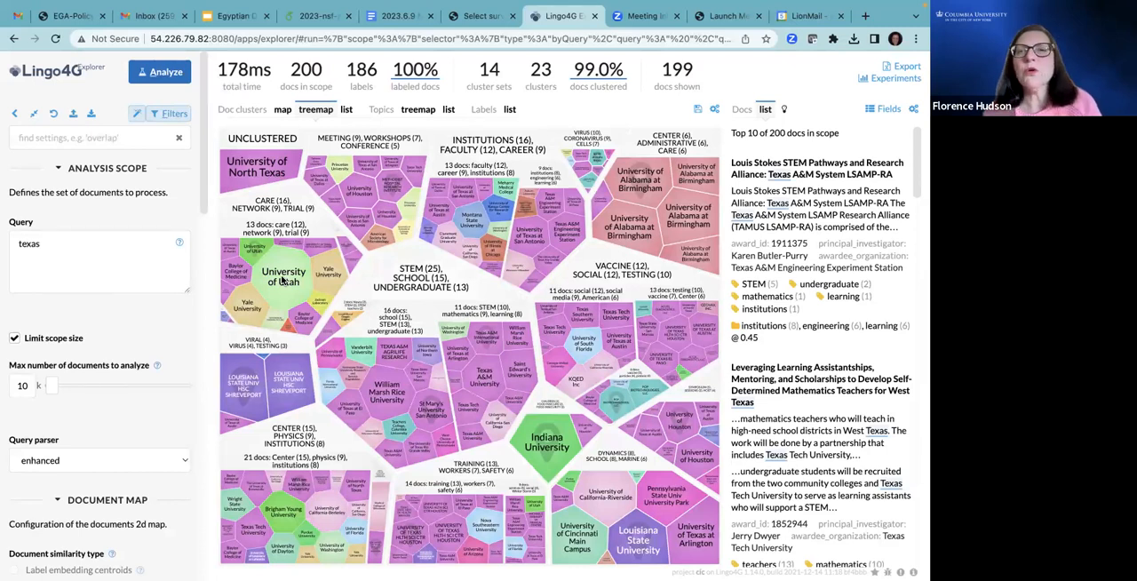
click(284, 276)
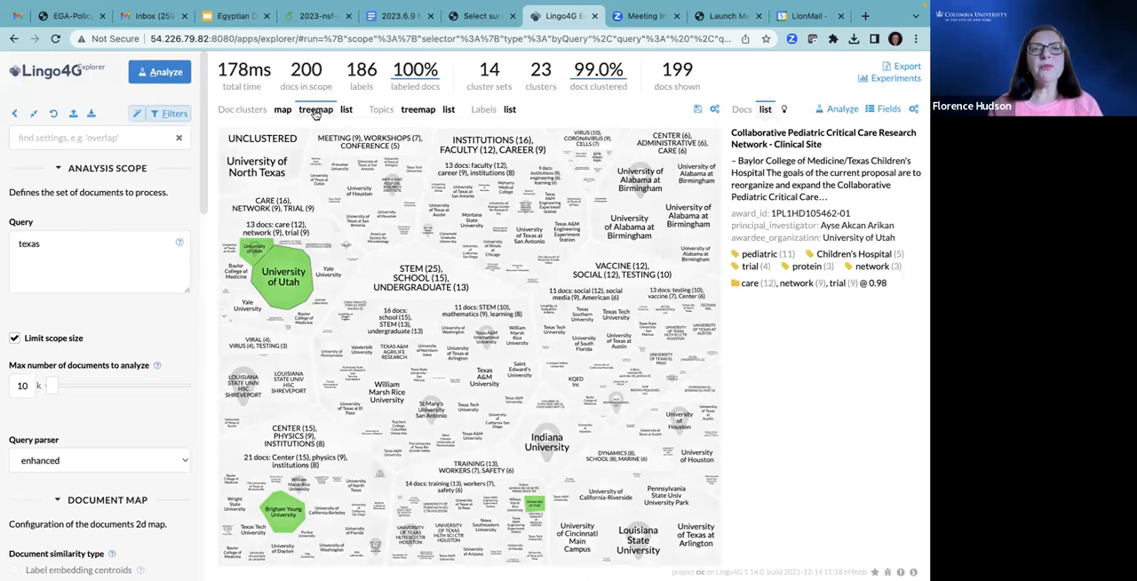
- Clear the query, reanalyze all 9.28k documents, and view clusters as a 2D map
click(98, 243)
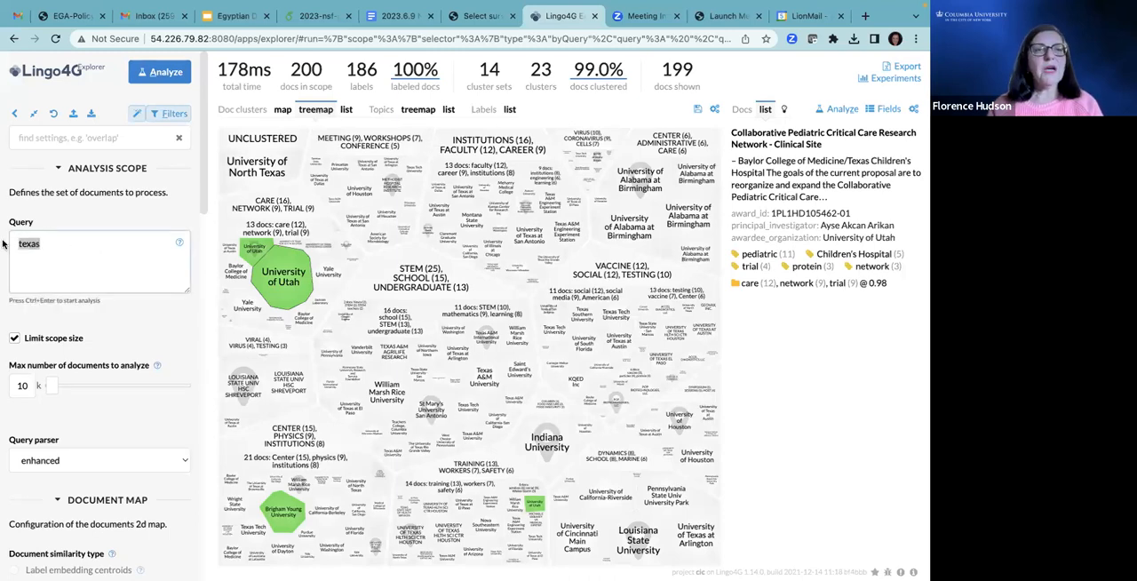
click(100, 258)
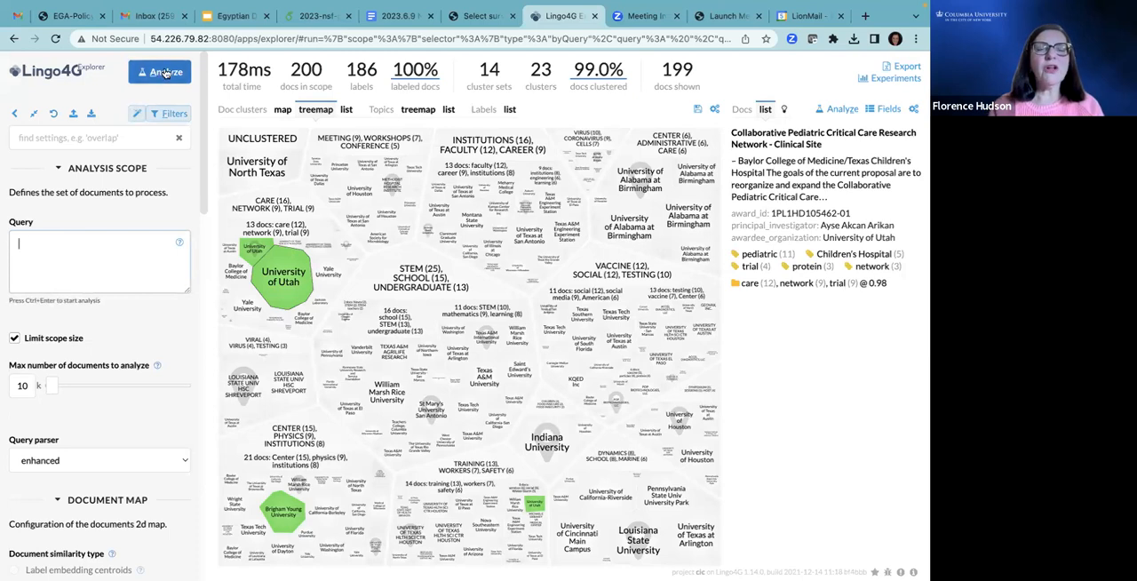
click(161, 72)
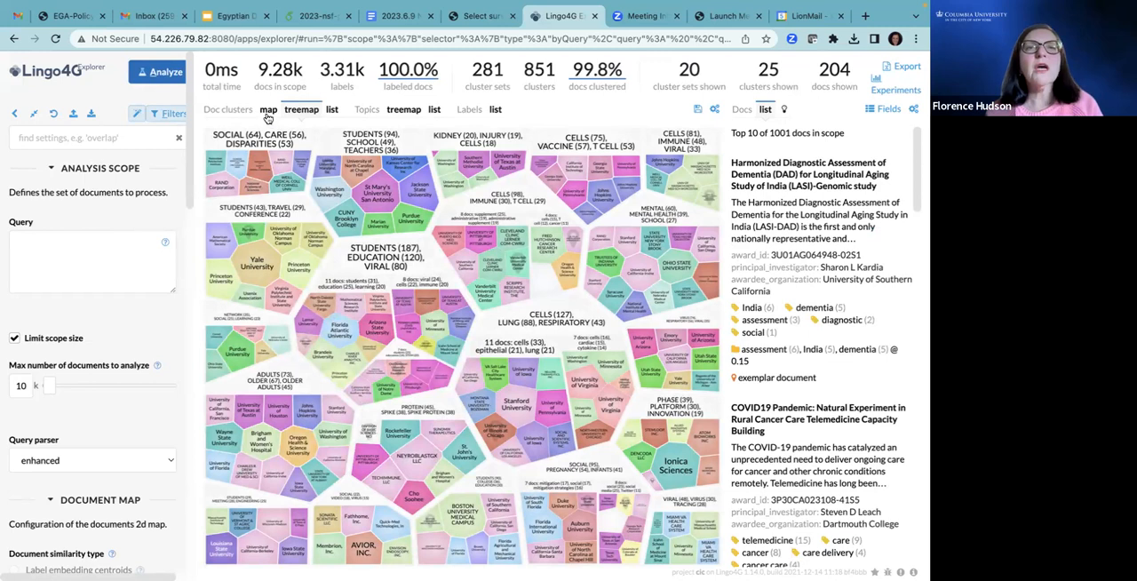
click(157, 71)
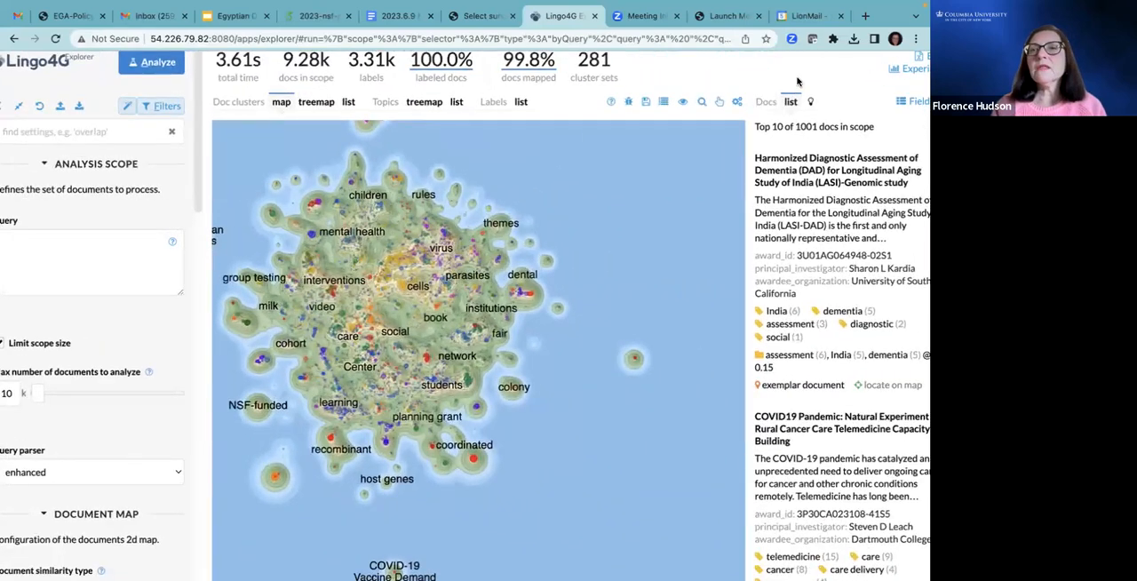
mouse_move(680, 56)
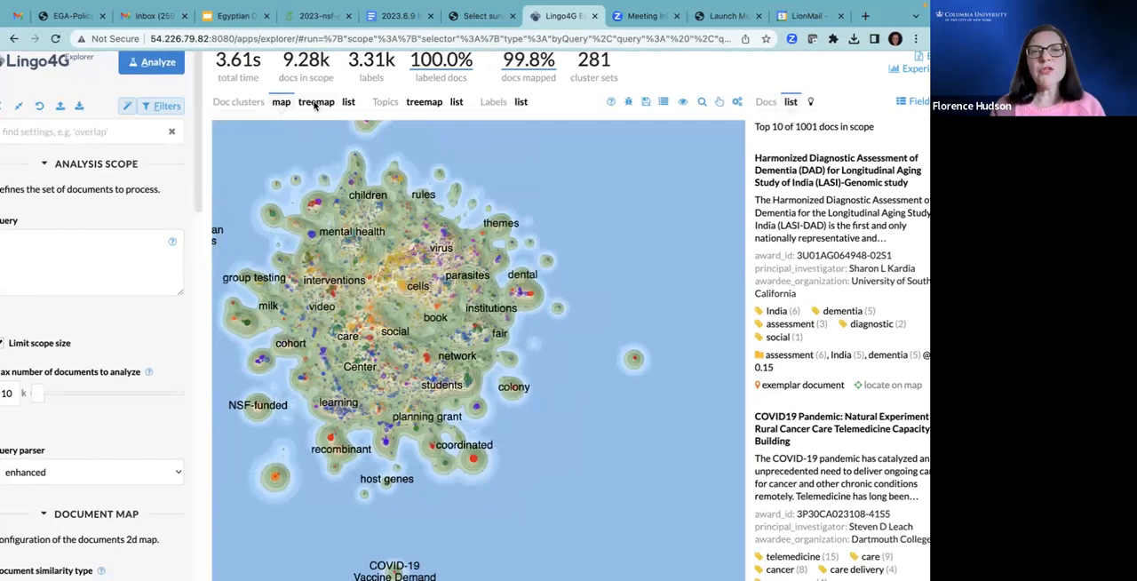
- Return to the treemap, highlight Stanford University, and select the Down Syndrome study's award_id
click(289, 101)
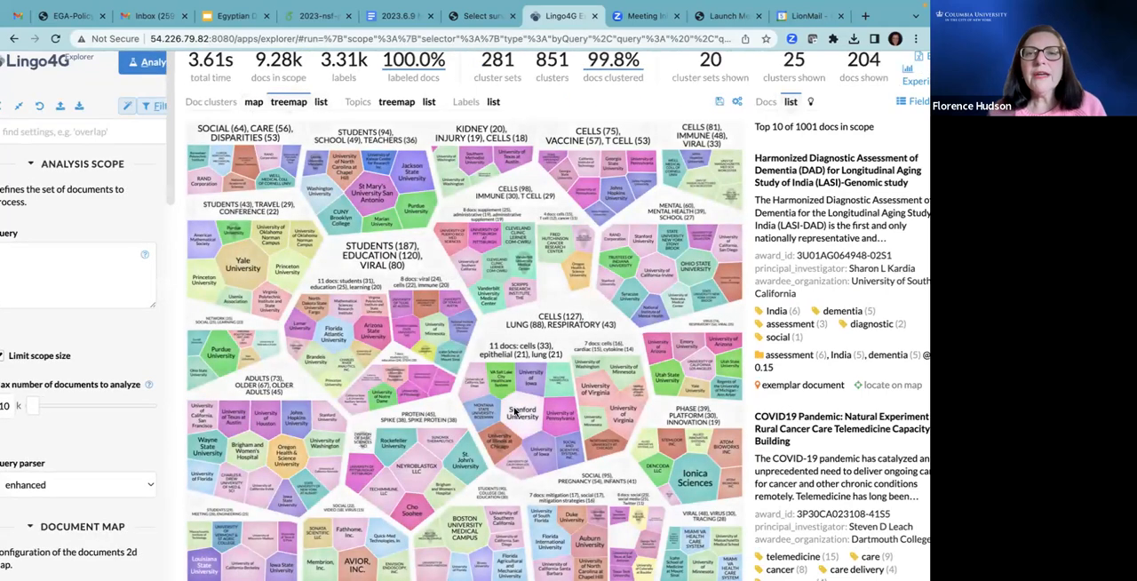
click(522, 413)
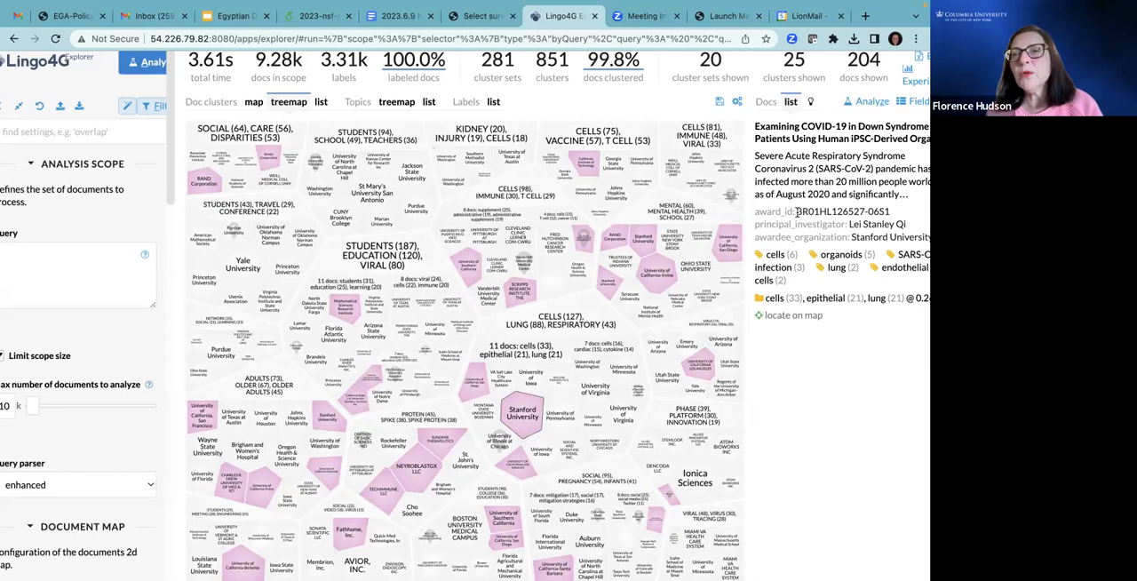
double_click(840, 211)
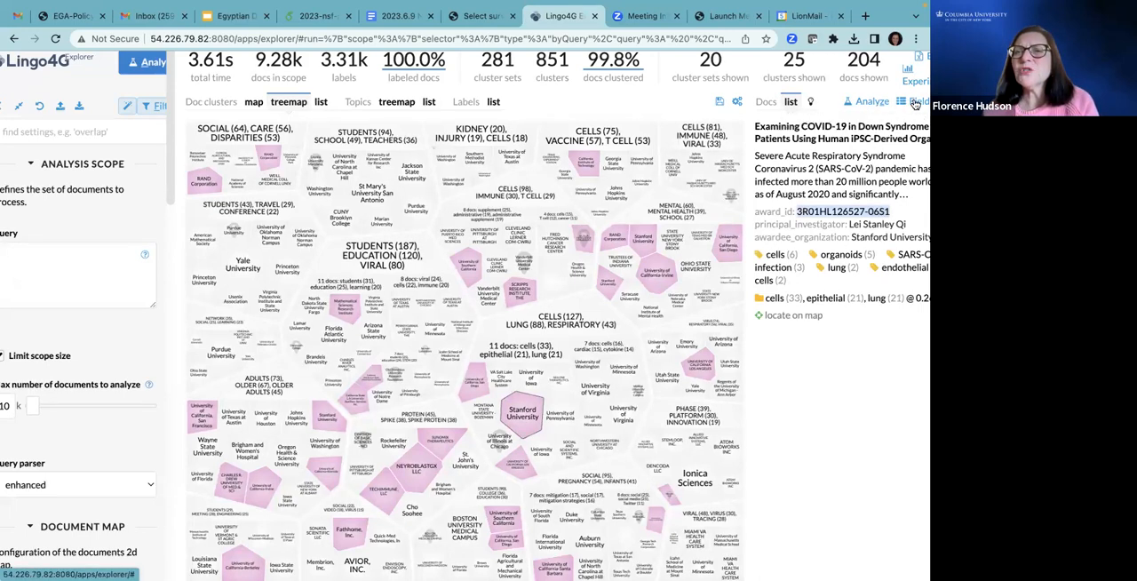
- Show the state field as a tag in the document list, e.g. CA
click(915, 101)
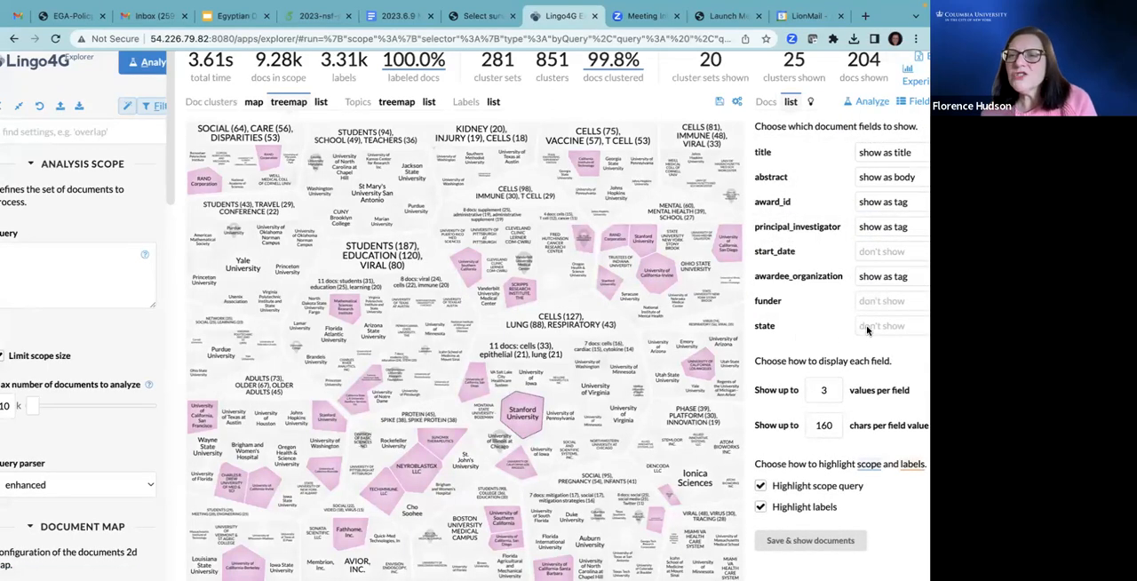
click(888, 325)
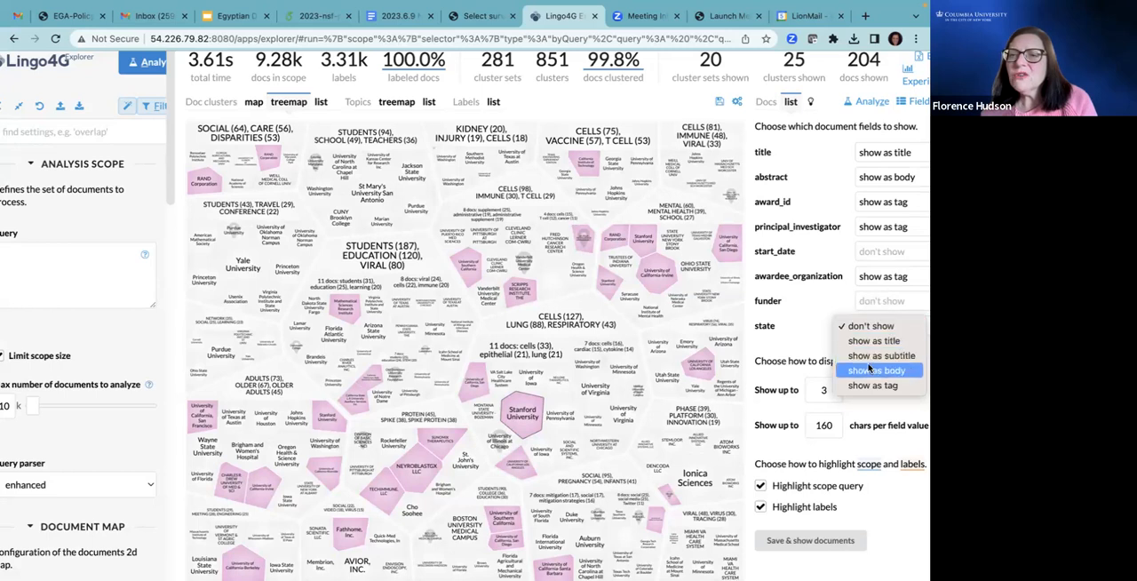
click(872, 385)
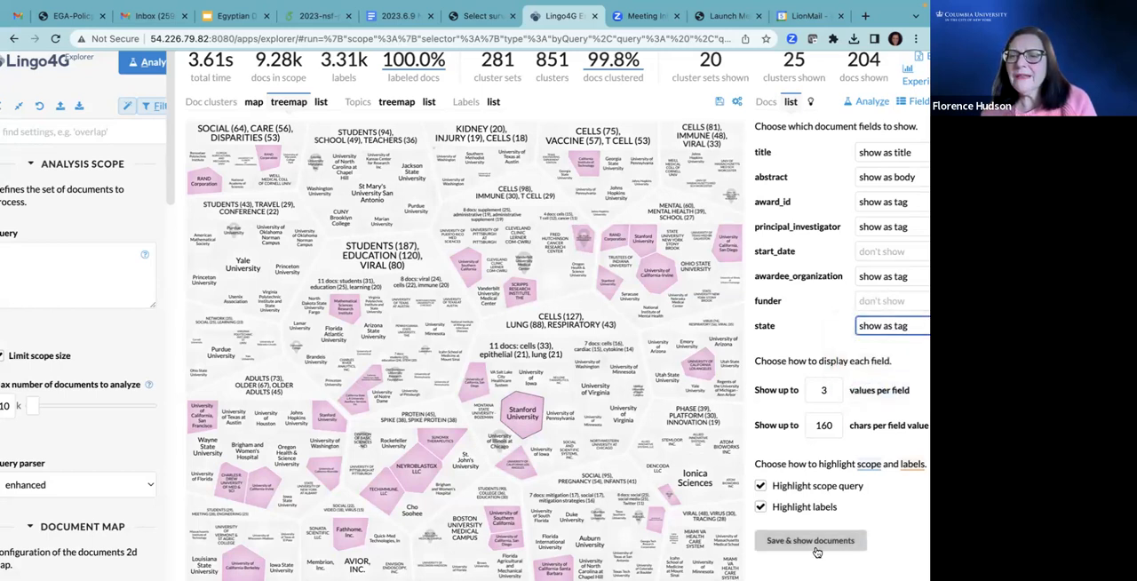
click(809, 540)
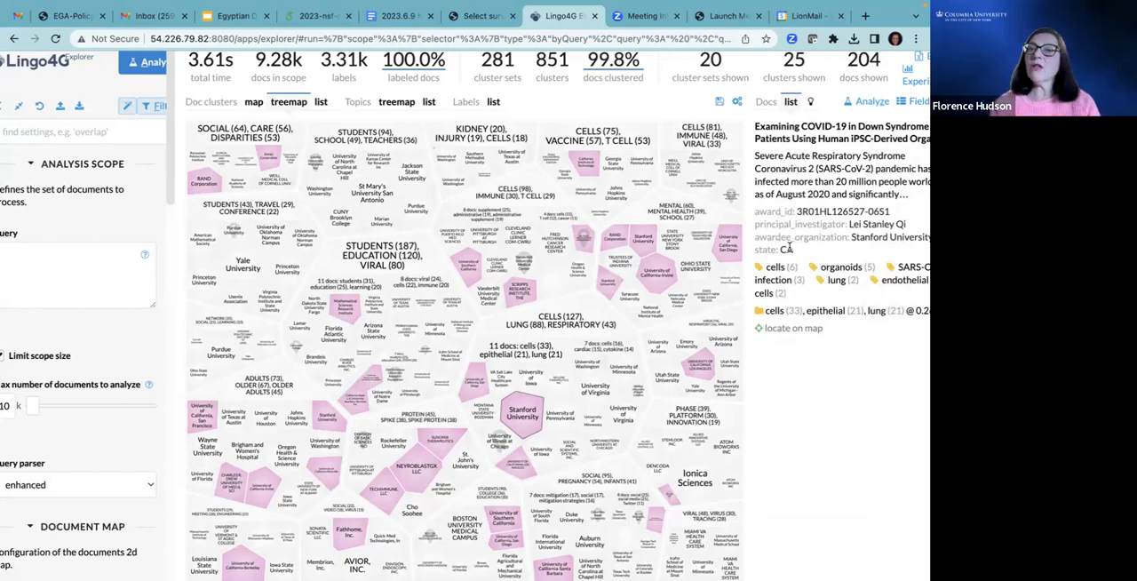
mouse_move(816, 519)
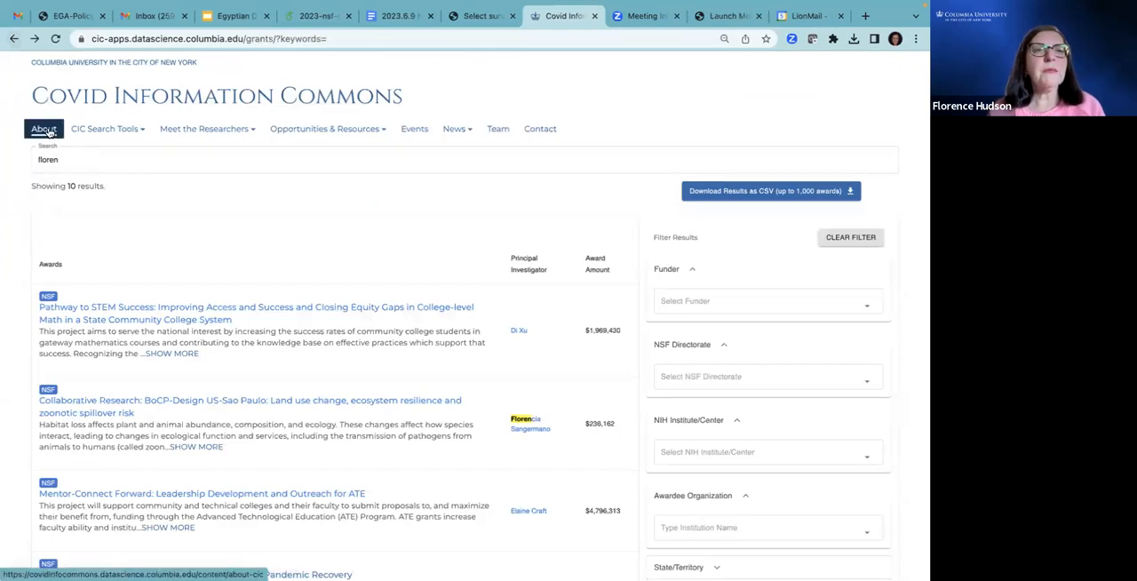
- Choose 'Create or Enhance your COVID PI profile' from the CIC Search Tools menu
click(105, 128)
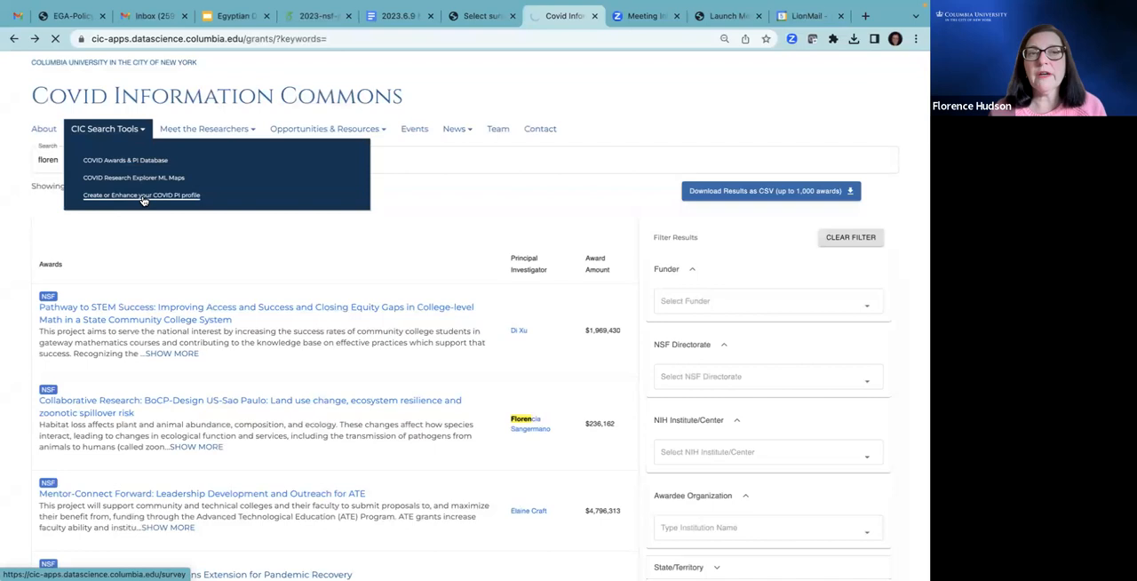
click(140, 195)
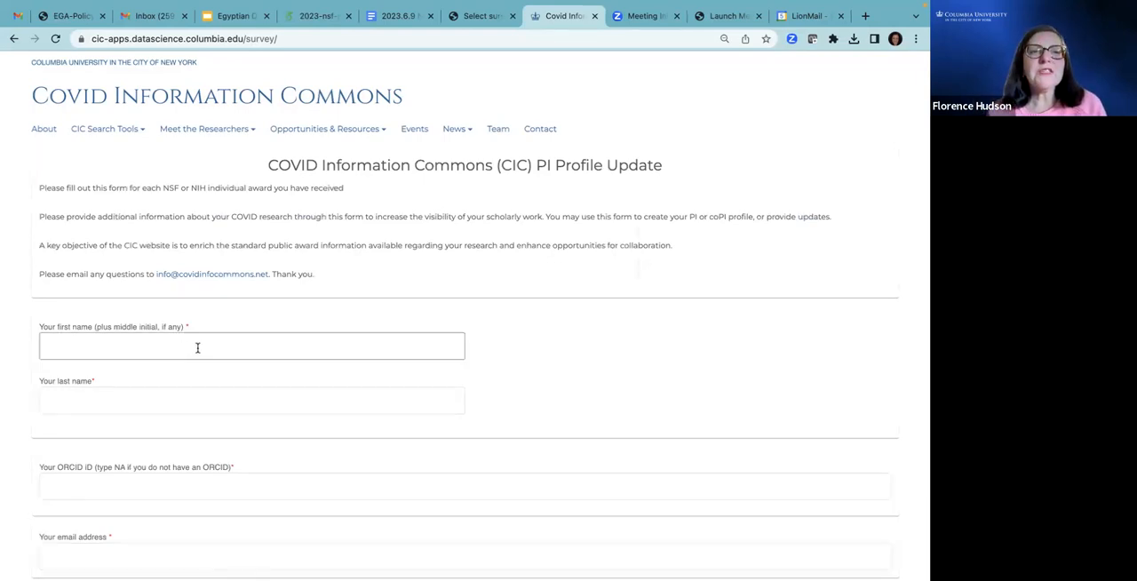
- Scroll through the PI Profile Update form to Submit, then go back to 'floren' results
scroll(down, 3)
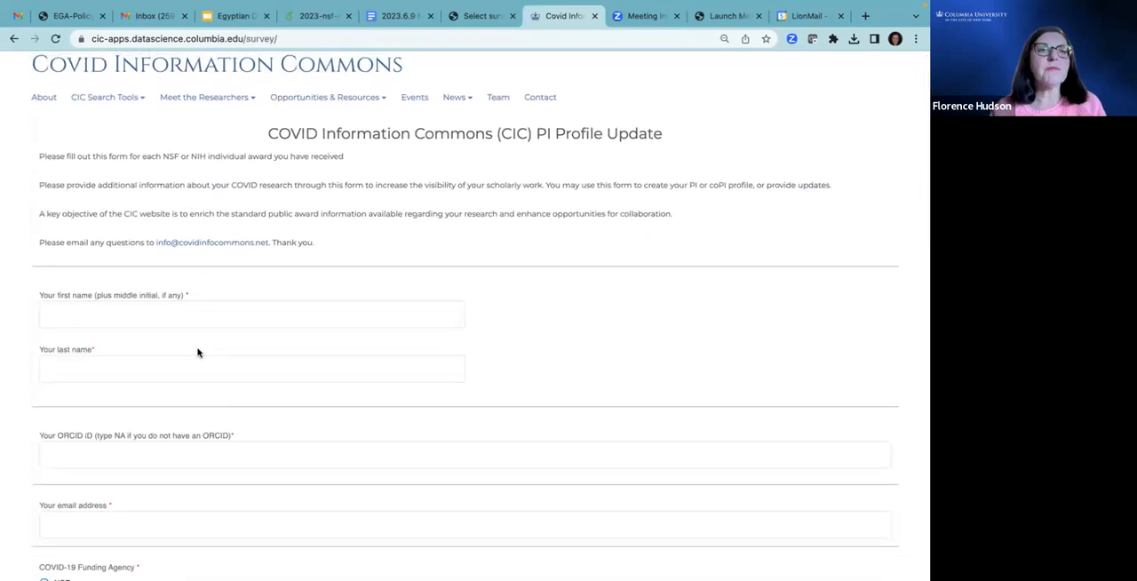
scroll(down, 3)
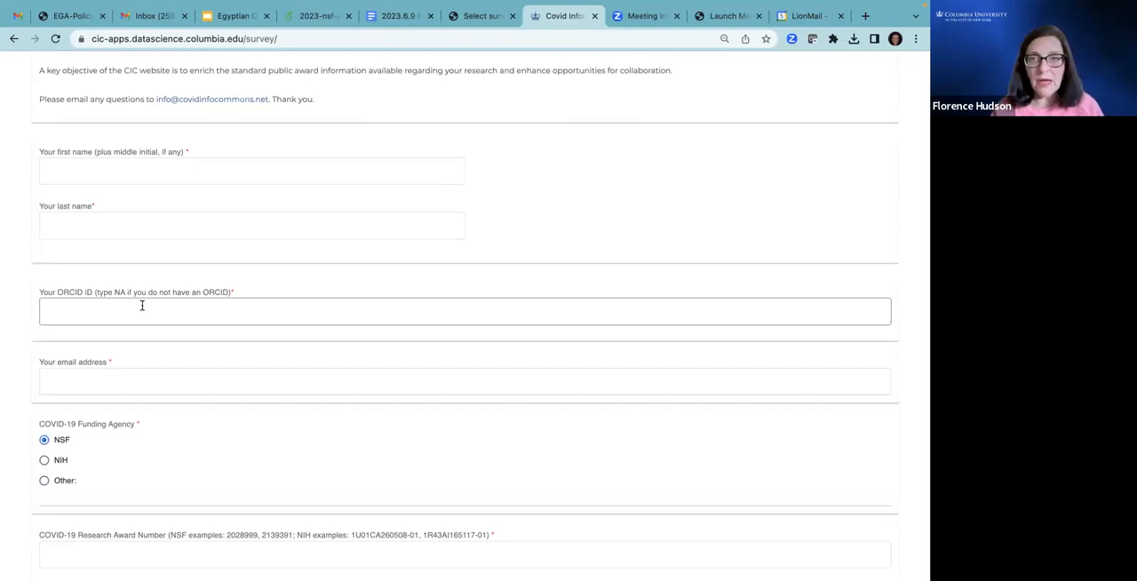
scroll(down, 3)
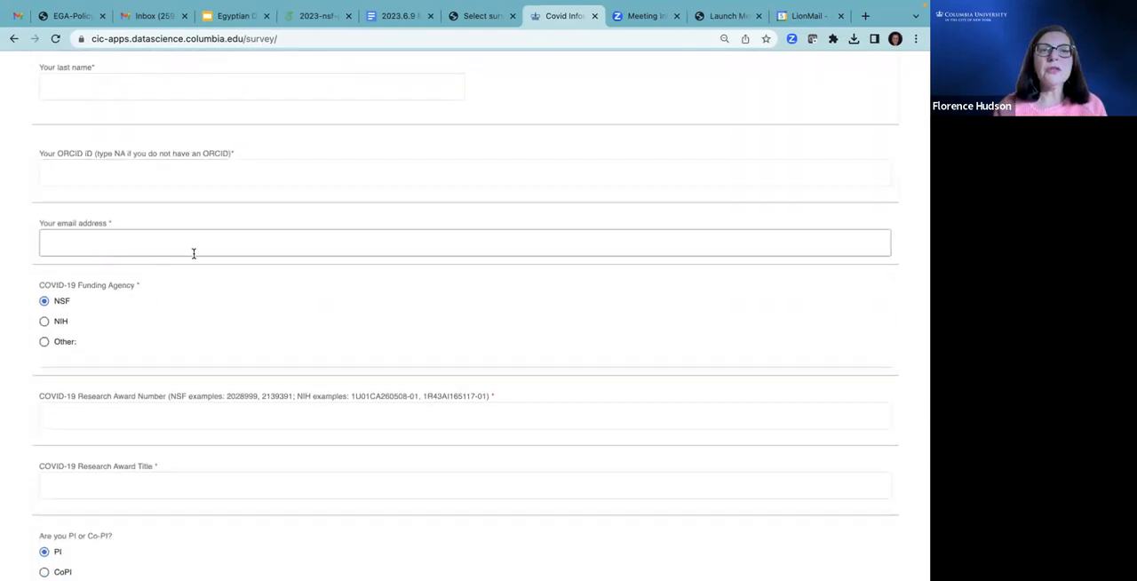
scroll(down, 3)
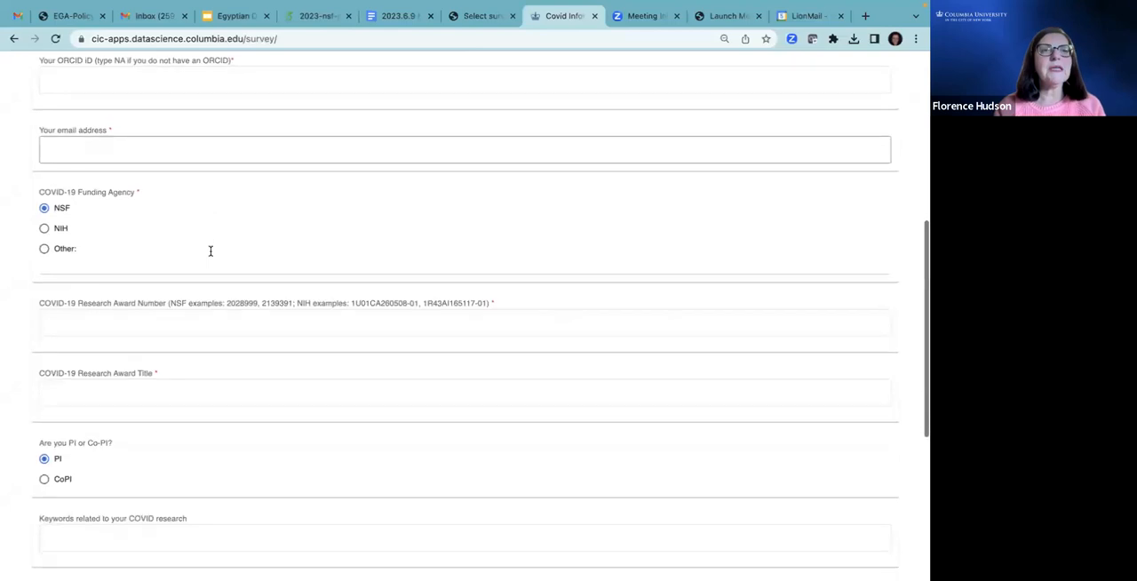
click(465, 322)
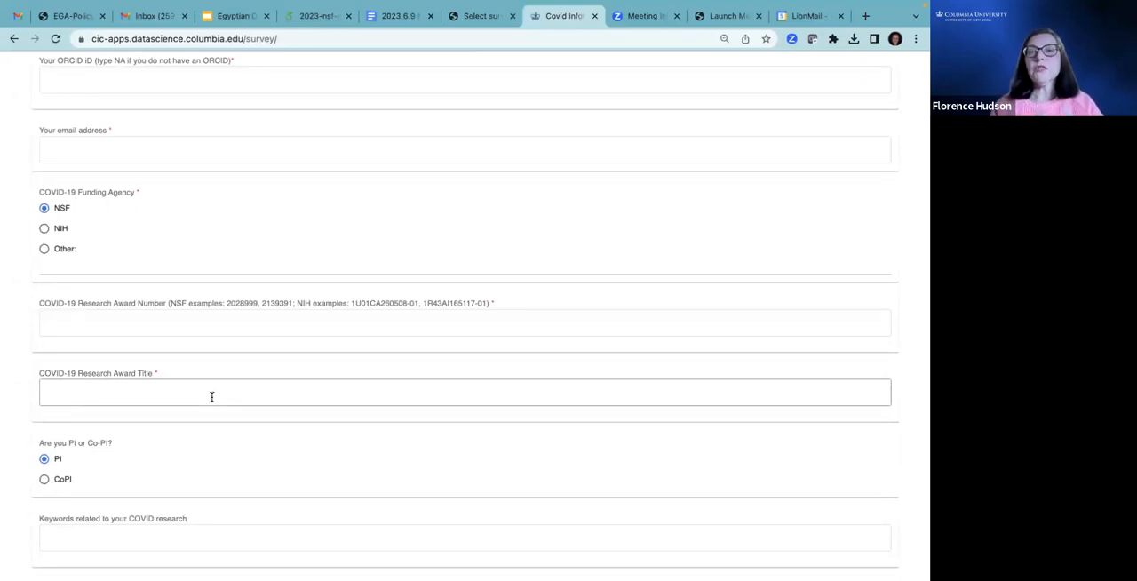
scroll(down, 3)
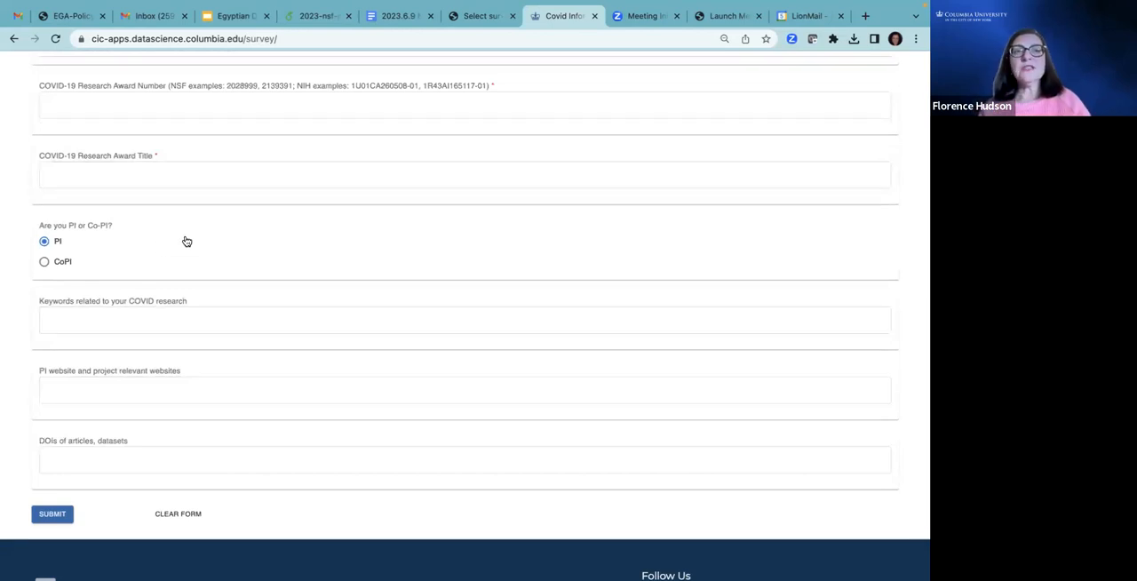
mouse_move(187, 241)
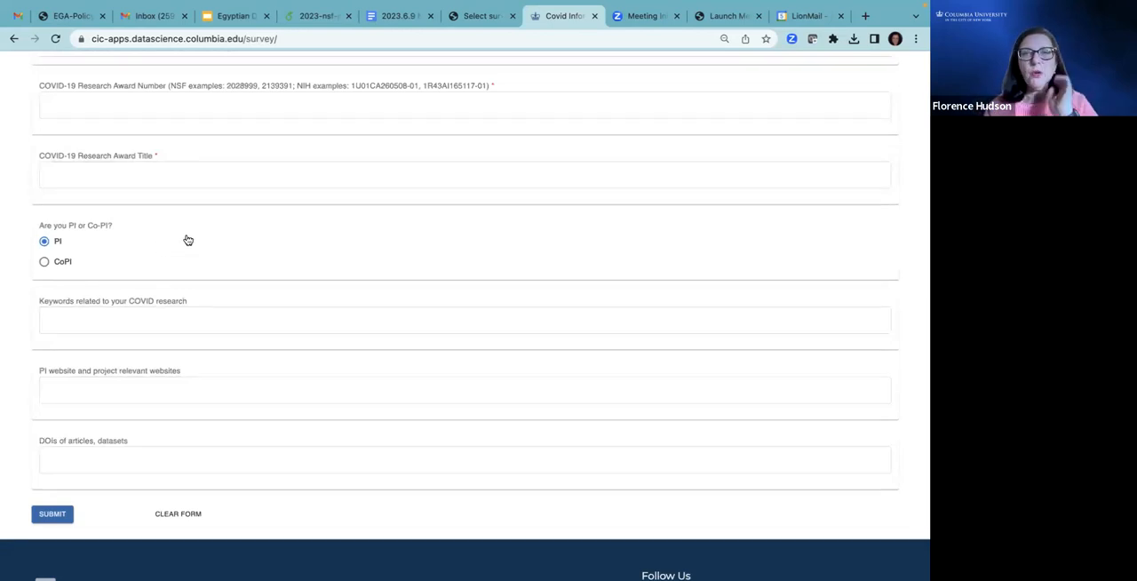
click(115, 319)
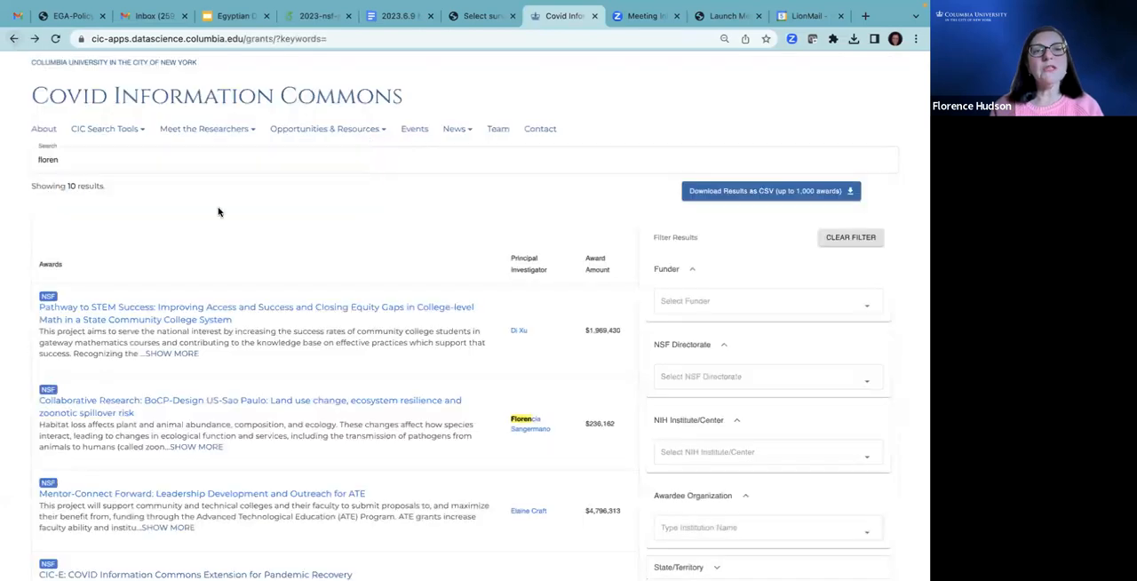
mouse_move(285, 241)
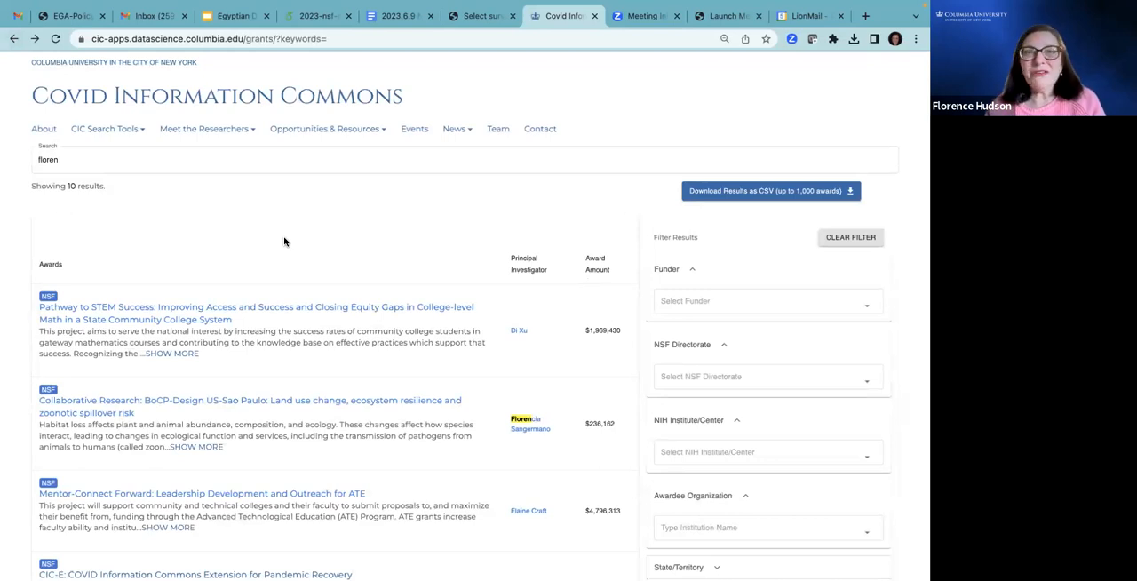
mouse_move(237, 176)
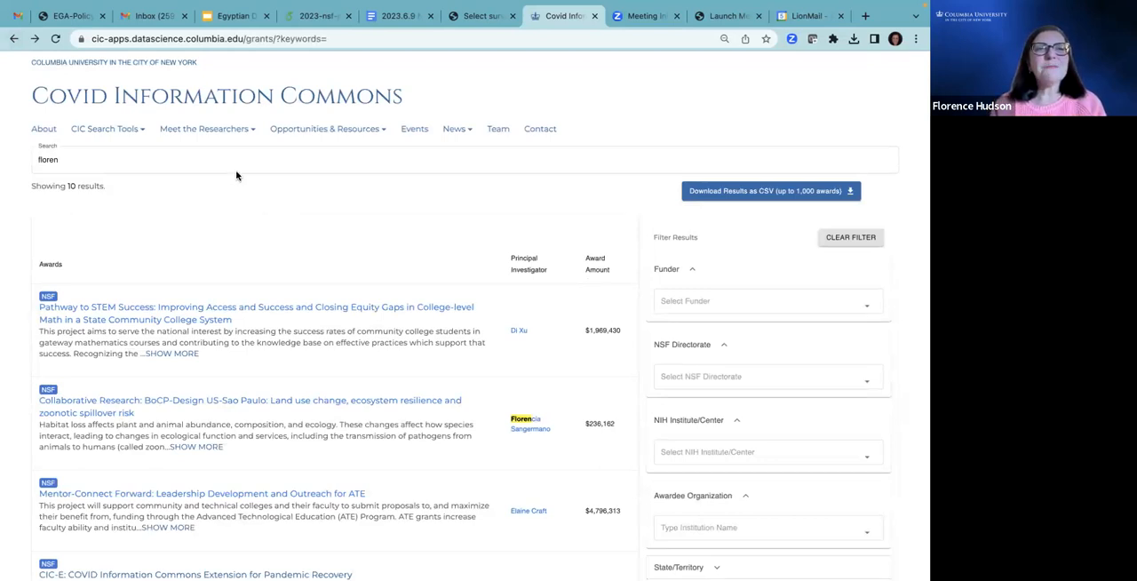
- Open the Meet the Researchers menu showing lightning talks and webinar registration
click(205, 128)
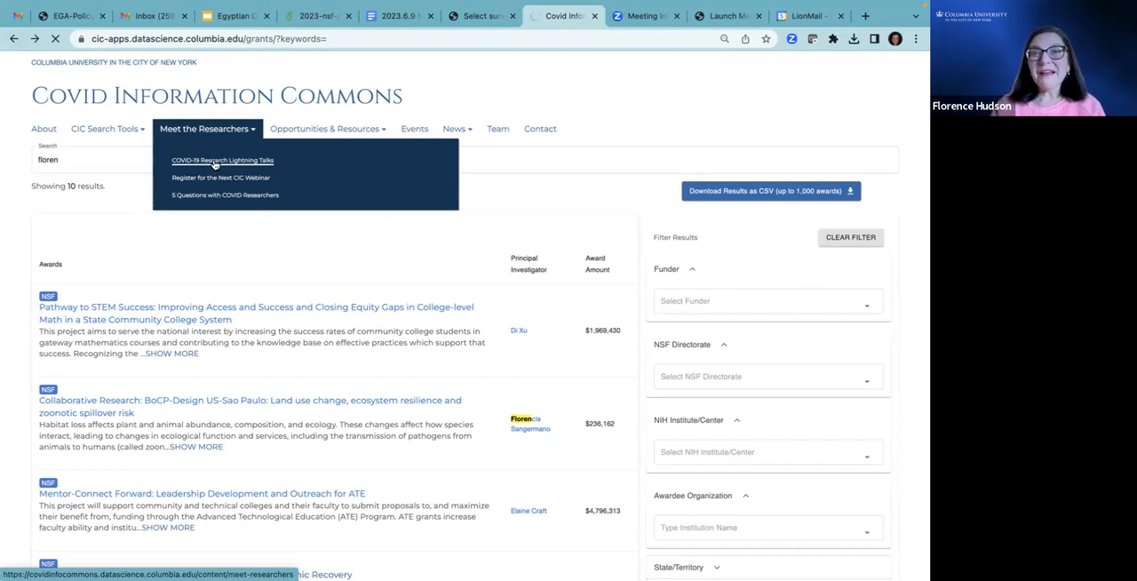
- Open the Human Mobility Patterns lightning talk and scroll to its video and transcripts
click(222, 160)
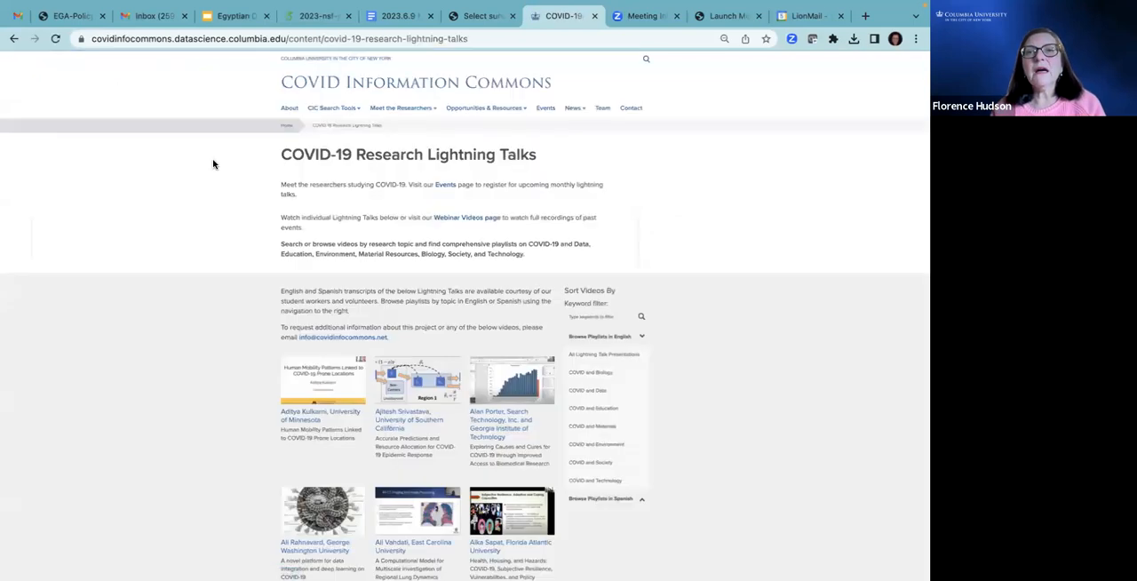
mouse_move(755, 220)
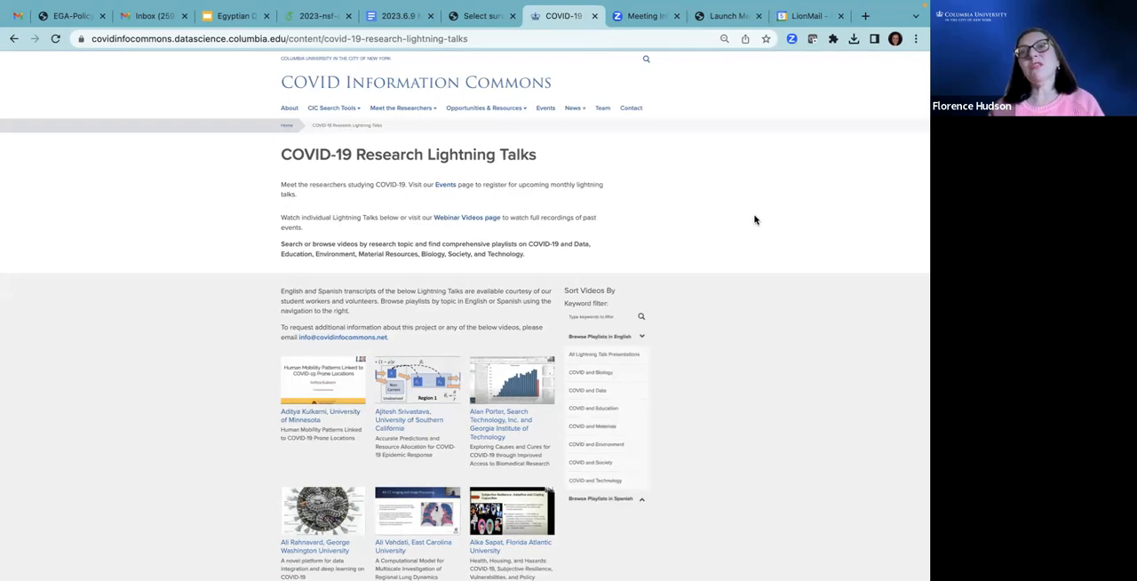
mouse_move(431, 265)
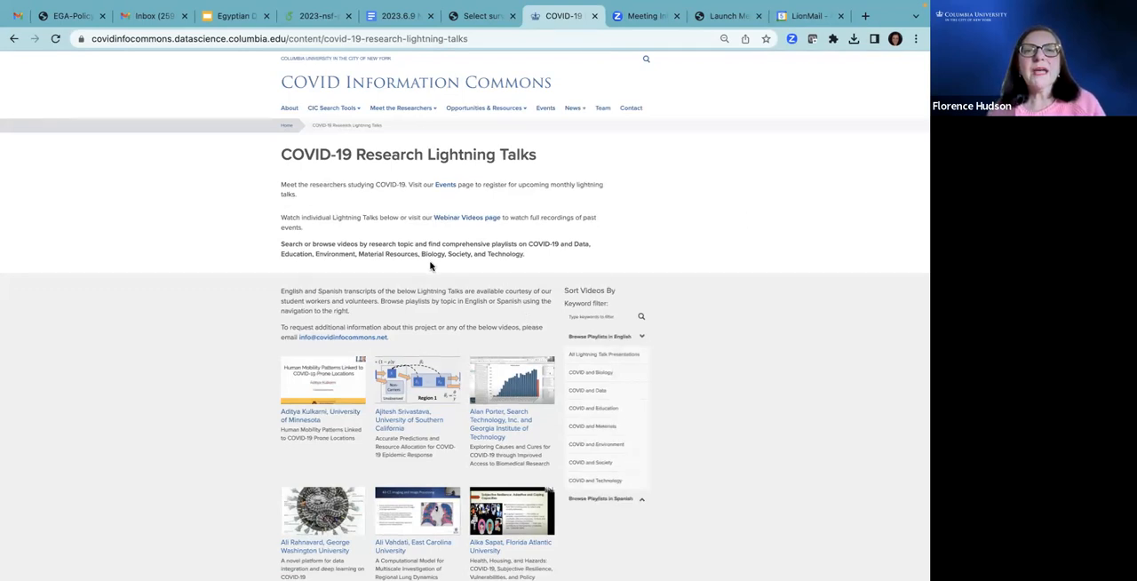
mouse_move(696, 267)
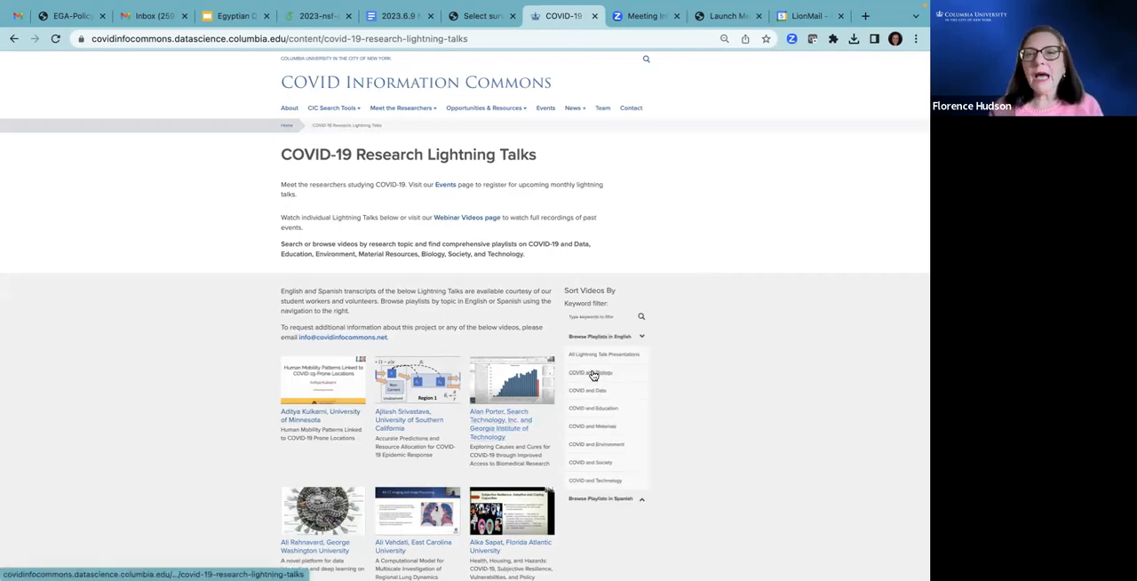
mouse_move(279, 427)
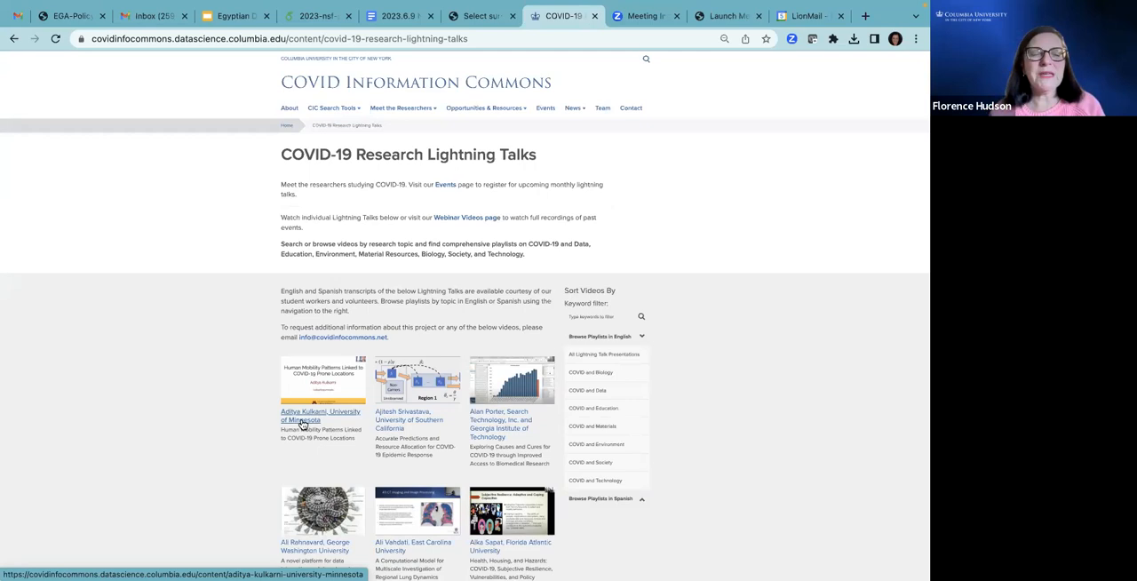
click(320, 415)
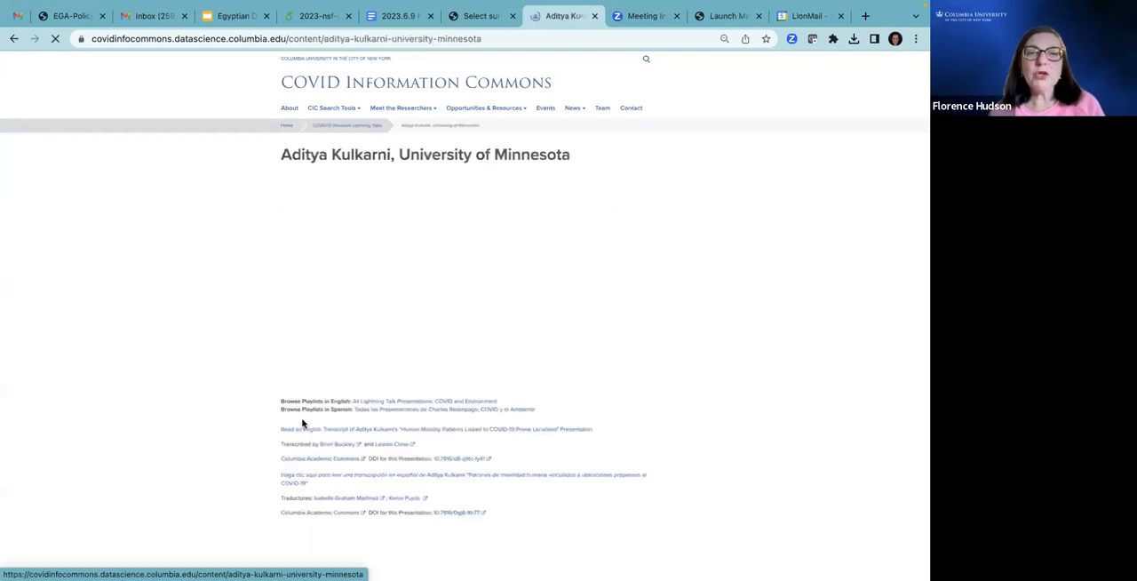
scroll(down, 3)
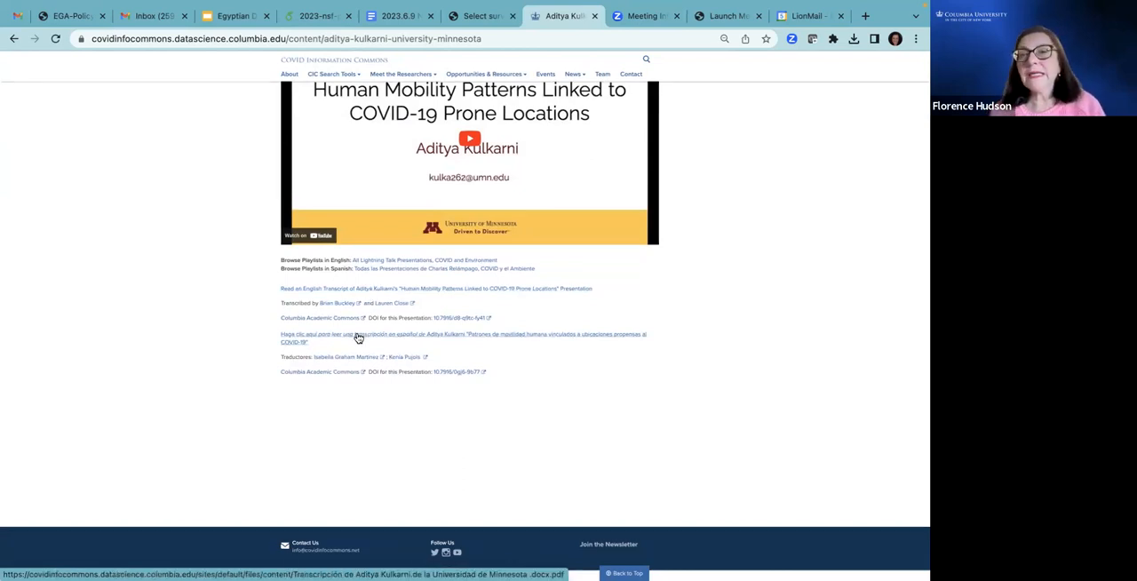
mouse_move(51, 138)
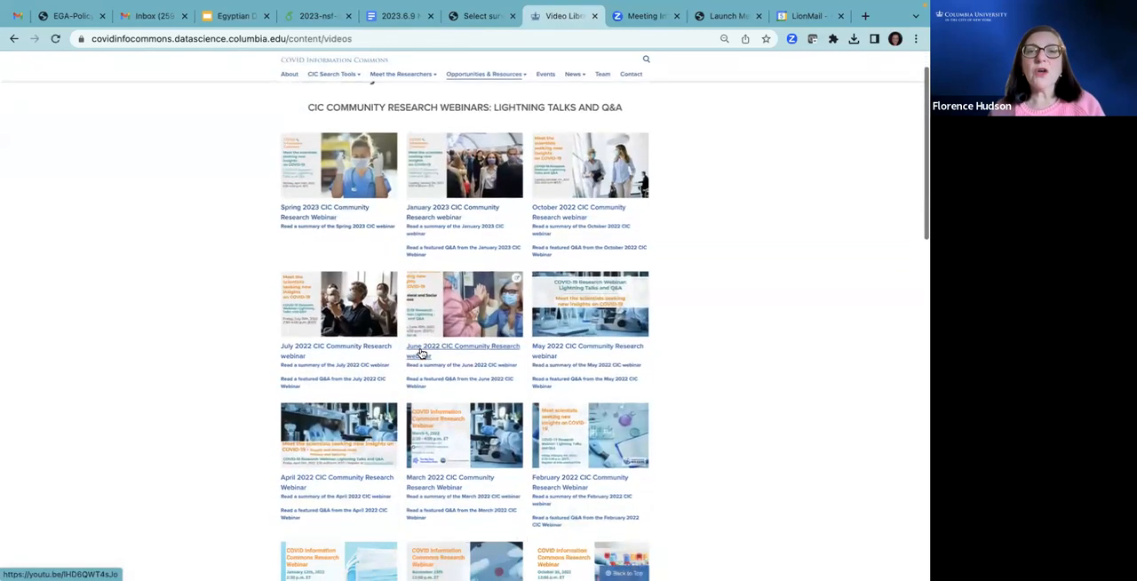
- Scroll through the Video Library, return to the top, and expand the Opportunities & Resources menu
scroll(down, 3)
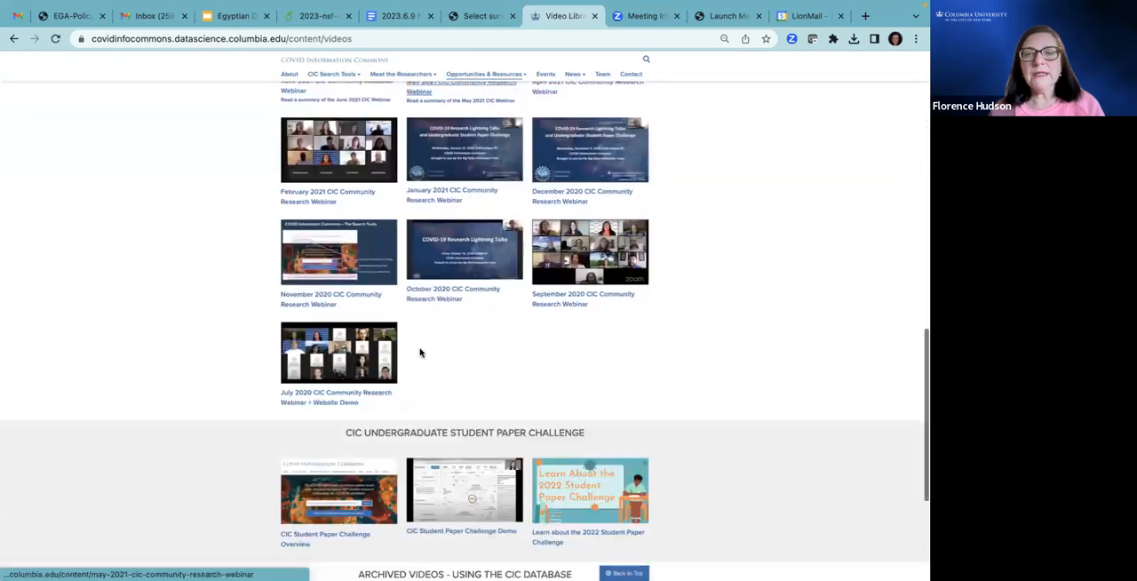
scroll(down, 3)
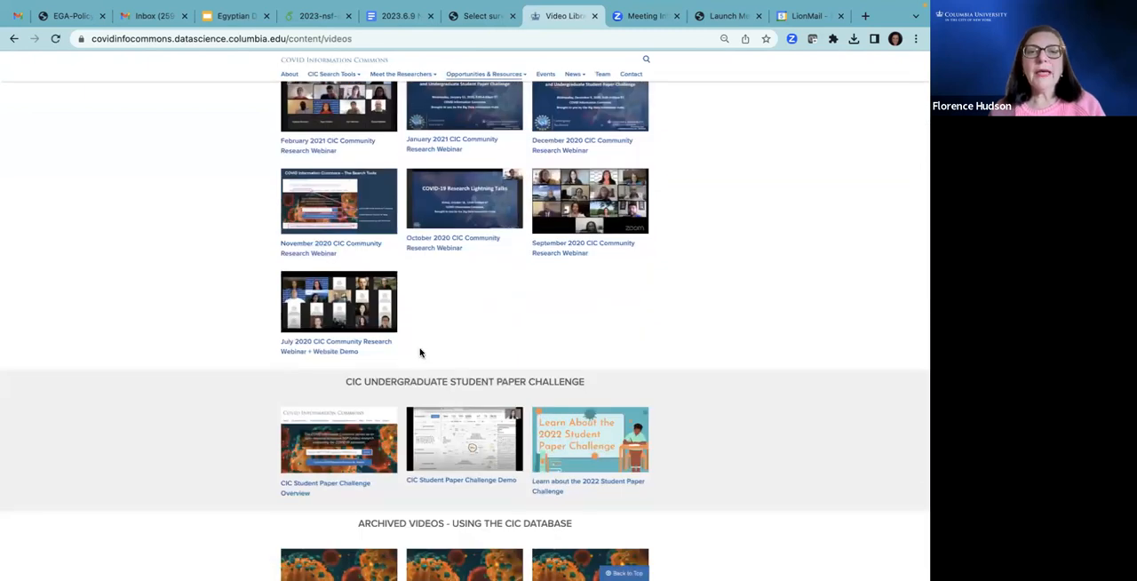
scroll(down, 3)
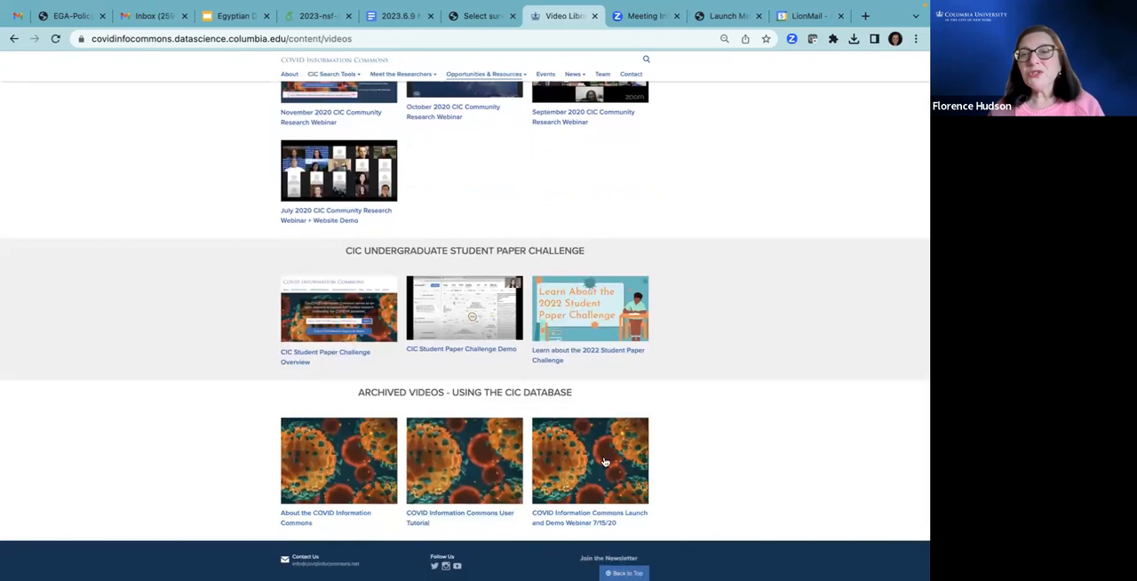
mouse_move(696, 331)
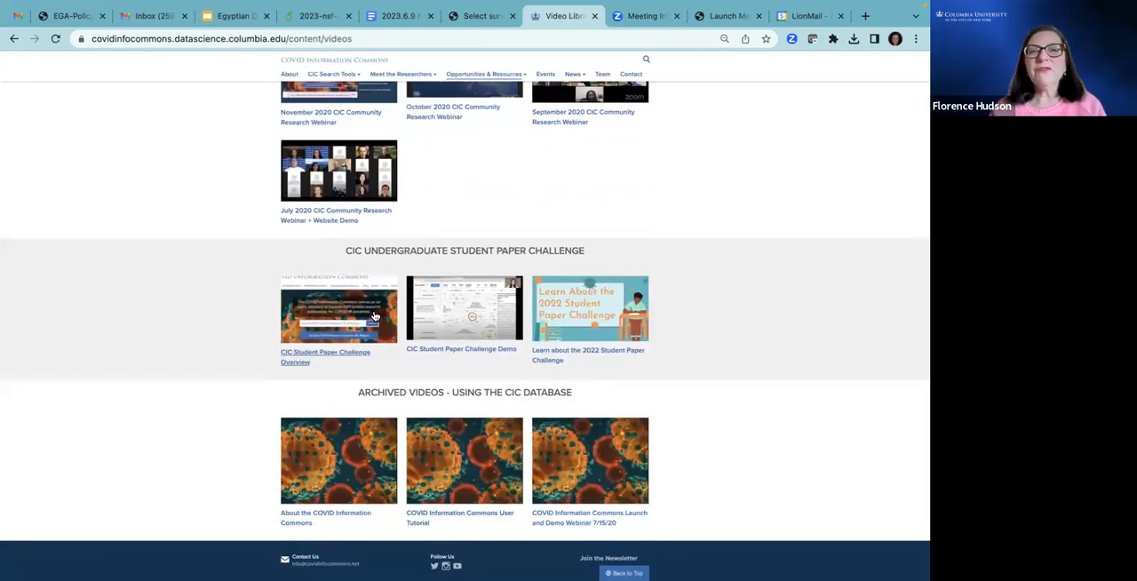
mouse_move(736, 283)
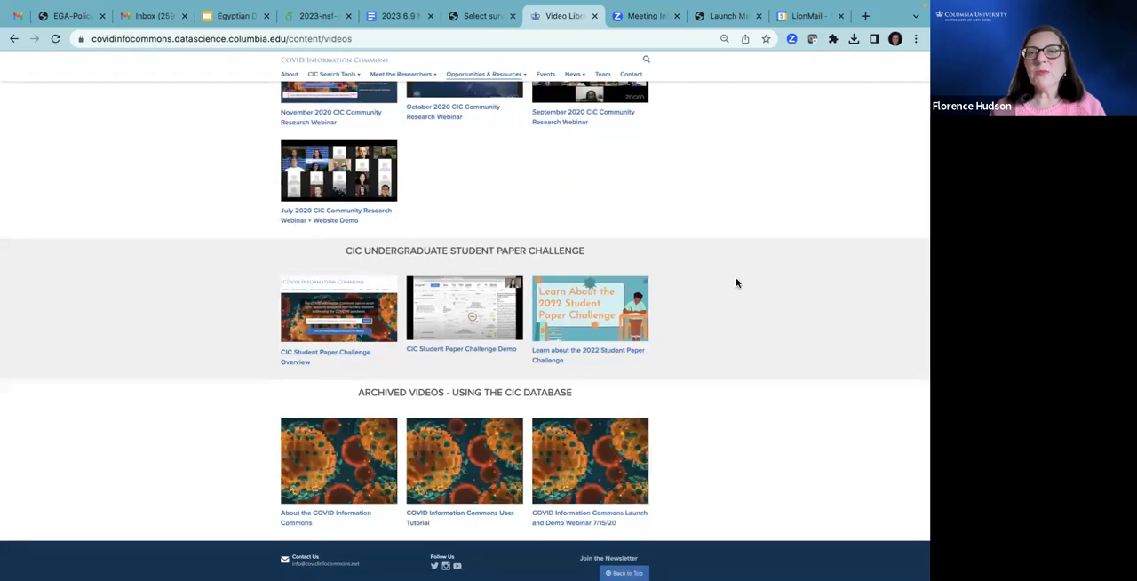
scroll(up, 3)
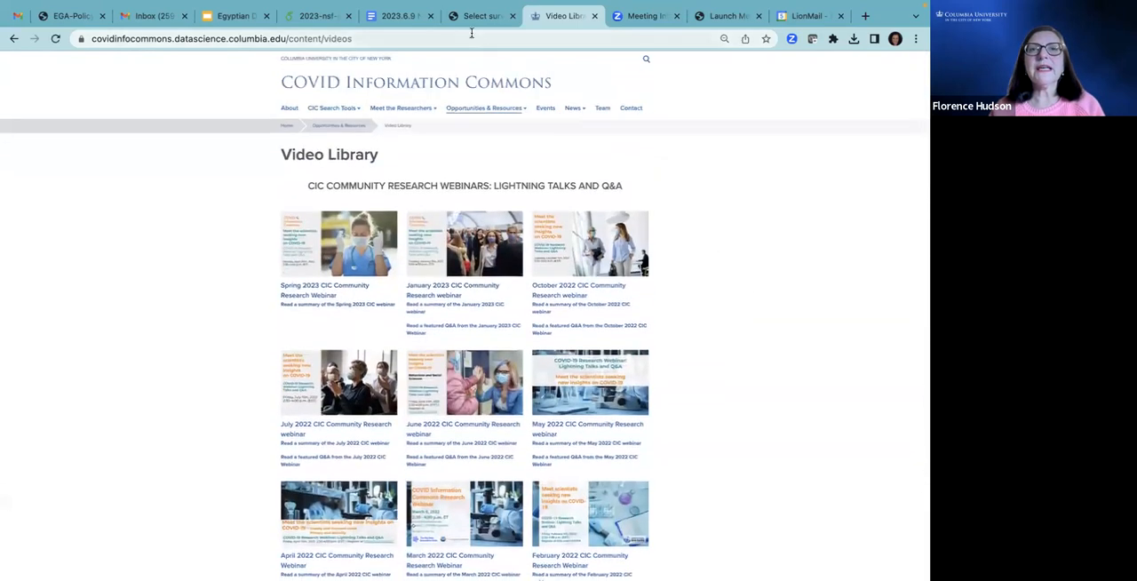
click(484, 108)
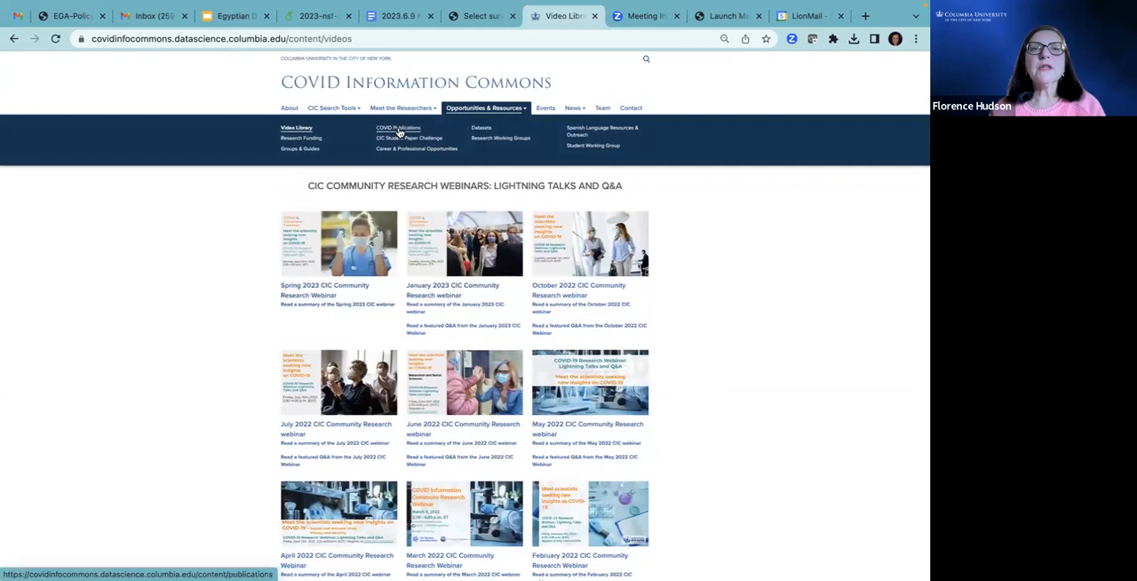
- Open COVID Publications and scroll through its list of COVID-19 articles and resource links
click(397, 127)
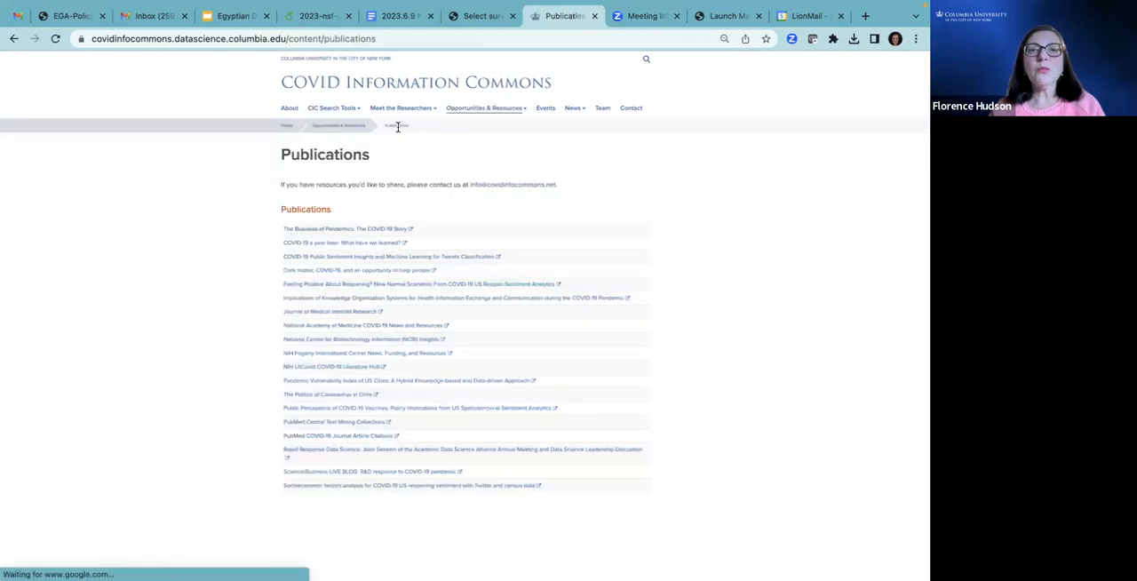
mouse_move(483, 316)
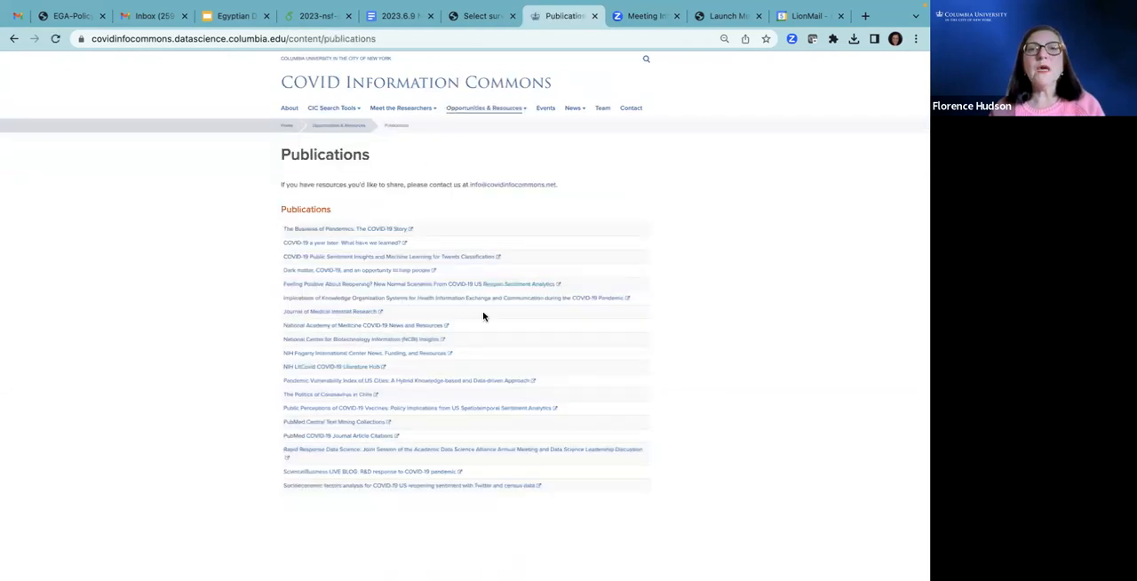
scroll(down, 3)
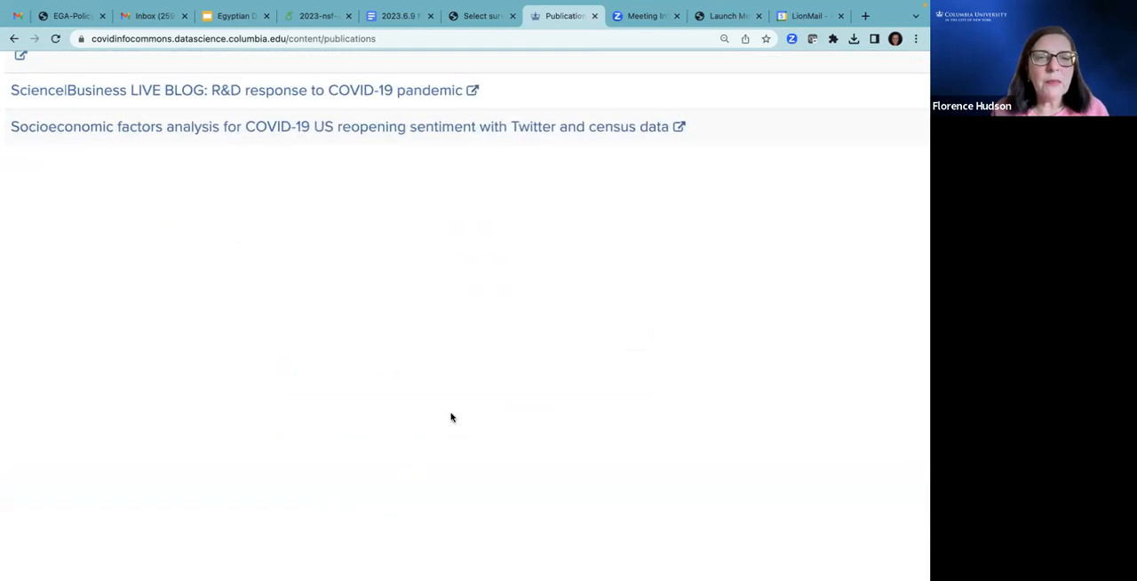
scroll(down, 3)
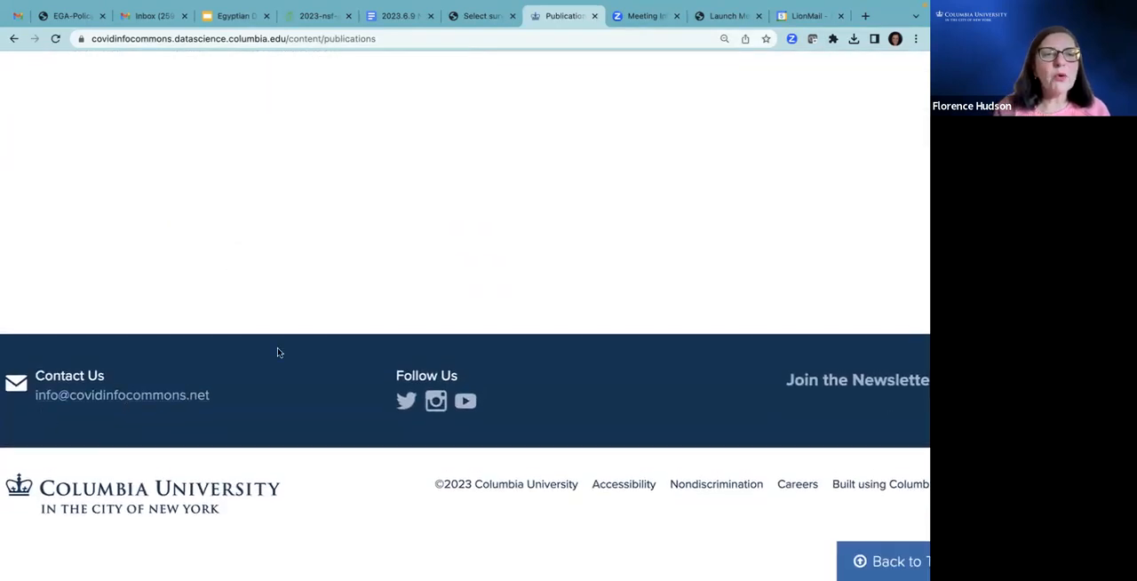
scroll(up, 3)
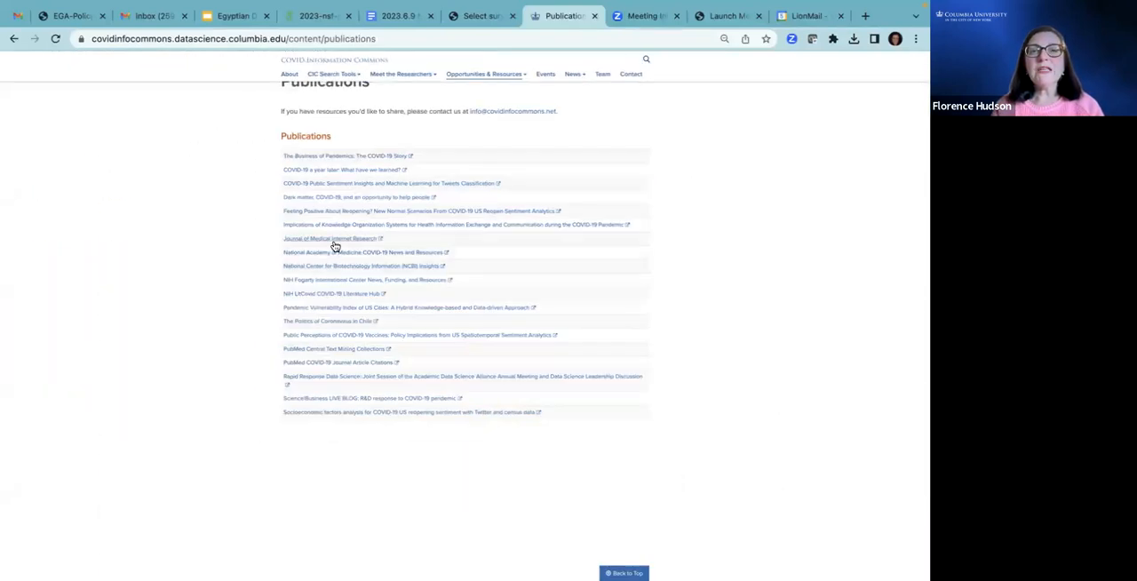
scroll(down, 3)
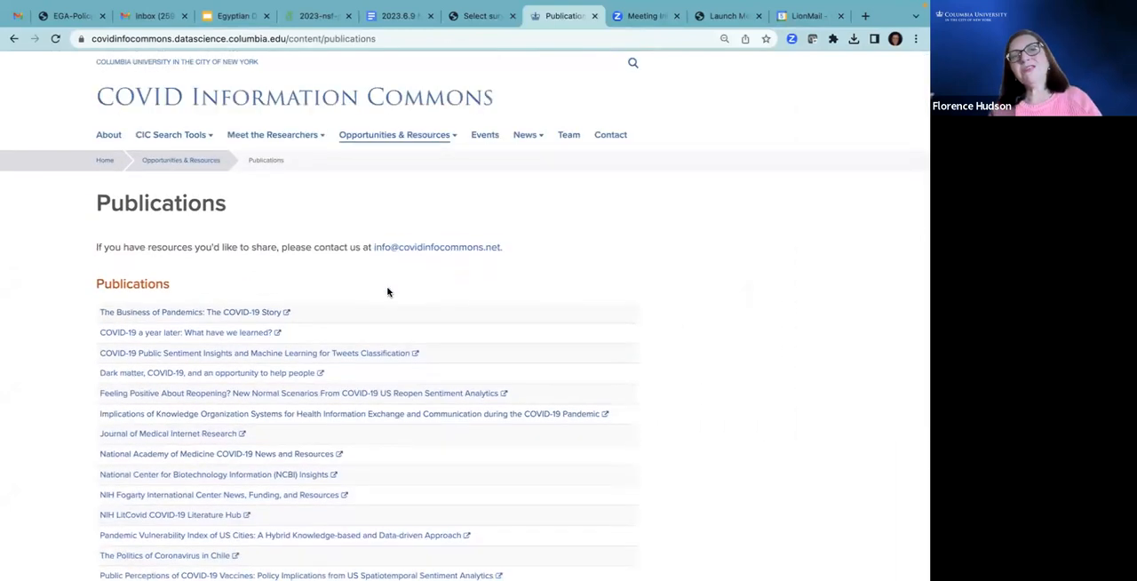
mouse_move(422, 236)
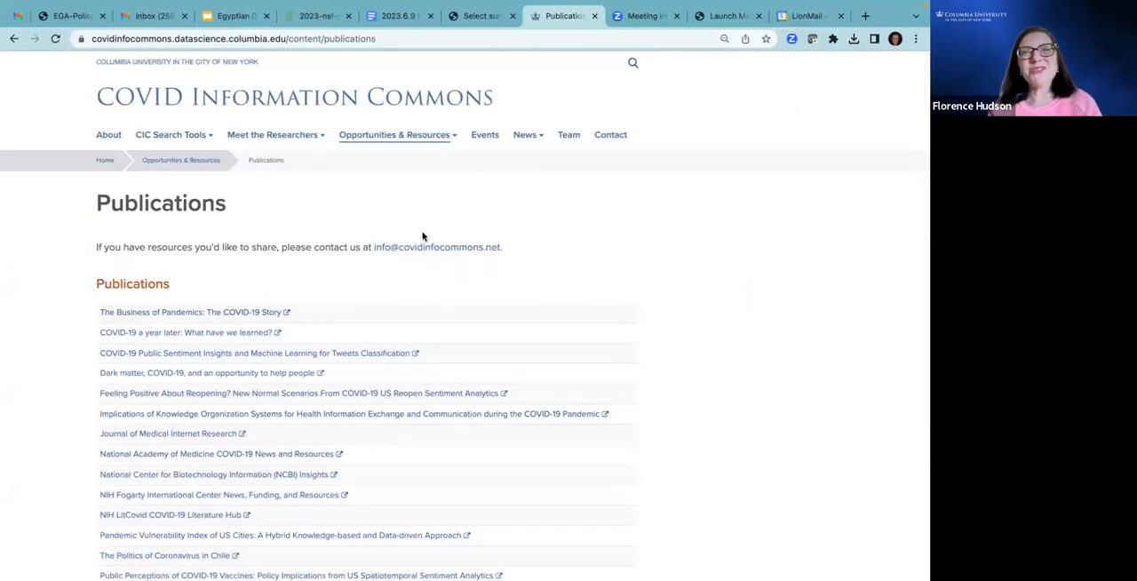
- Open the COVID-19 Datasets page listing 86 services from the Opportunities & Resources menu
click(393, 135)
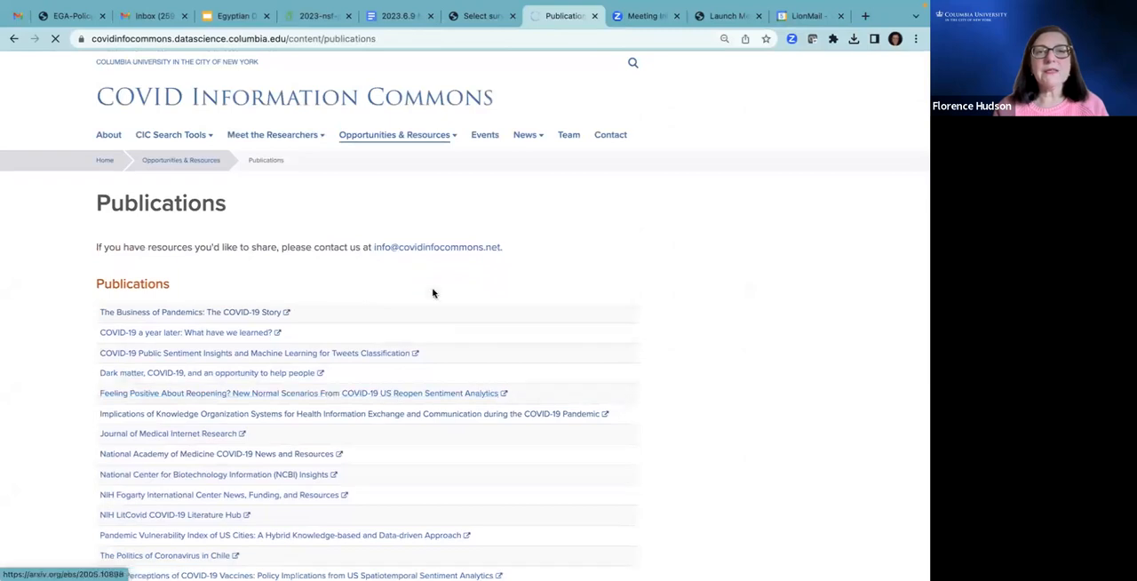
mouse_move(505, 209)
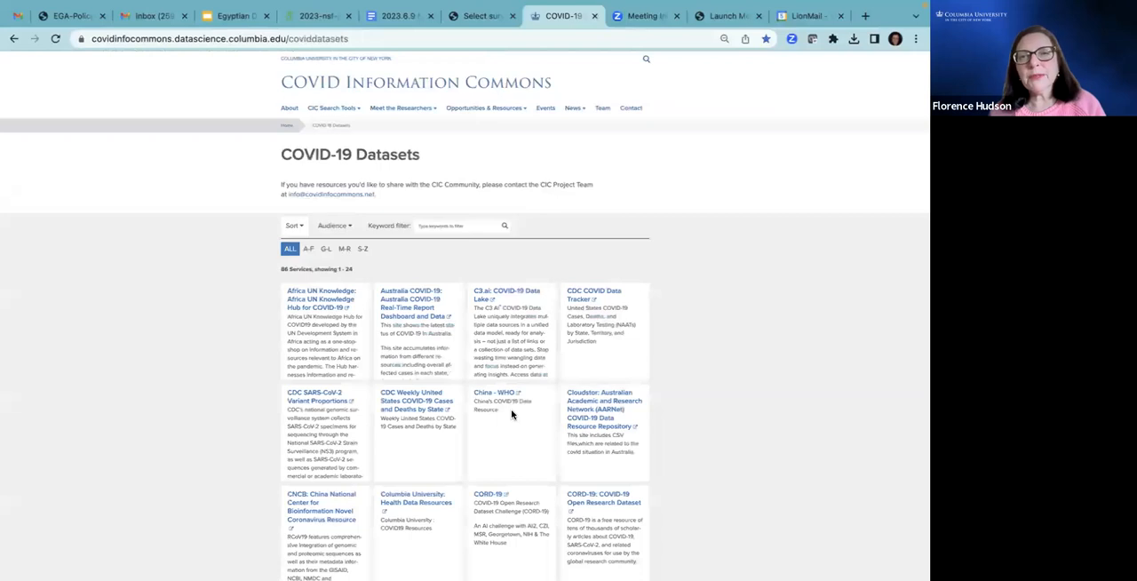
mouse_move(360, 222)
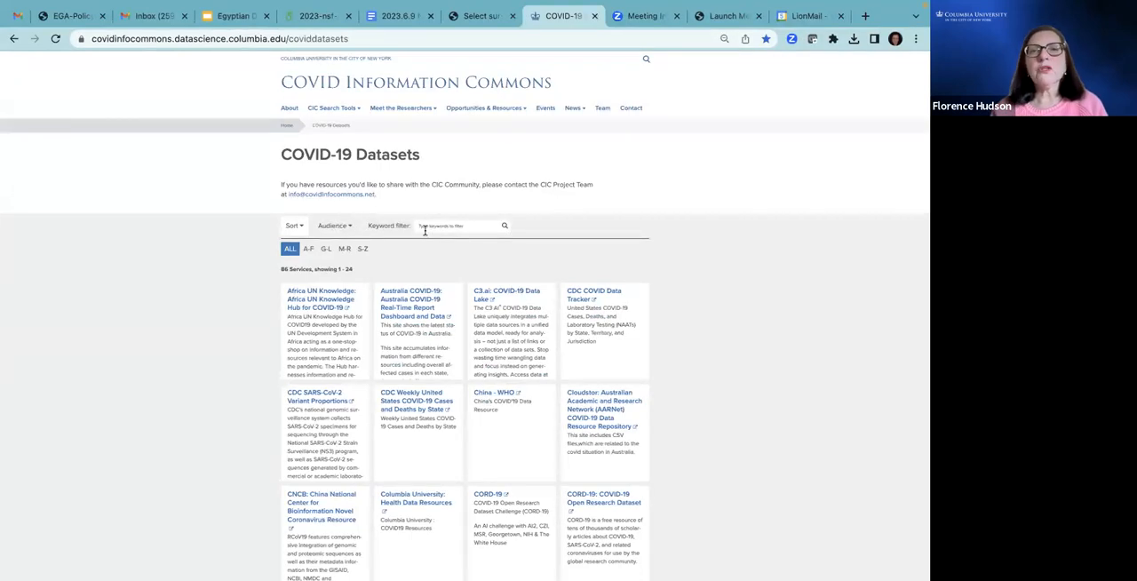
click(485, 107)
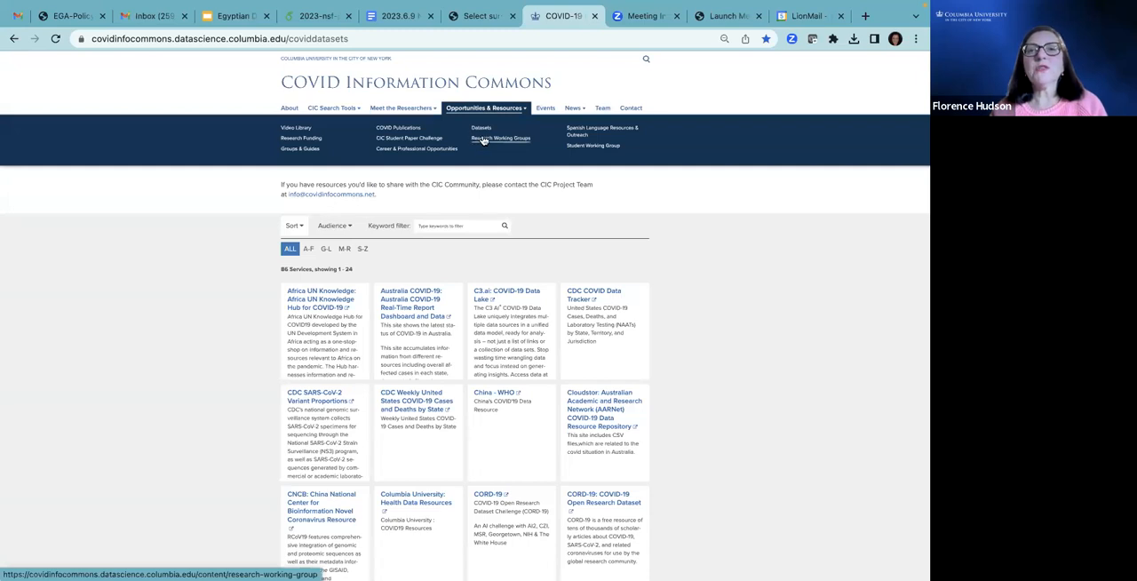
click(480, 128)
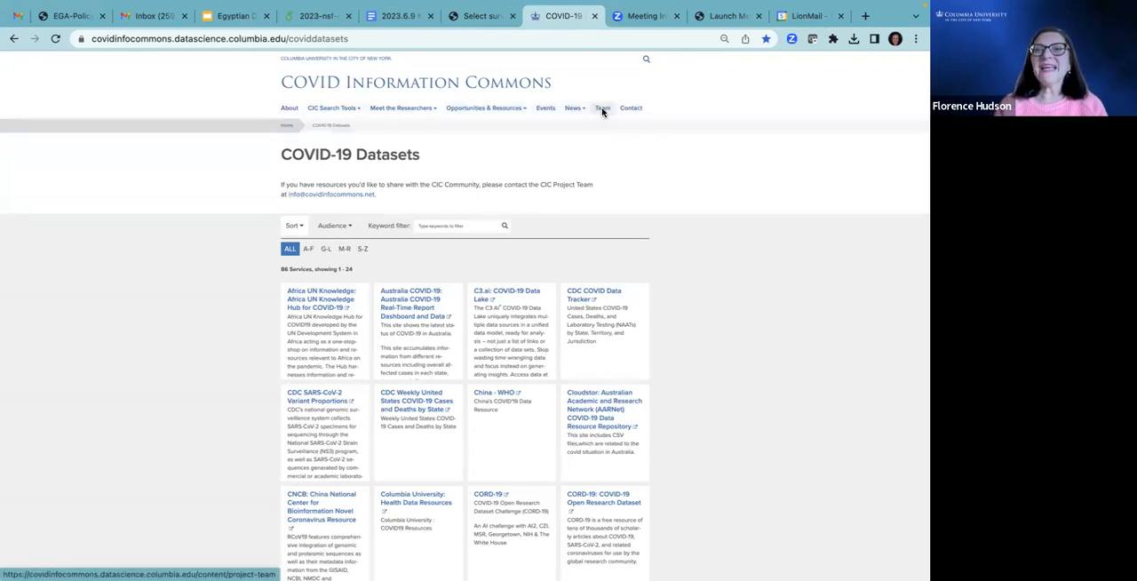
- Open the Team page and scroll past members and partner libraries to the Big Data Innovation Hubs map
click(602, 108)
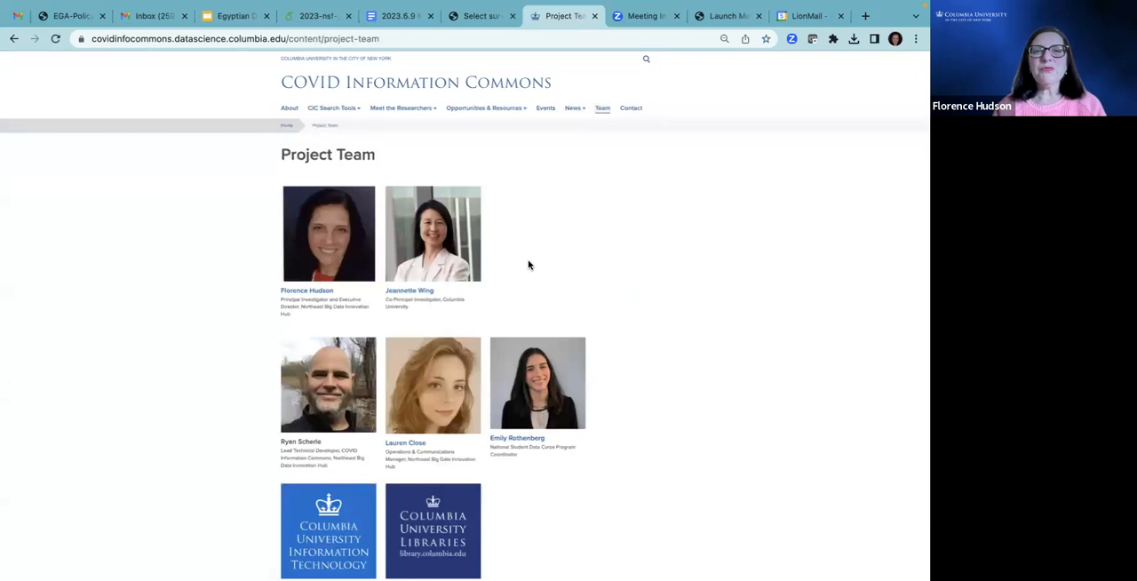
scroll(down, 3)
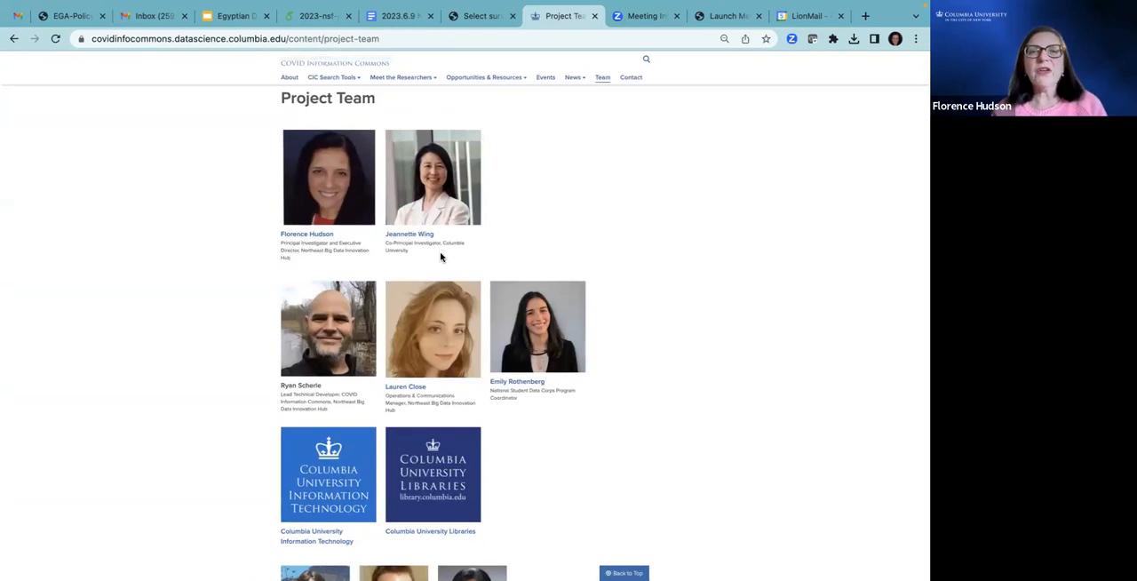
scroll(down, 3)
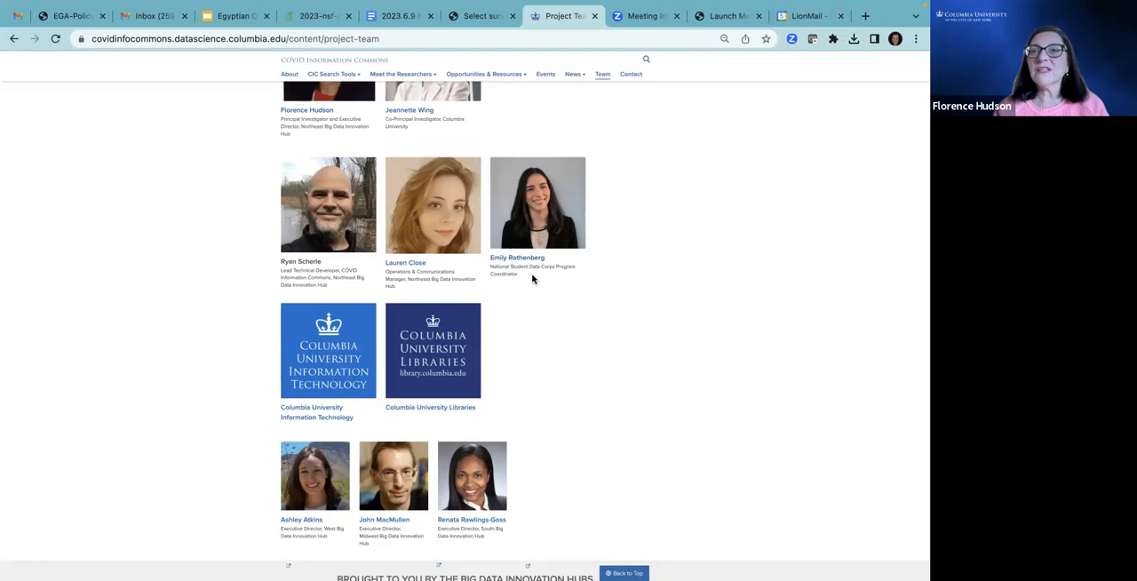
scroll(down, 3)
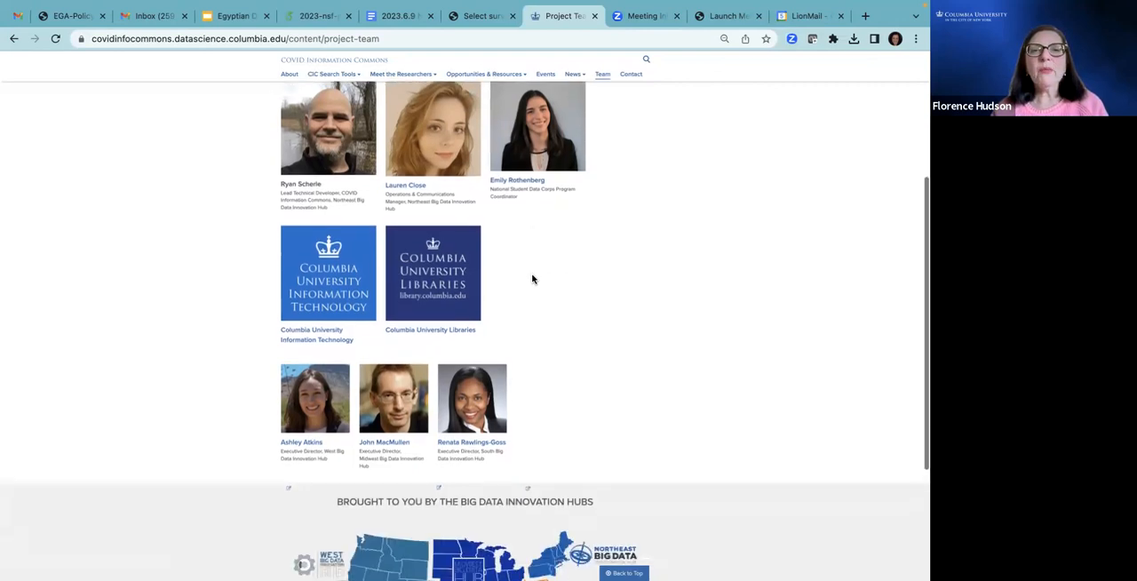
scroll(down, 3)
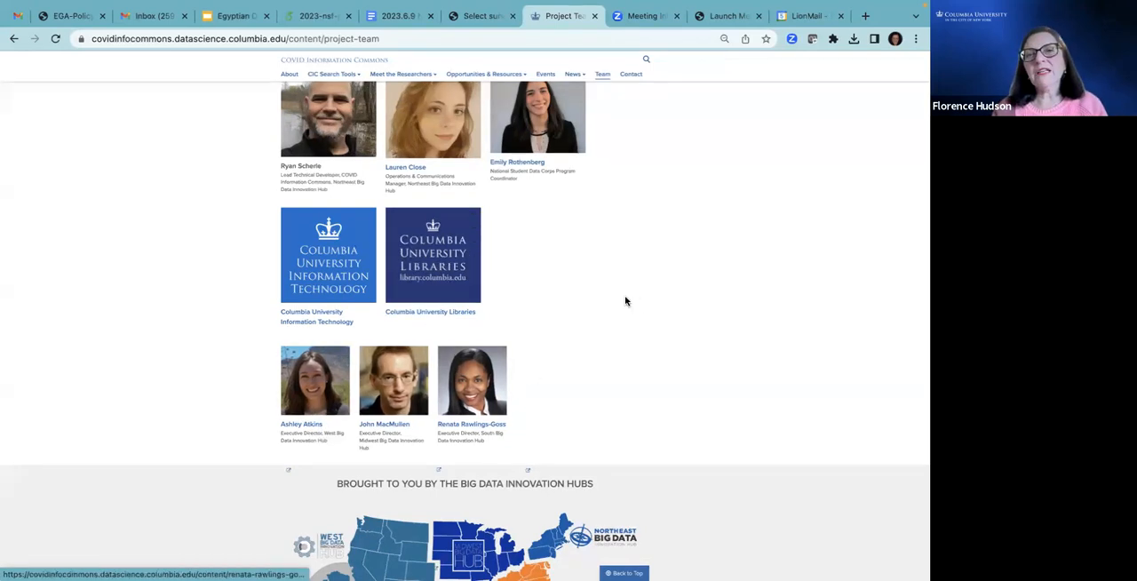
scroll(down, 3)
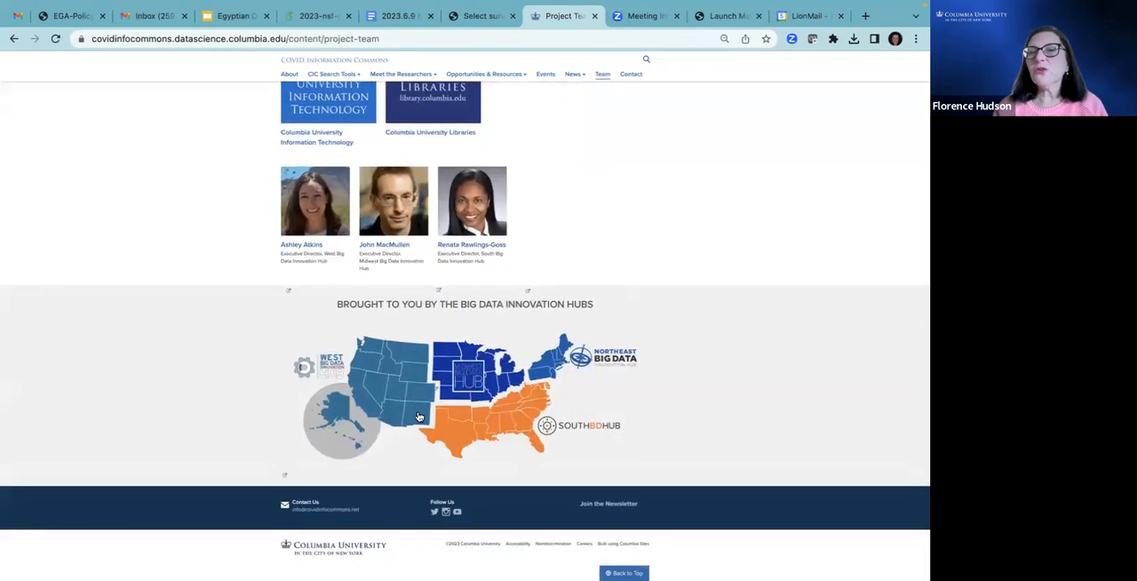
mouse_move(526, 441)
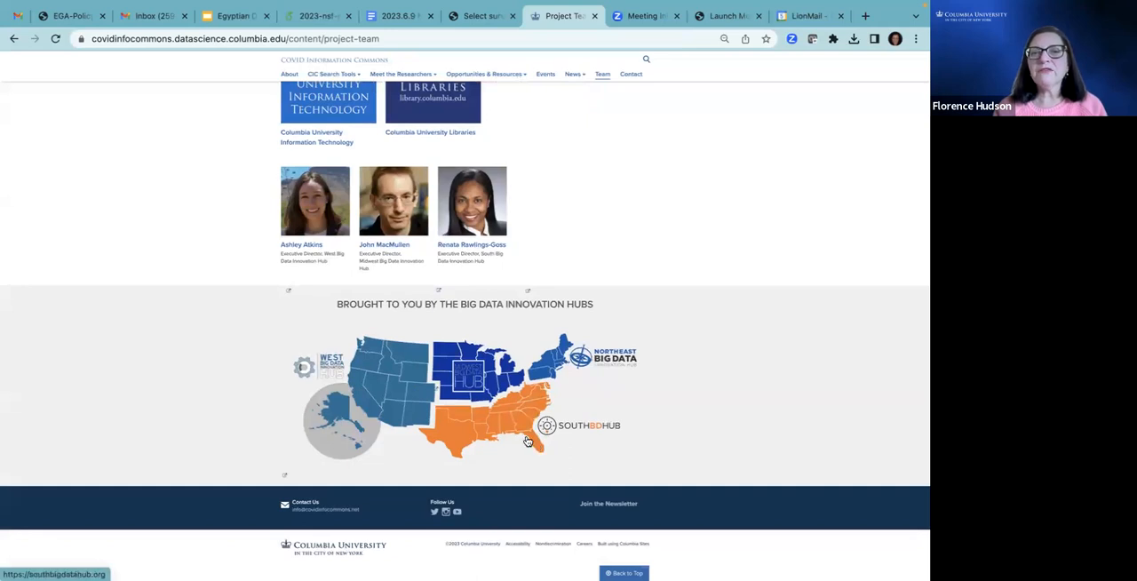
mouse_move(459, 374)
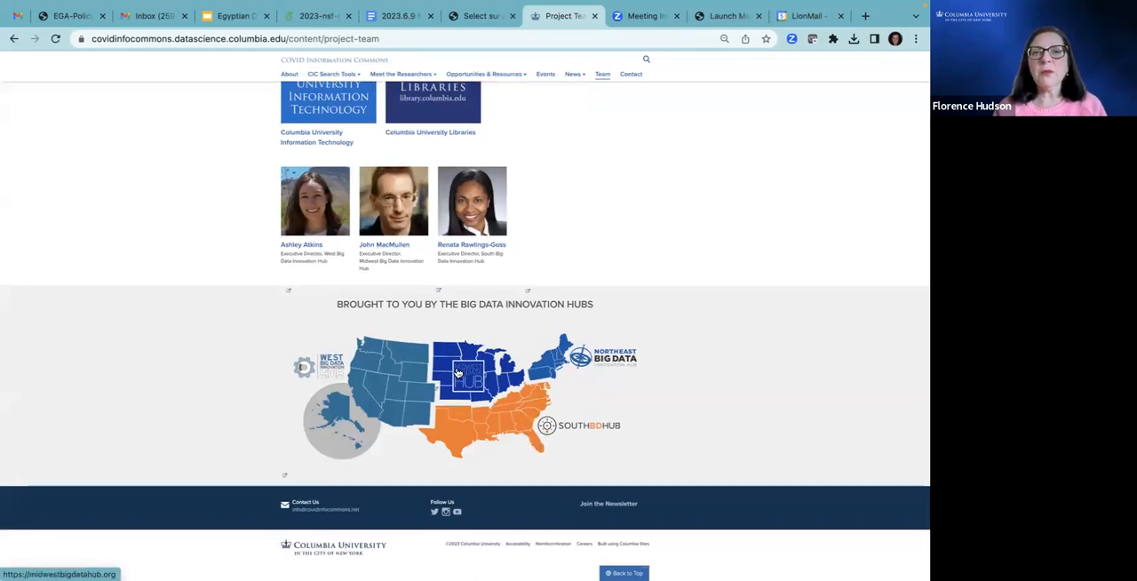
mouse_move(377, 382)
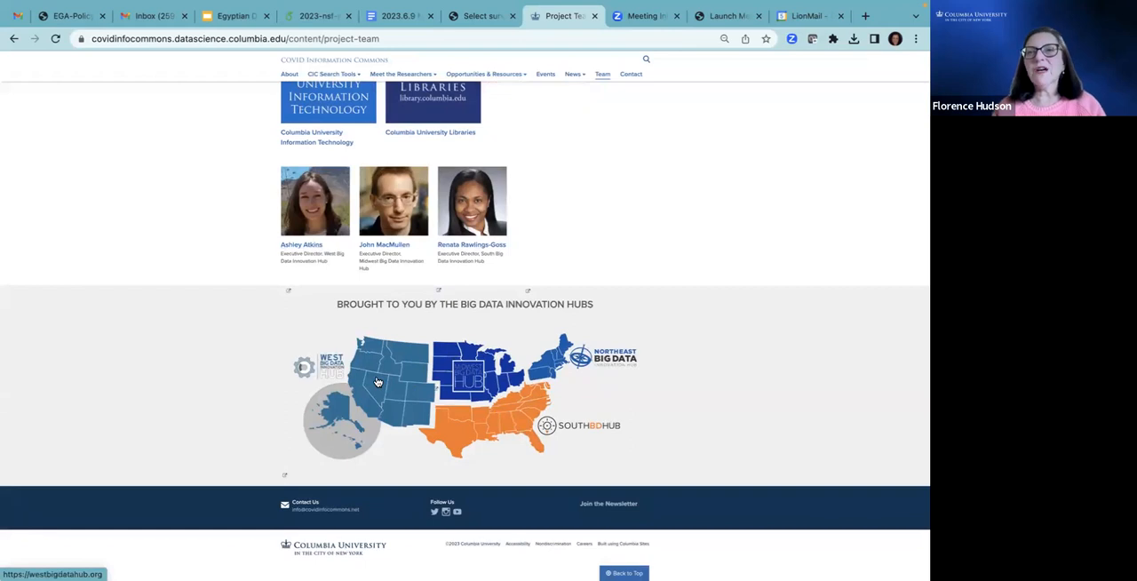
scroll(up, 3)
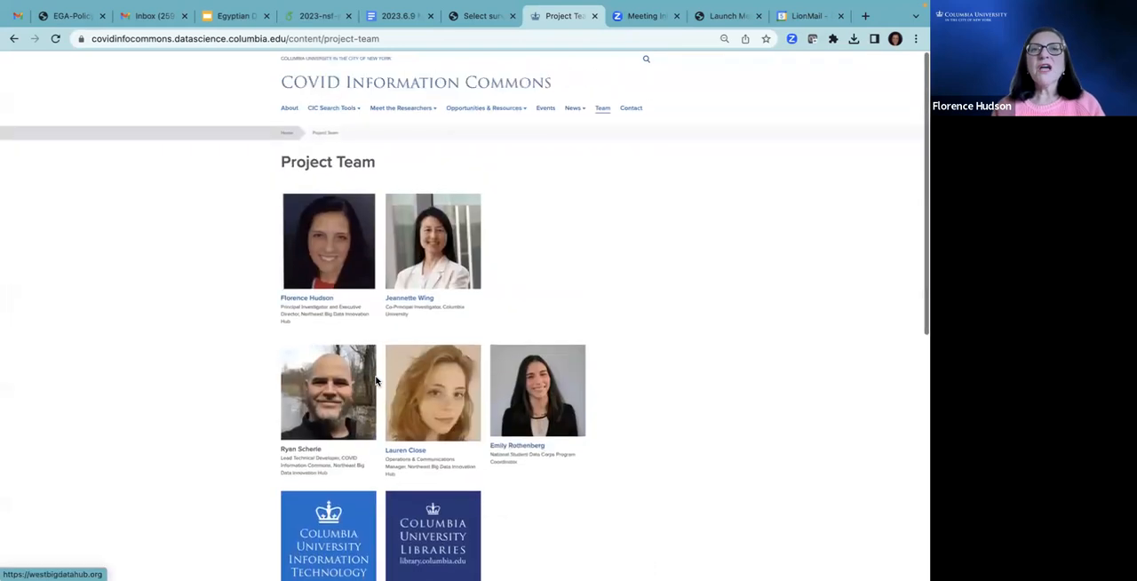
scroll(down, 3)
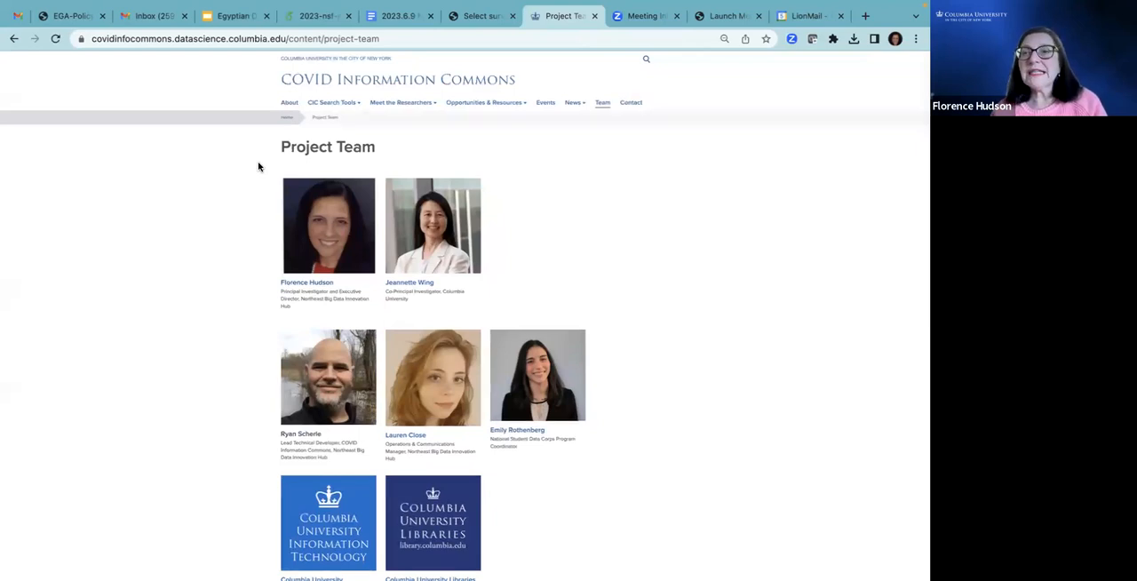
scroll(down, 3)
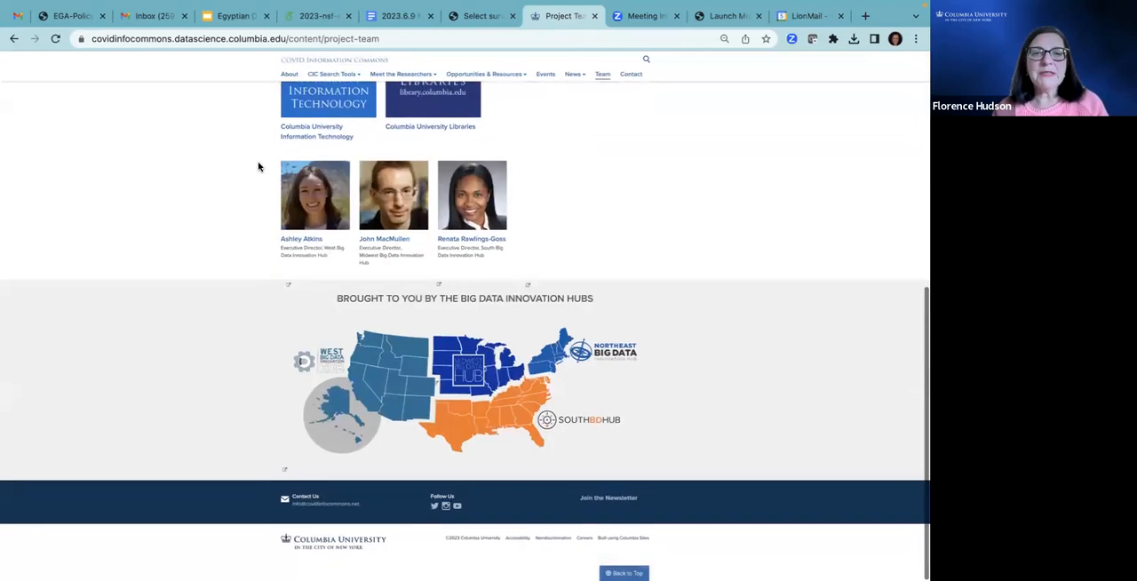